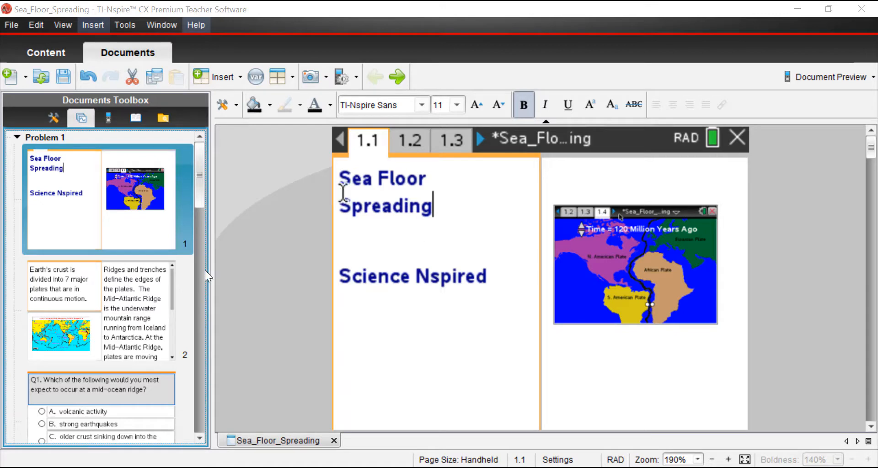
Step: Open page 1.2 about Earth's crustal plates from the page sorter
left_click(408, 139)
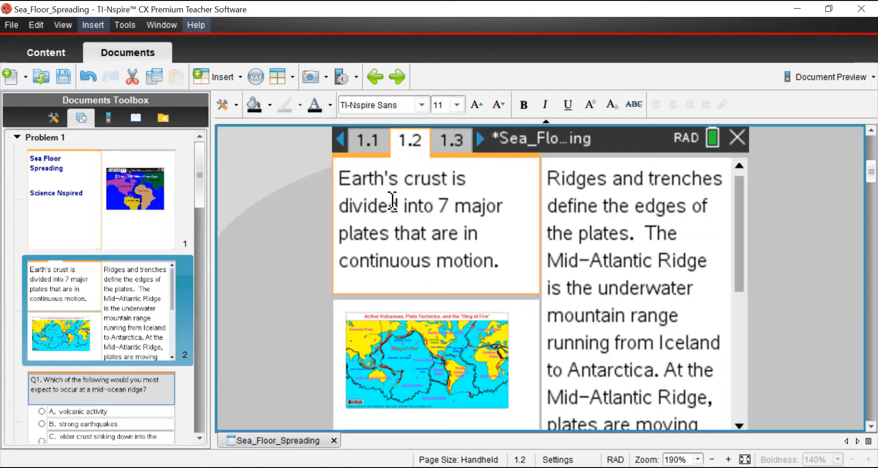
mouse_move(540, 194)
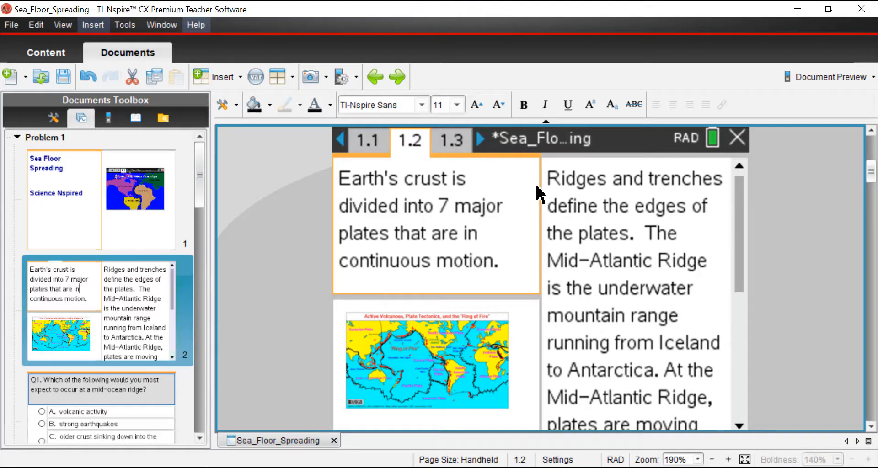
mouse_move(514, 185)
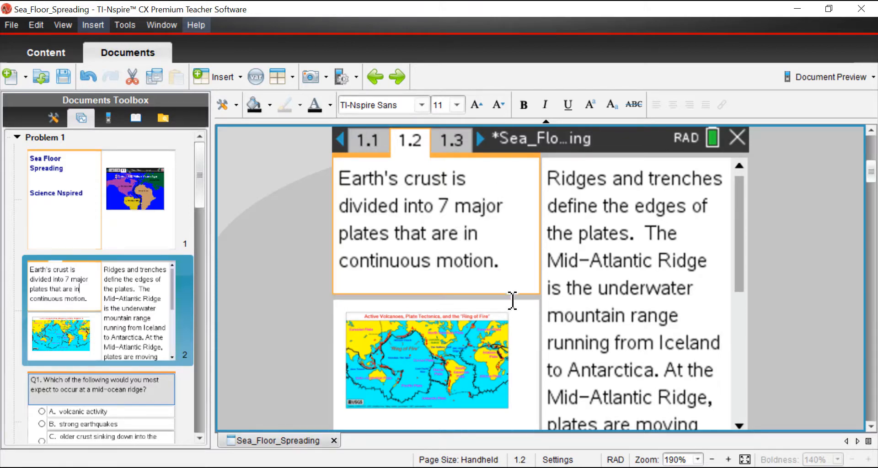
mouse_move(491, 340)
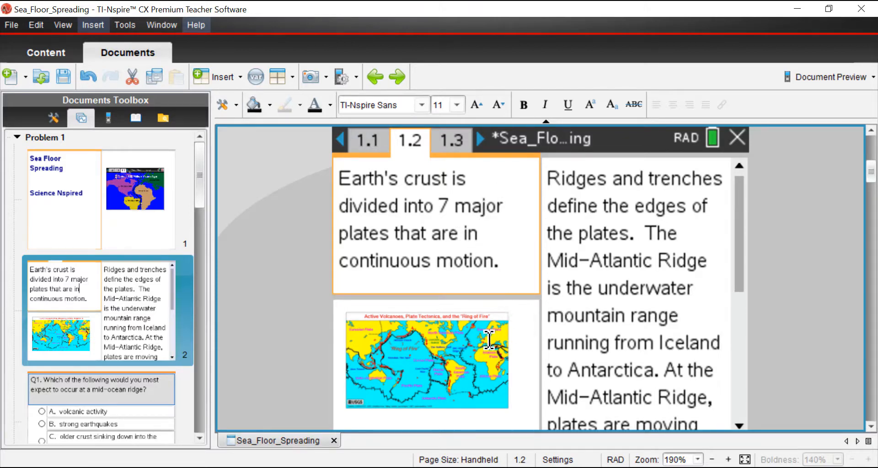
mouse_move(472, 356)
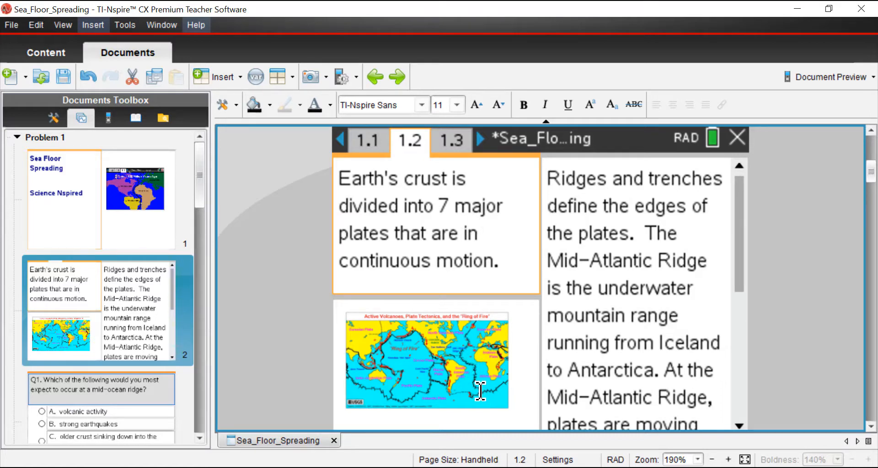
mouse_move(473, 332)
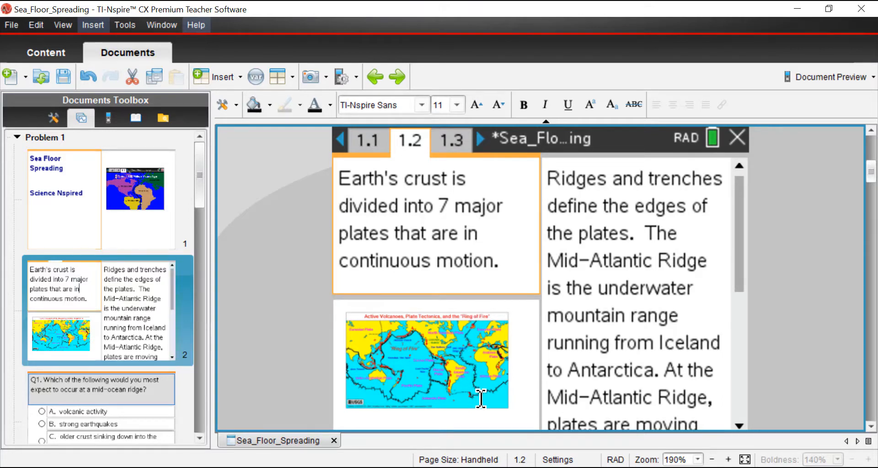
mouse_move(459, 356)
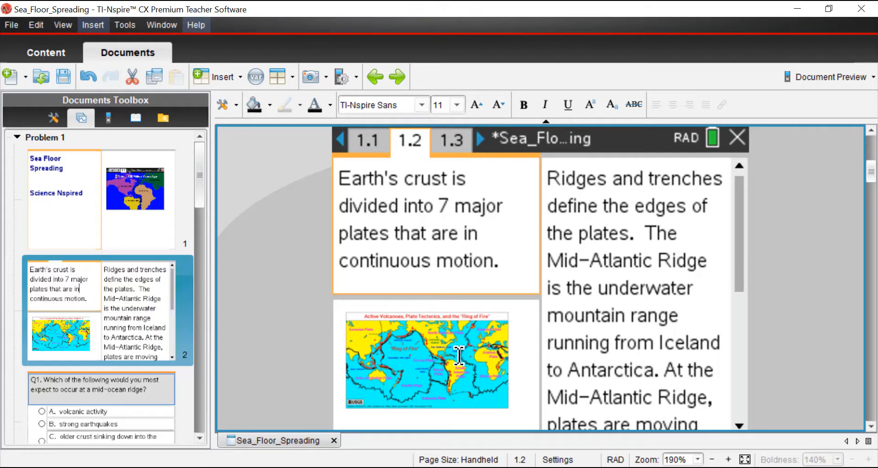
mouse_move(411, 356)
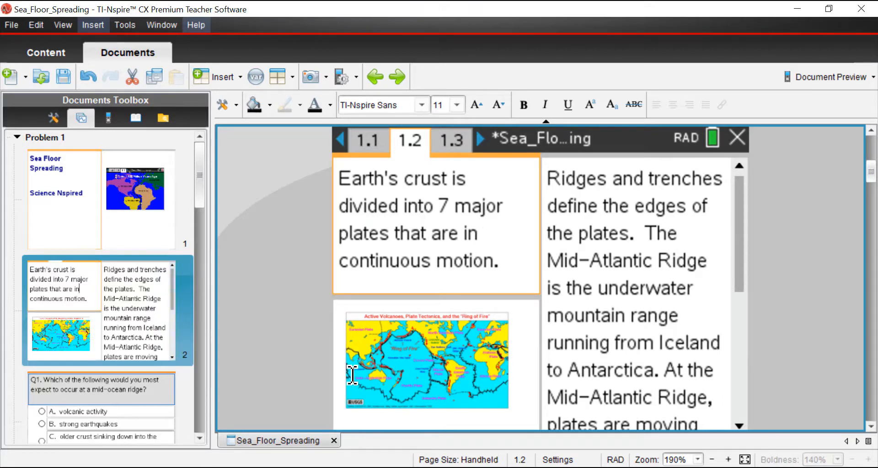
mouse_move(464, 345)
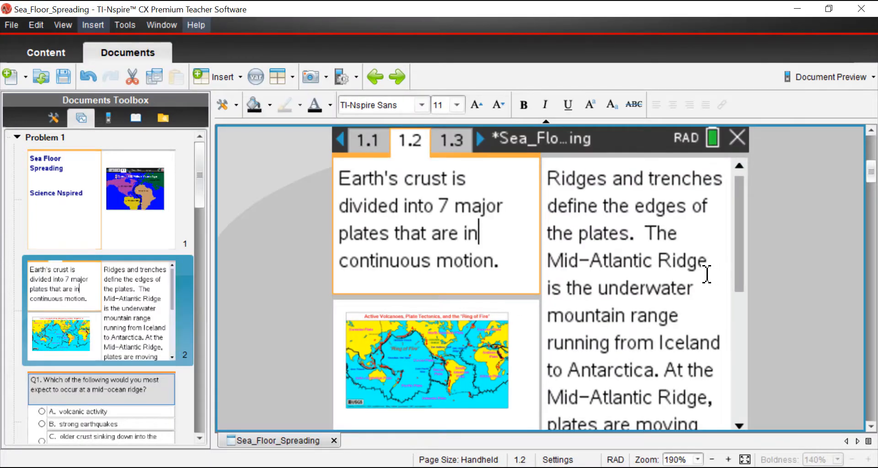
mouse_move(691, 346)
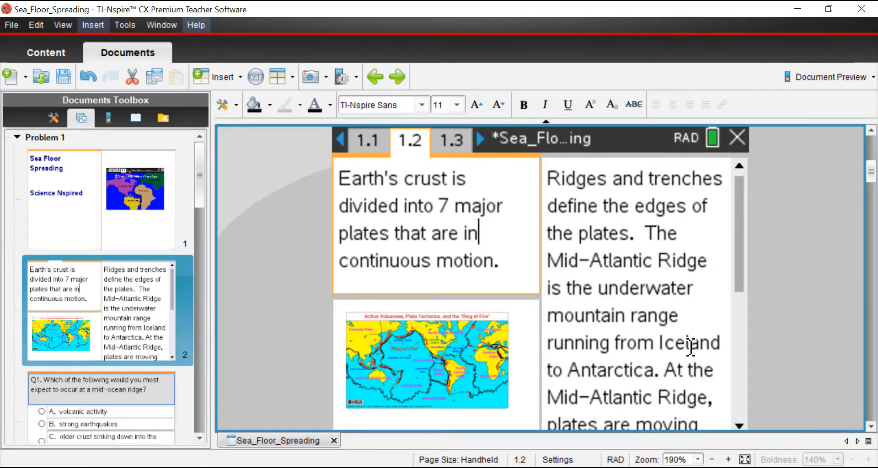
scroll("down", 3)
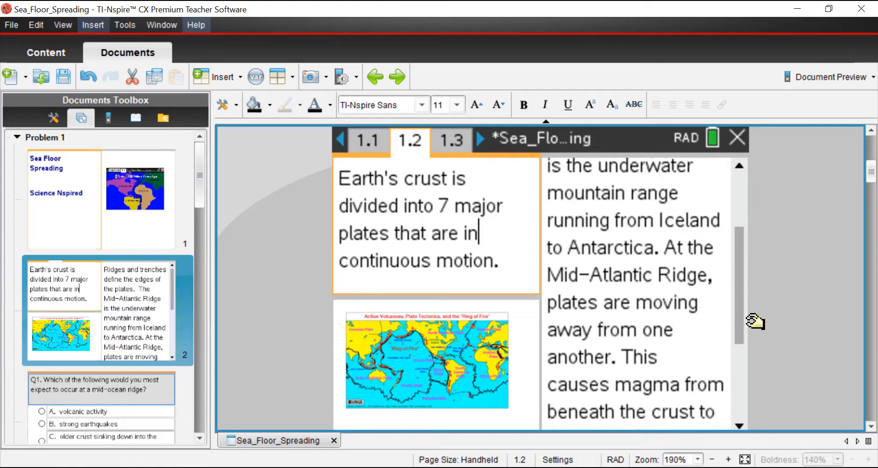
scroll("down", 3)
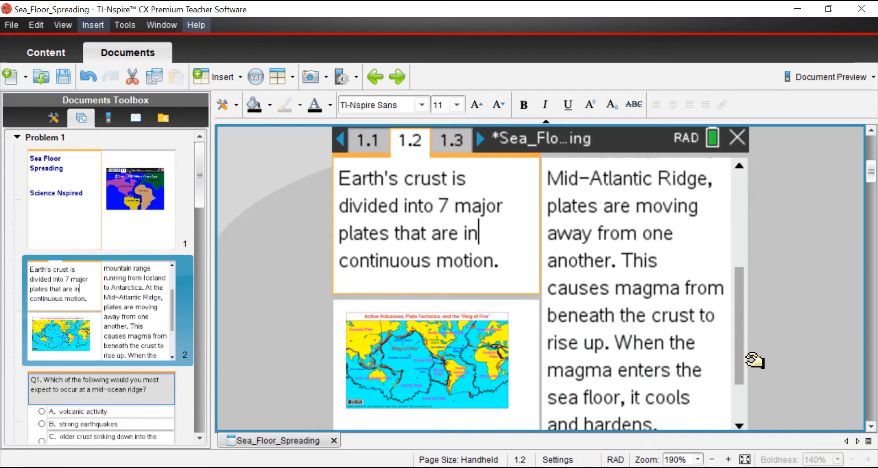
scroll("down", 3)
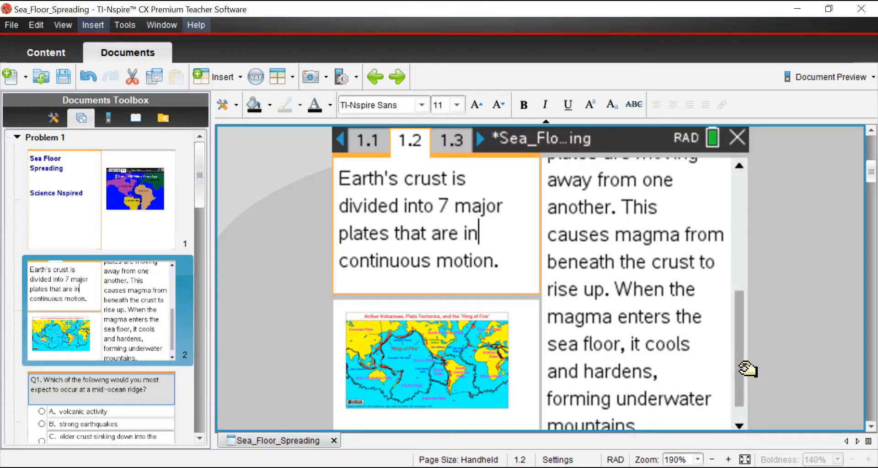
scroll("down", 3)
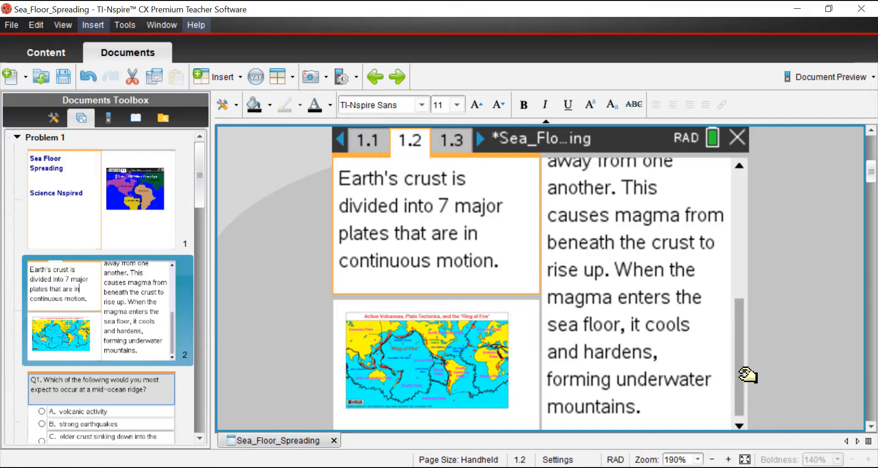
left_click(478, 233)
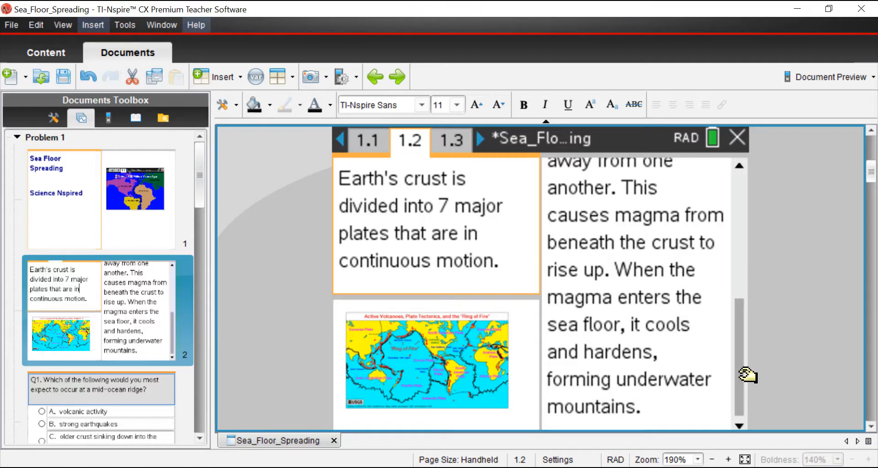
left_click(479, 233)
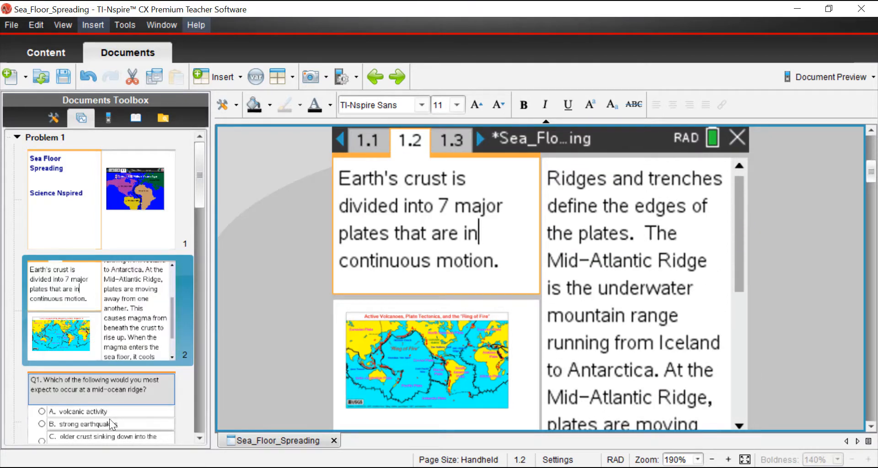
Step: Open page 1.3 showing the Q1 mid-ocean ridge question
left_click(451, 139)
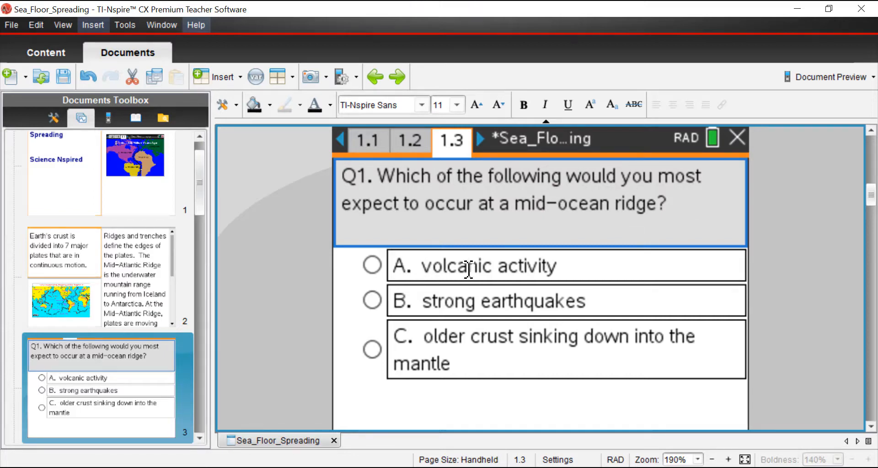
mouse_move(475, 303)
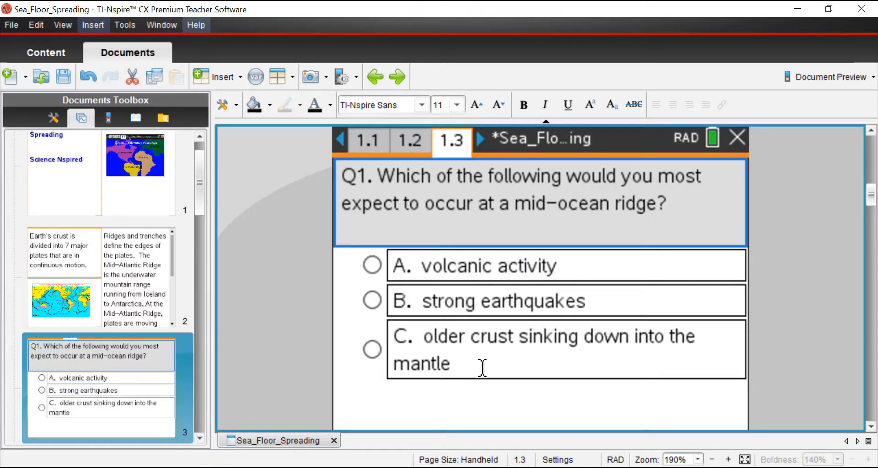
mouse_move(493, 368)
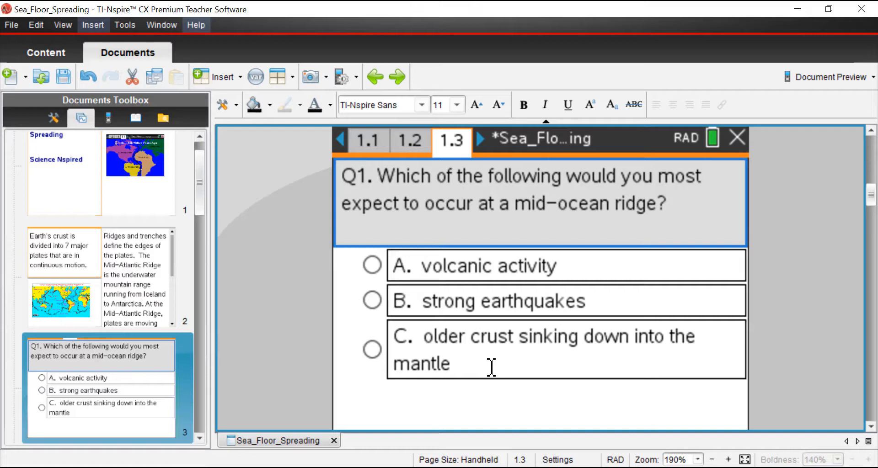
mouse_move(578, 271)
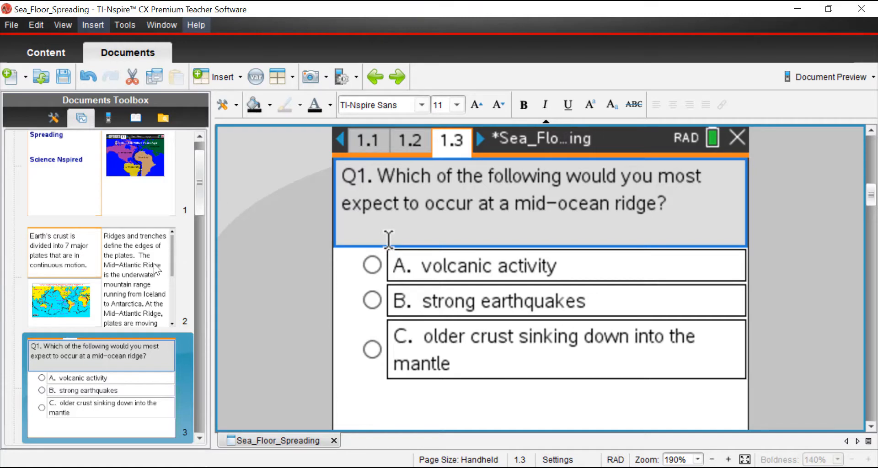
Step: Return to page 1.2 and scroll its text down to the rising-magma paragraph
left_click(410, 140)
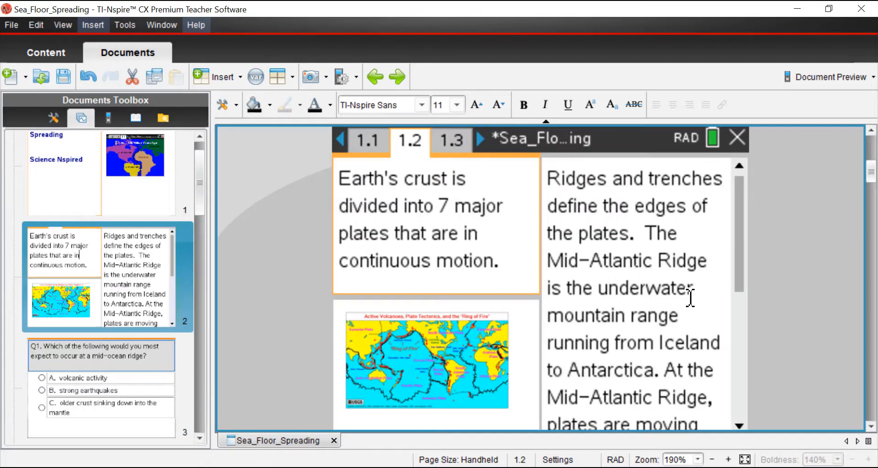
scroll("down", 3)
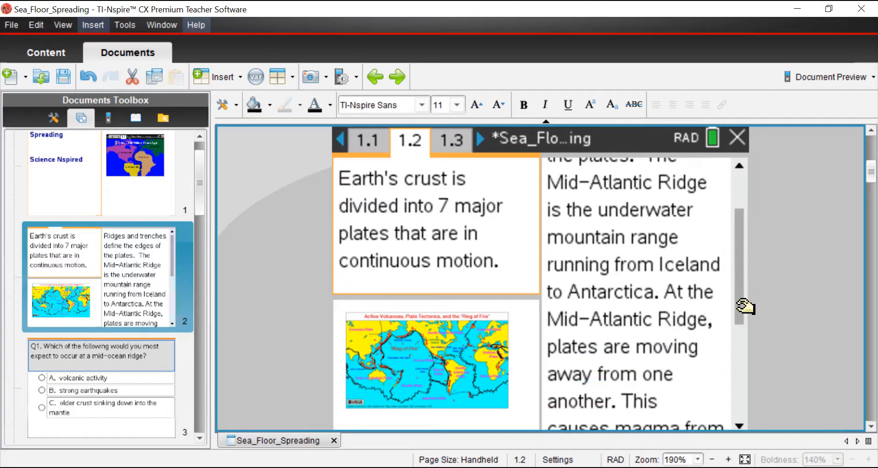
scroll("down", 3)
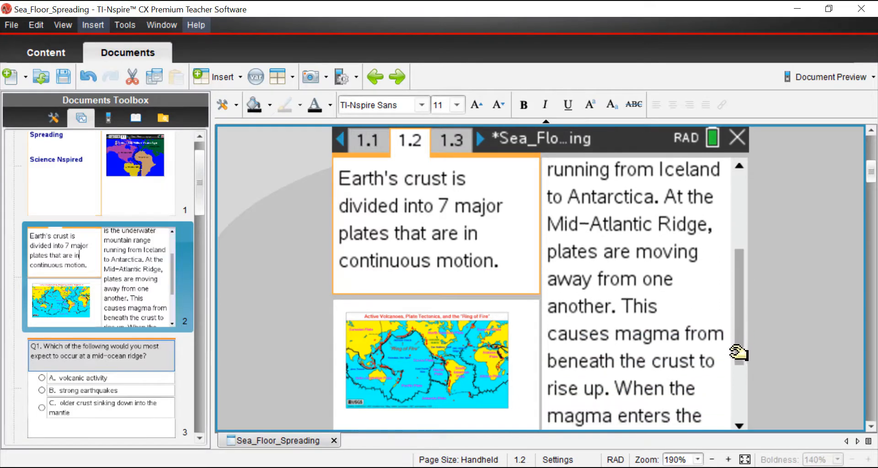
scroll("down", 3)
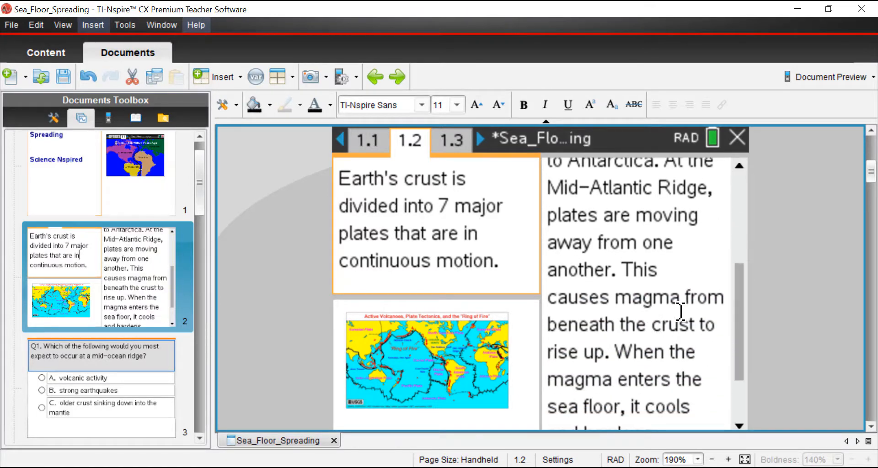
mouse_move(621, 335)
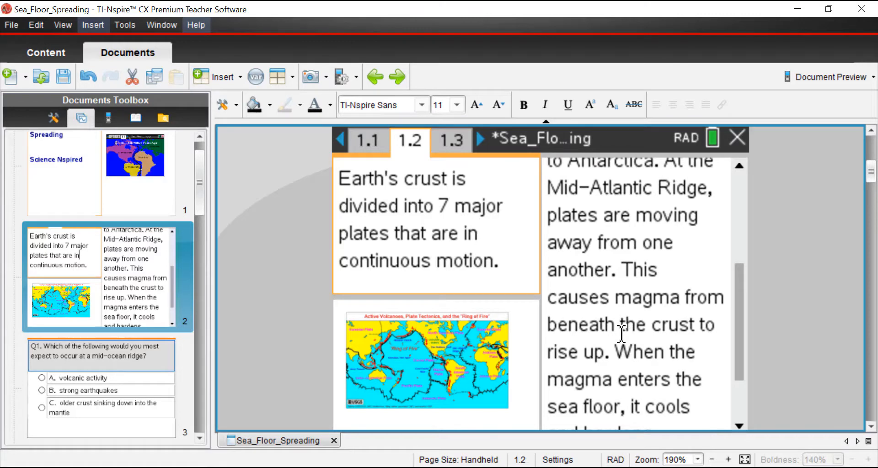
mouse_move(135, 372)
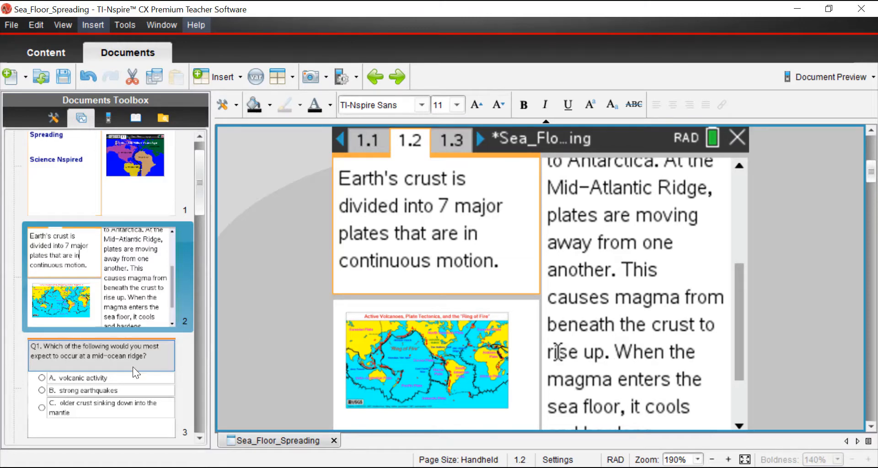
Step: Return to Q1 on page 1.3 and review it with A. volcanic activity selected
left_click(451, 140)
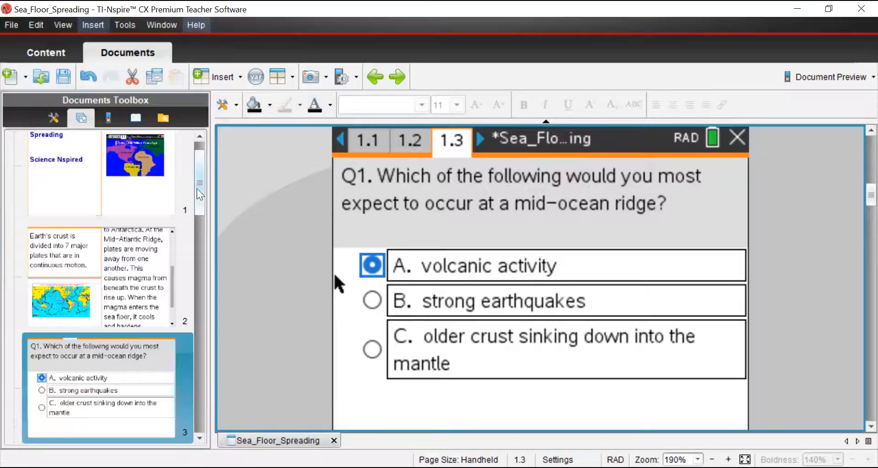
scroll("down", 3)
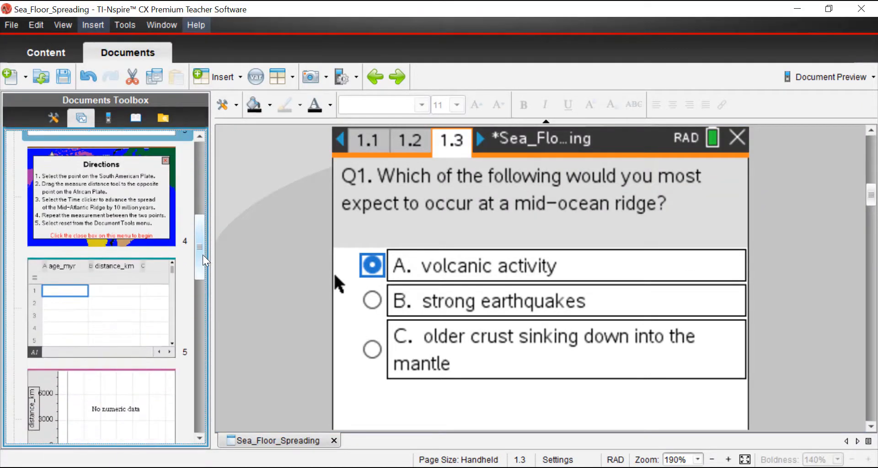
Step: Open the simulation page 1.4 with its Directions popup
left_click(478, 139)
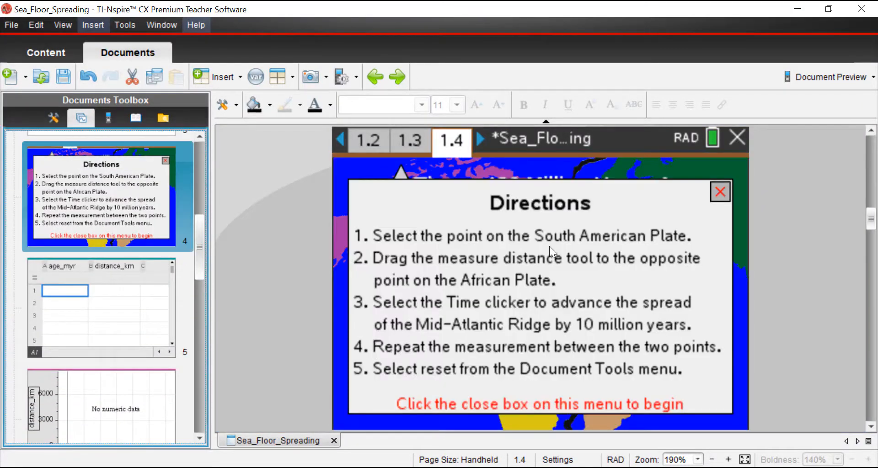
mouse_move(711, 240)
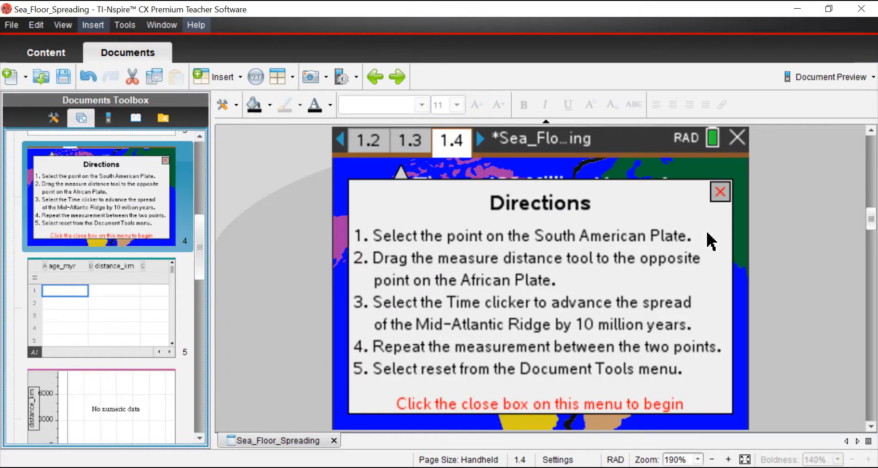
mouse_move(532, 258)
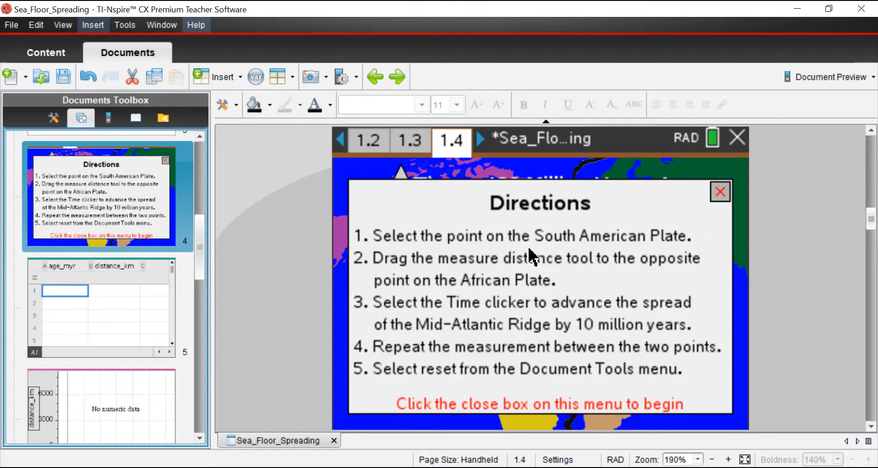
mouse_move(571, 263)
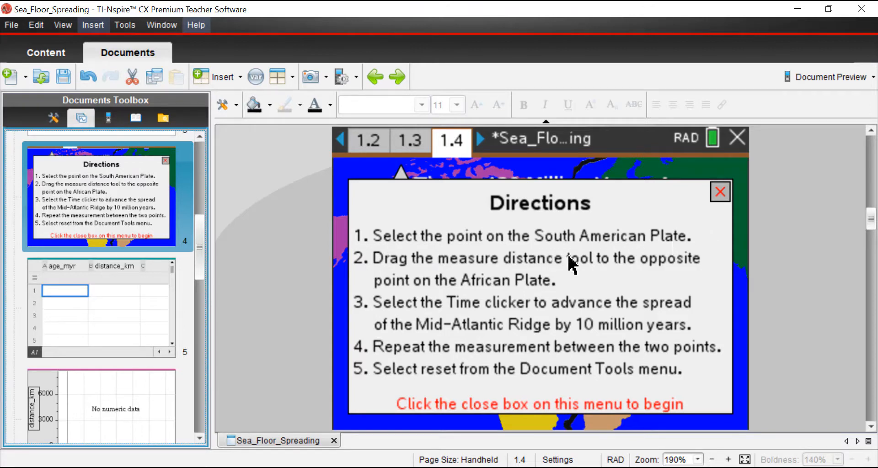
mouse_move(591, 274)
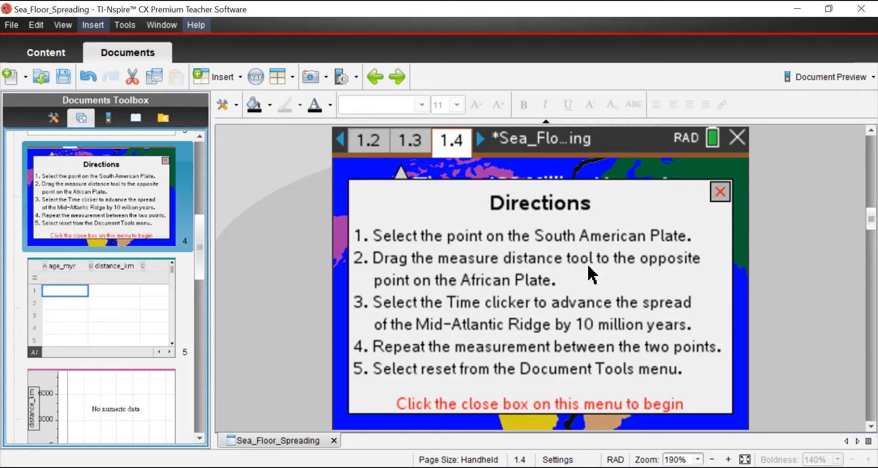
mouse_move(493, 296)
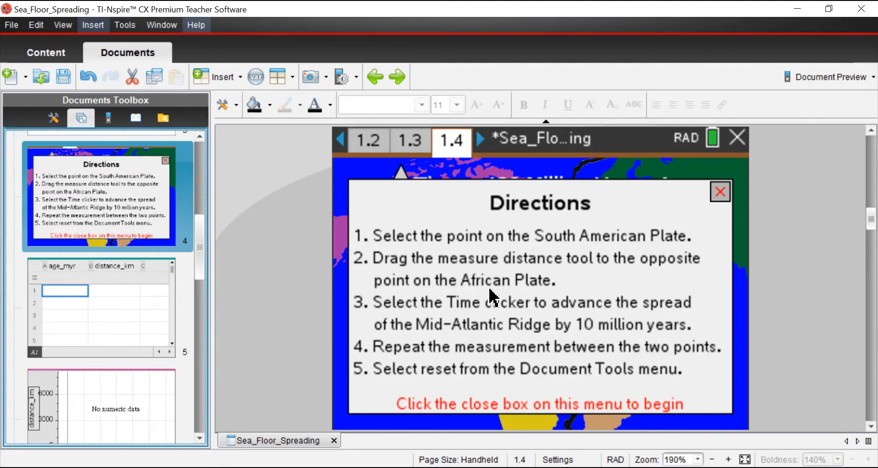
mouse_move(567, 295)
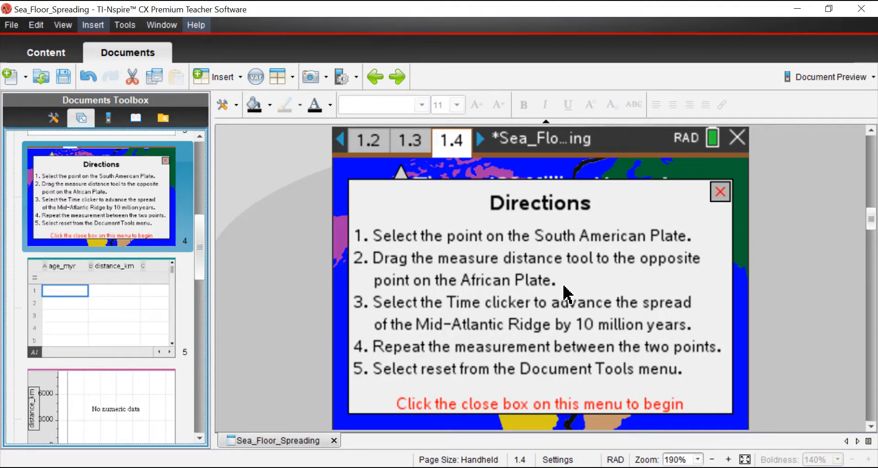
mouse_move(496, 300)
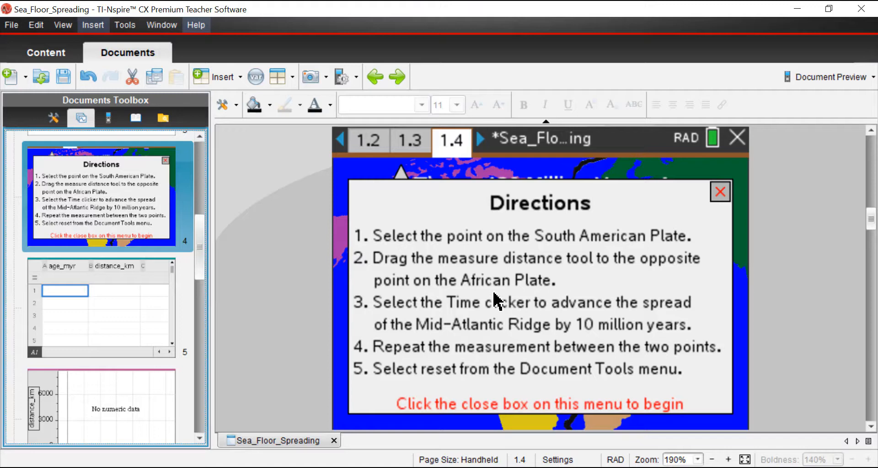
mouse_move(448, 311)
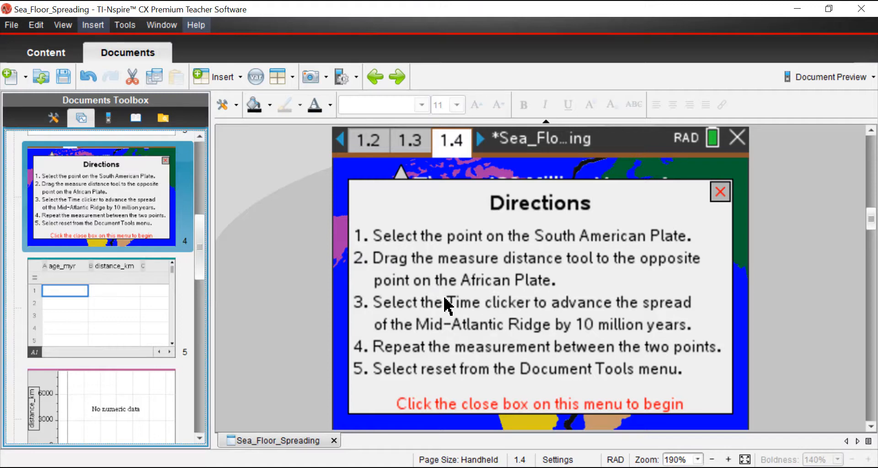
mouse_move(490, 333)
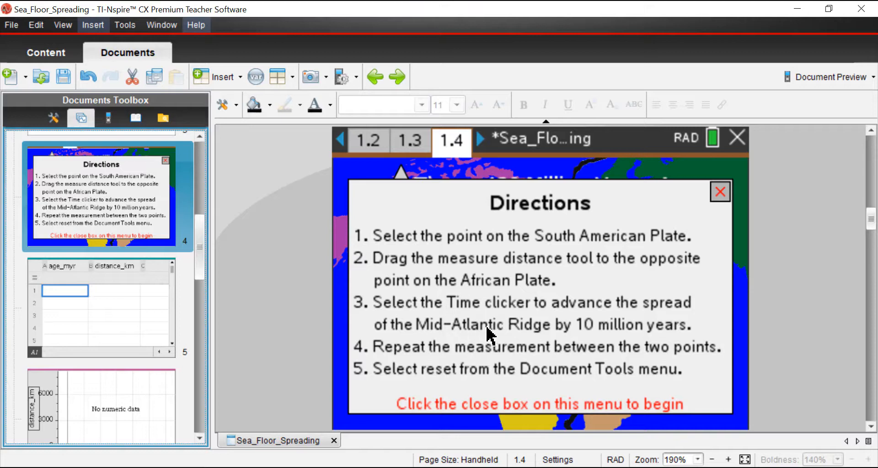
mouse_move(509, 336)
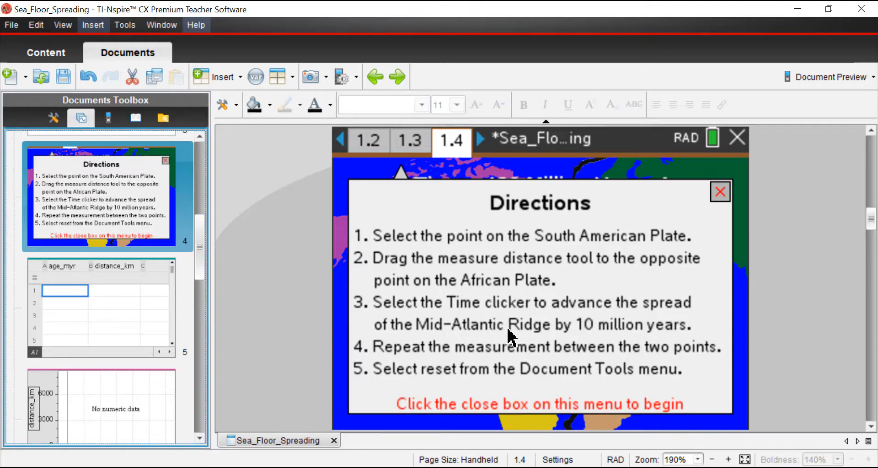
mouse_move(602, 340)
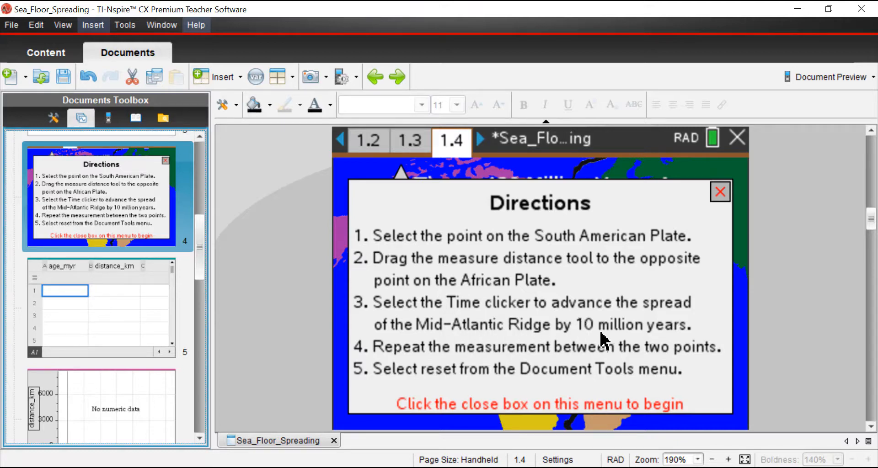
mouse_move(585, 342)
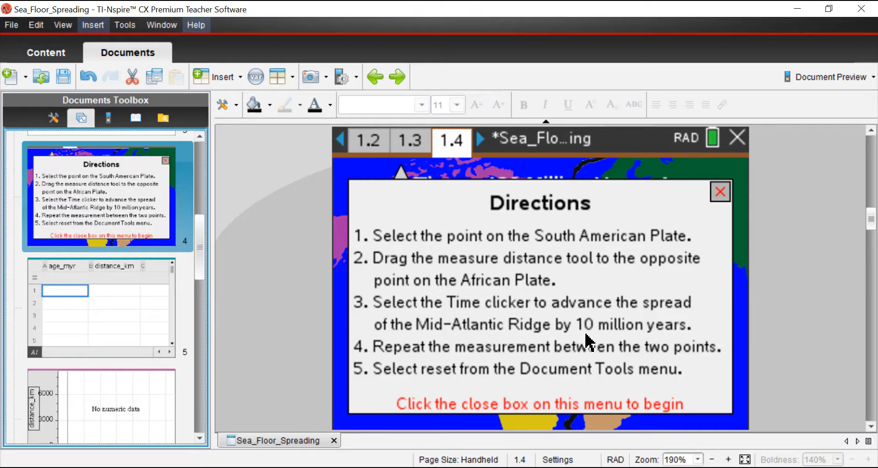
mouse_move(570, 351)
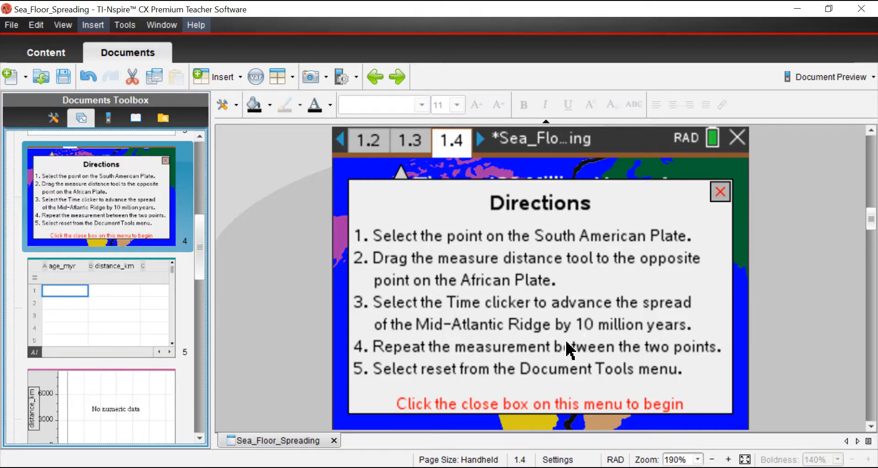
mouse_move(672, 368)
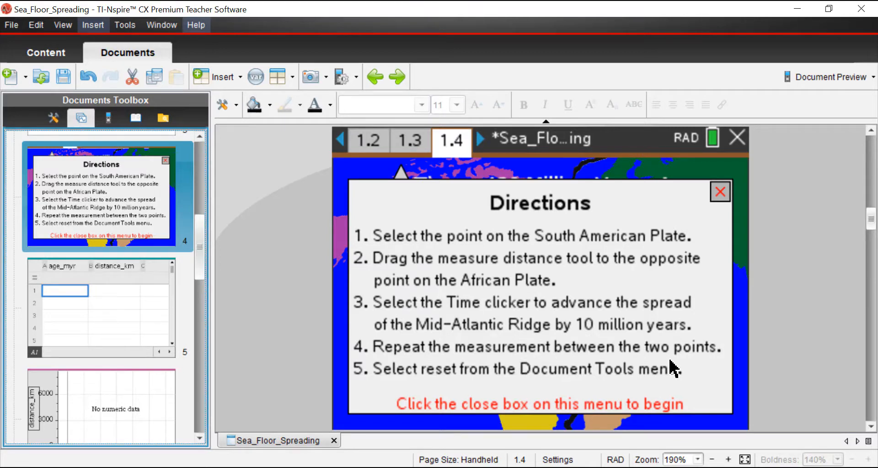
mouse_move(599, 396)
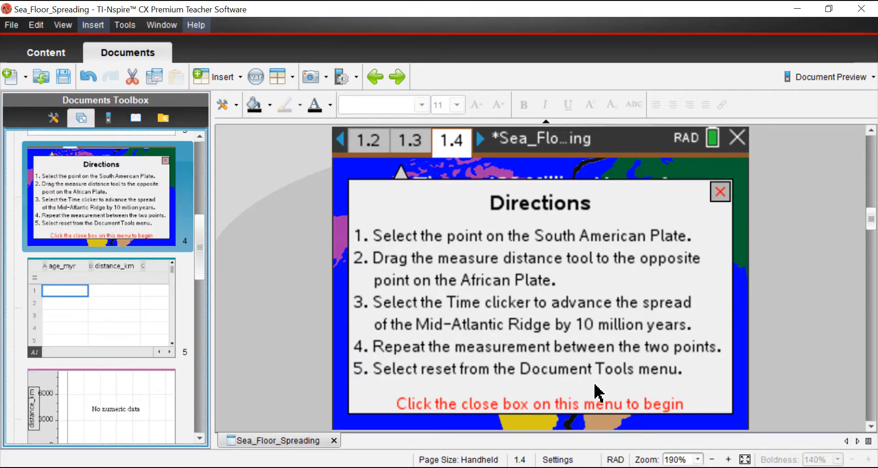
Step: Close the directions and measure 400 km between South America and Africa at 120 million years ago
left_click(720, 191)
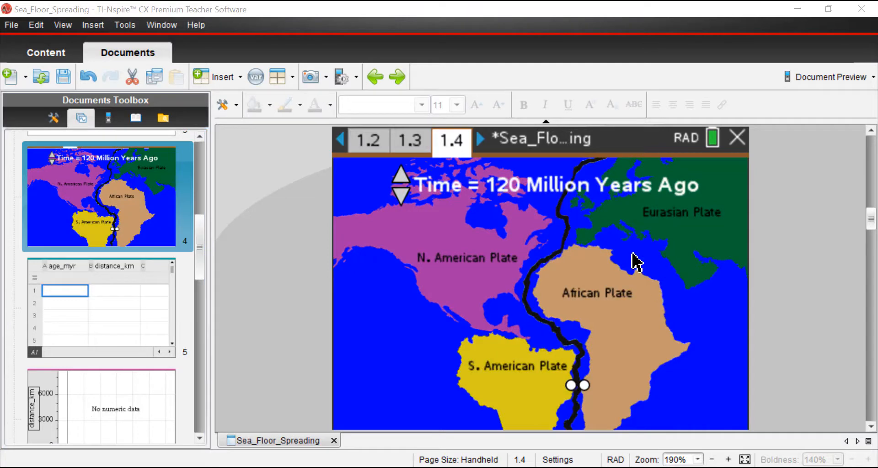
mouse_move(535, 235)
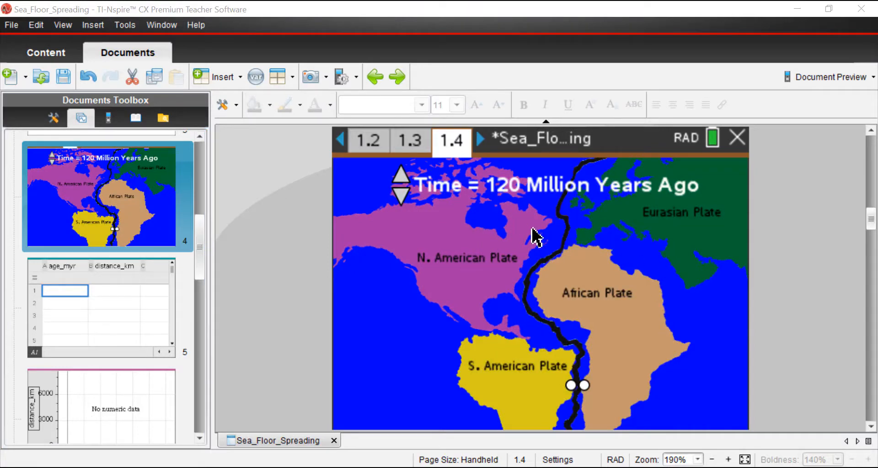
mouse_move(535, 211)
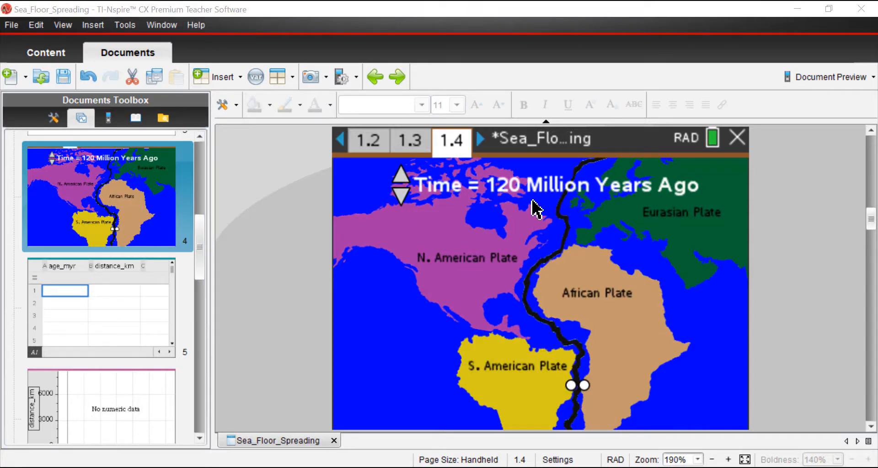
mouse_move(571, 218)
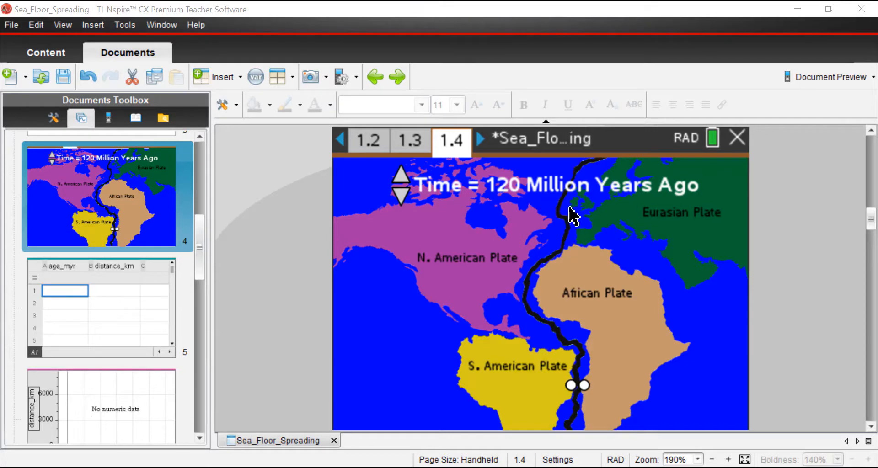
mouse_move(562, 387)
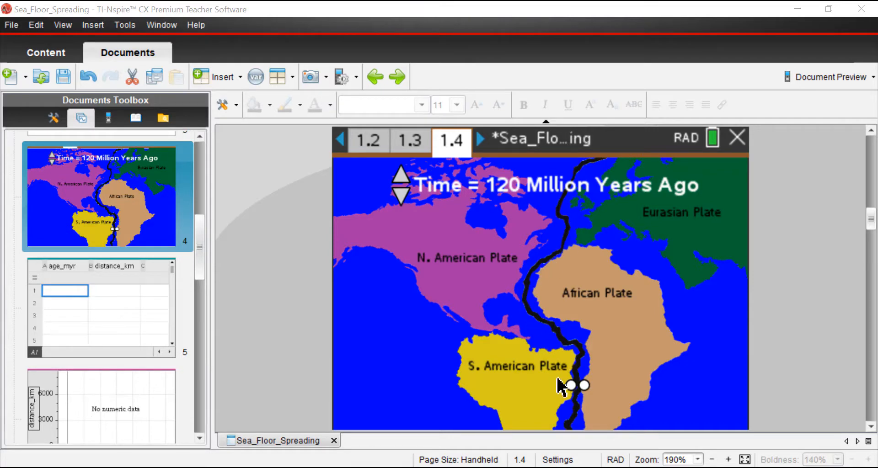
mouse_move(549, 392)
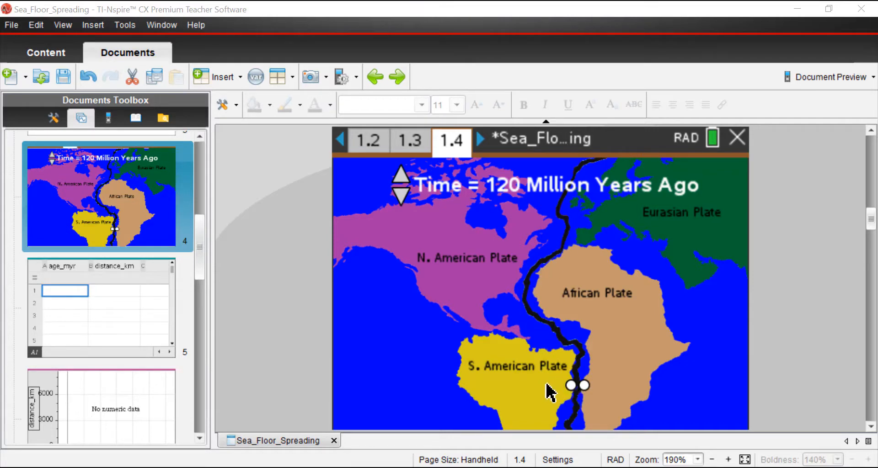
mouse_move(619, 390)
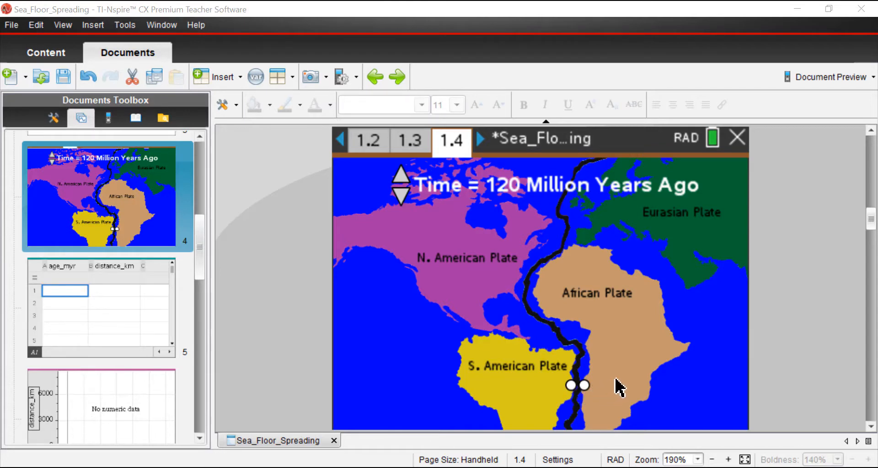
mouse_move(515, 219)
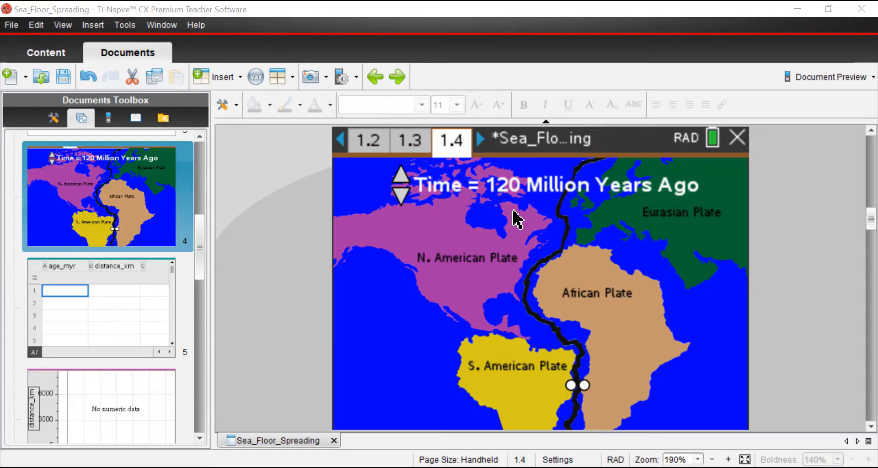
mouse_move(560, 252)
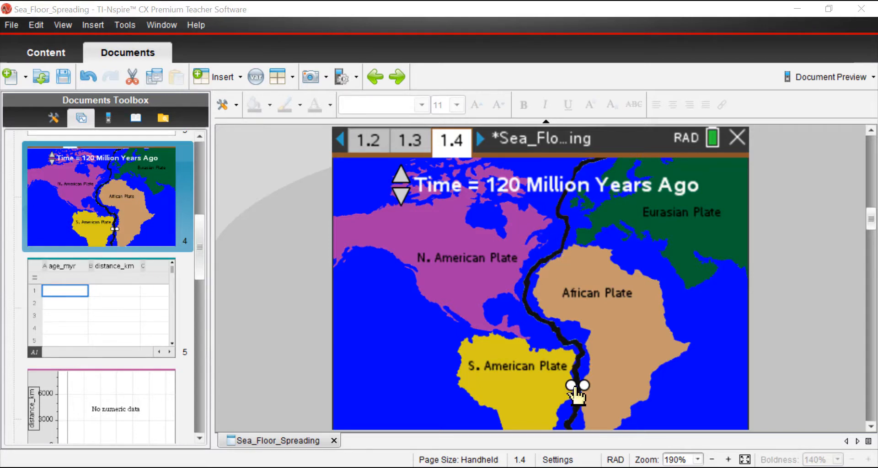
left_click(571, 385)
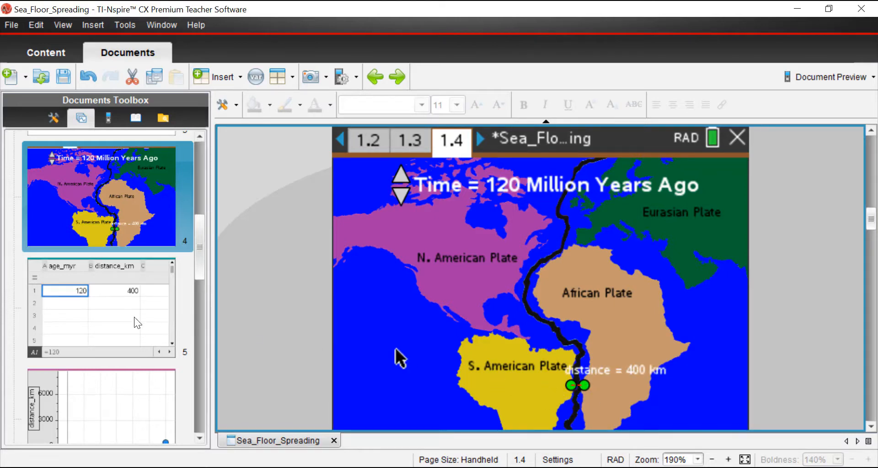
mouse_move(129, 297)
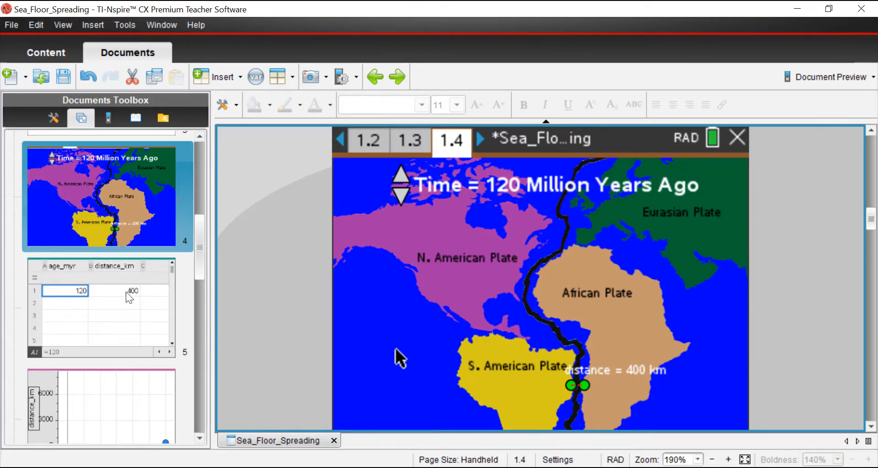
mouse_move(96, 296)
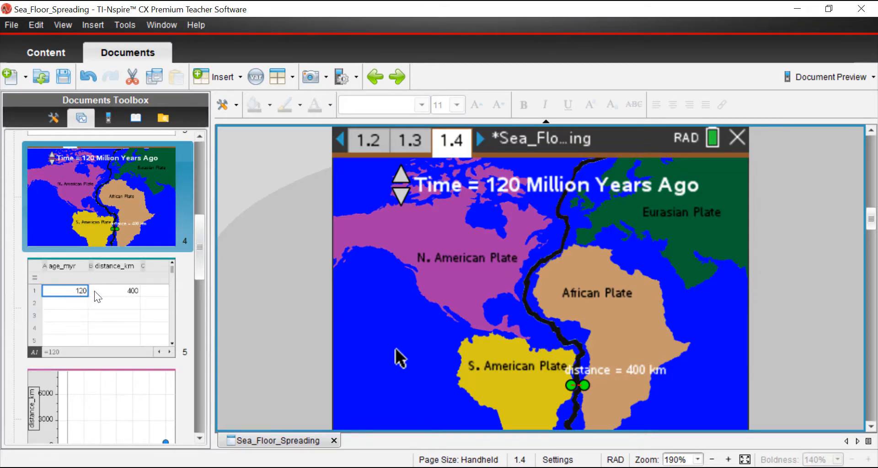
mouse_move(406, 185)
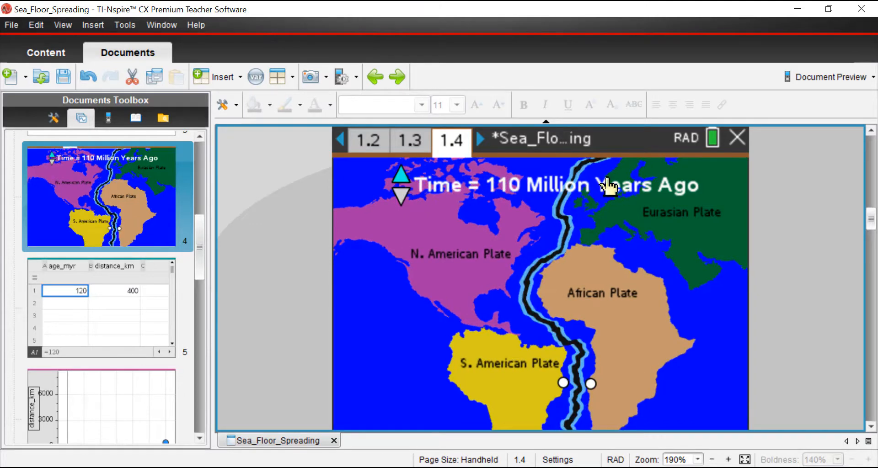
mouse_move(540, 267)
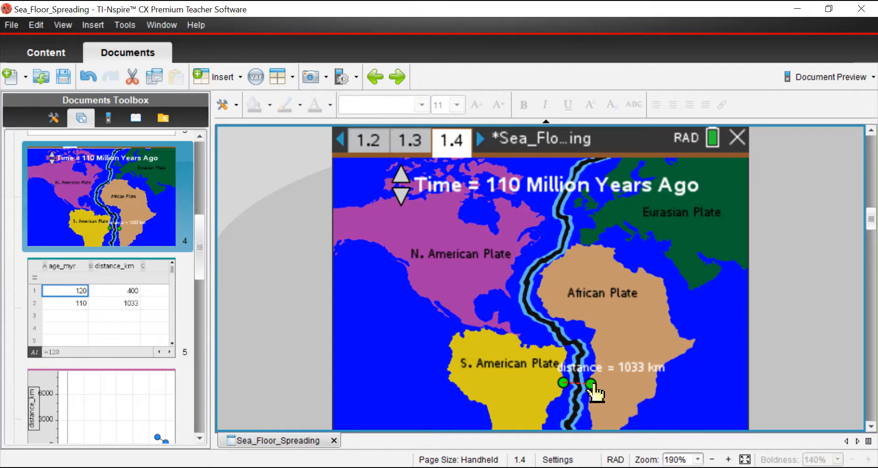
mouse_move(462, 266)
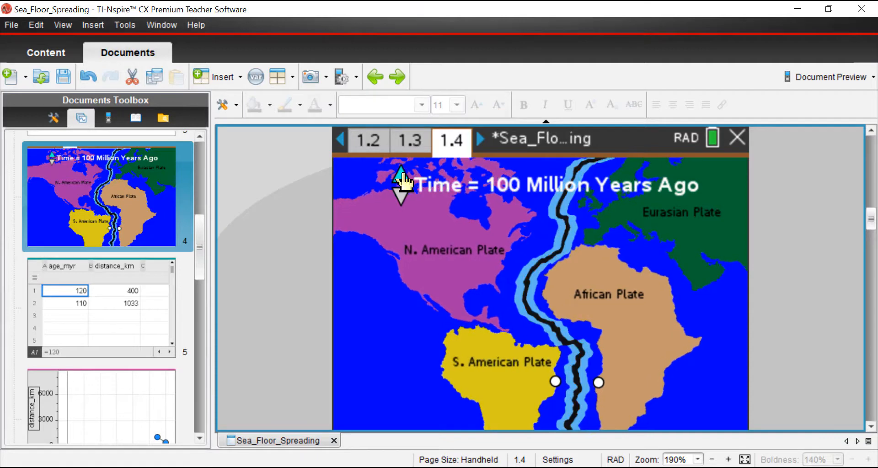
Step: Measure the South America–Africa gap by dragging between the plate points, then advance time 10 million years
left_click(555, 383)
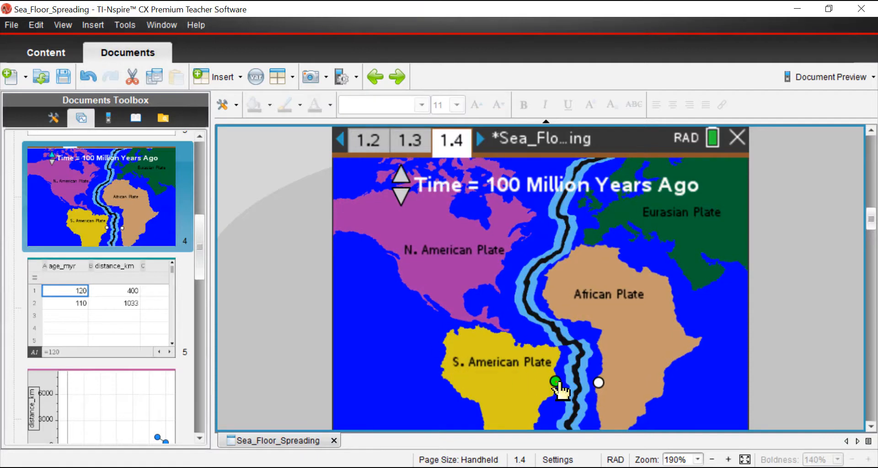
left_click_drag(556, 382, 598, 384)
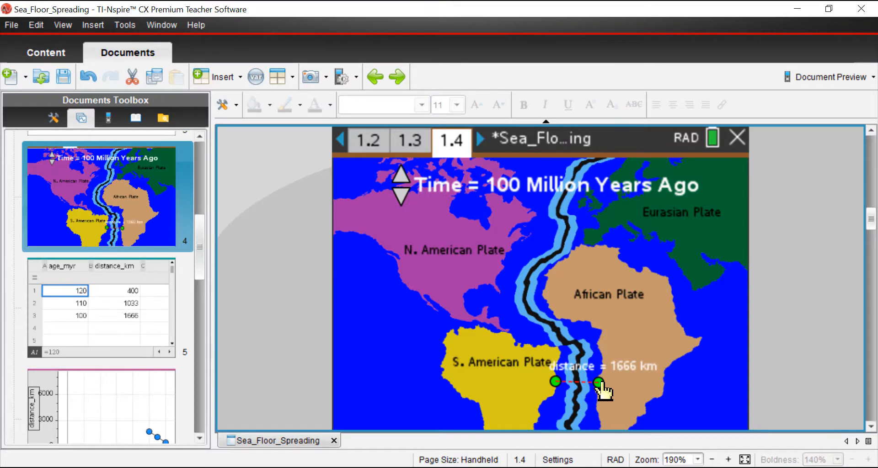
mouse_move(400, 185)
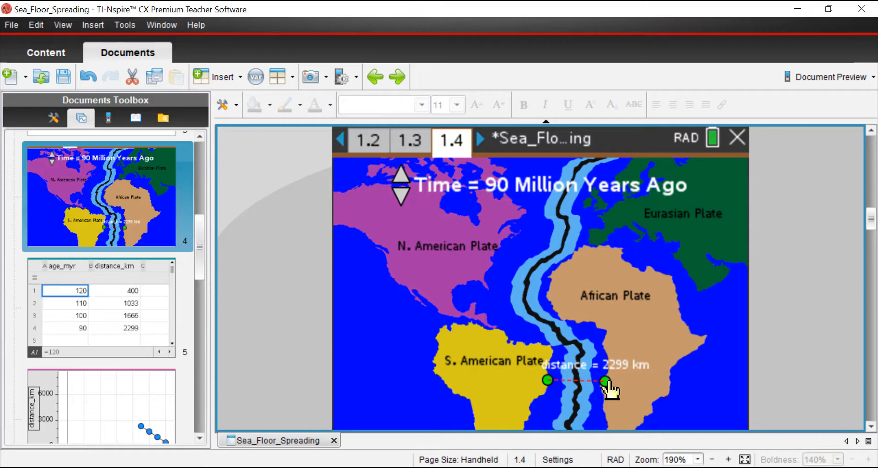
mouse_move(443, 231)
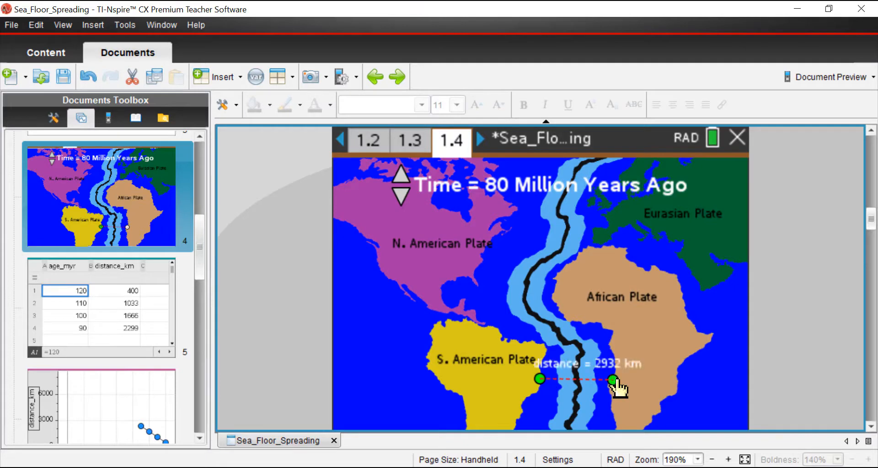
left_click(400, 198)
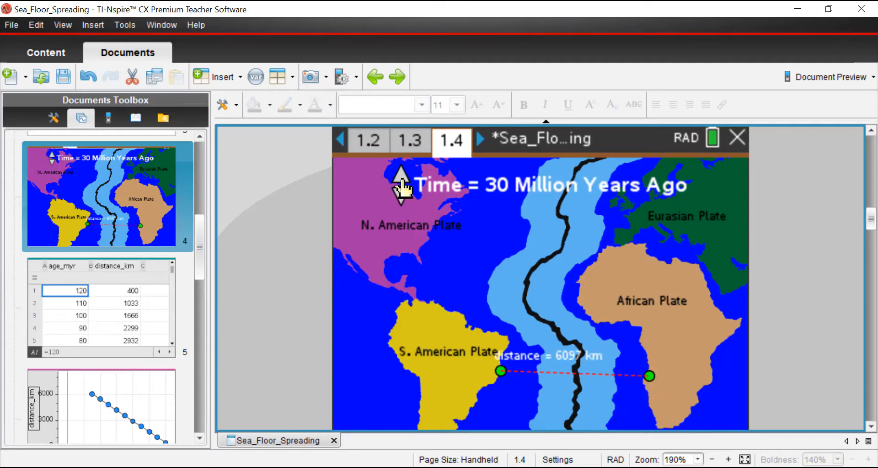
Step: Advance the simulation through 20 and 10 million years ago to the present, re-measuring the plate distance
left_click(401, 179)
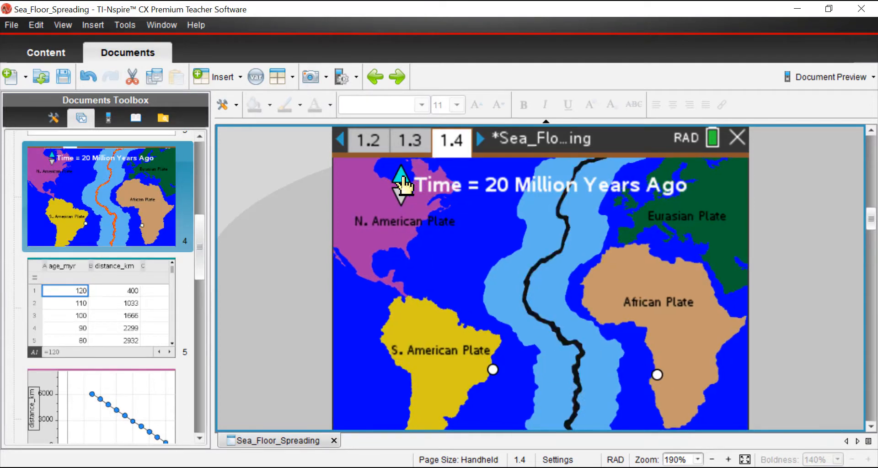
left_click(492, 370)
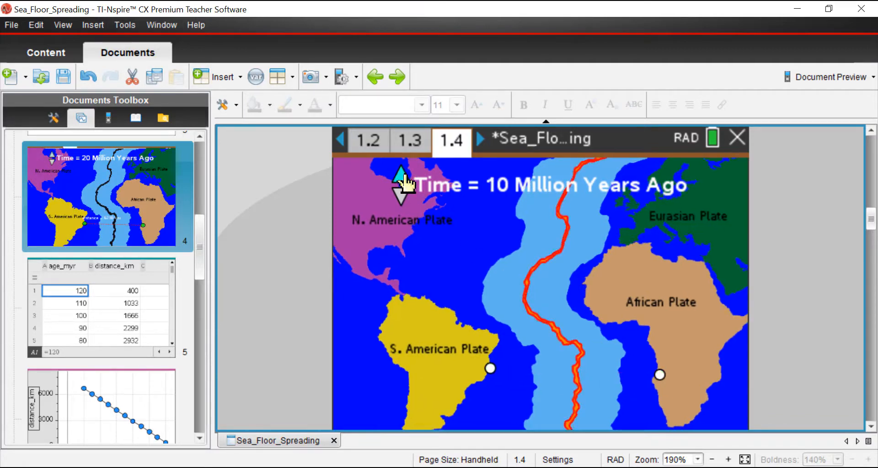
left_click(400, 178)
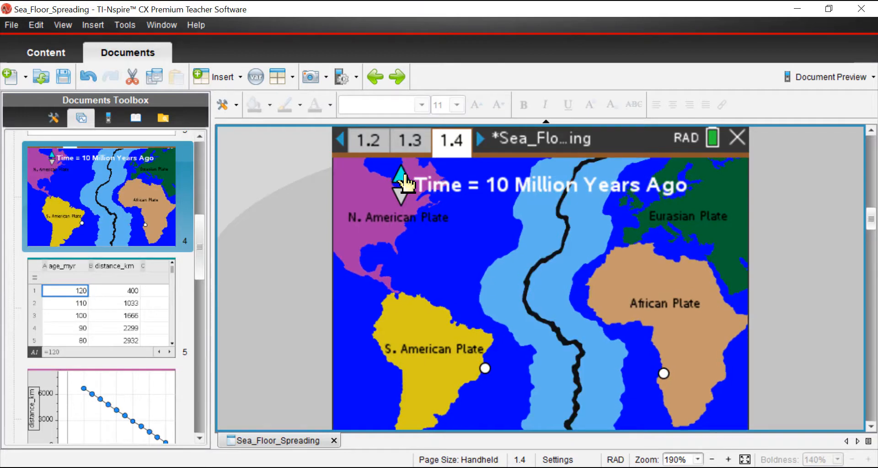
mouse_move(488, 375)
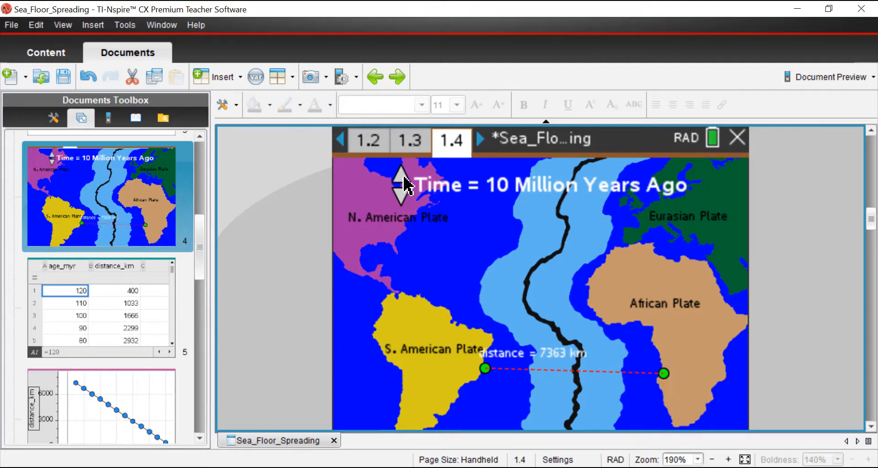
left_click(400, 198)
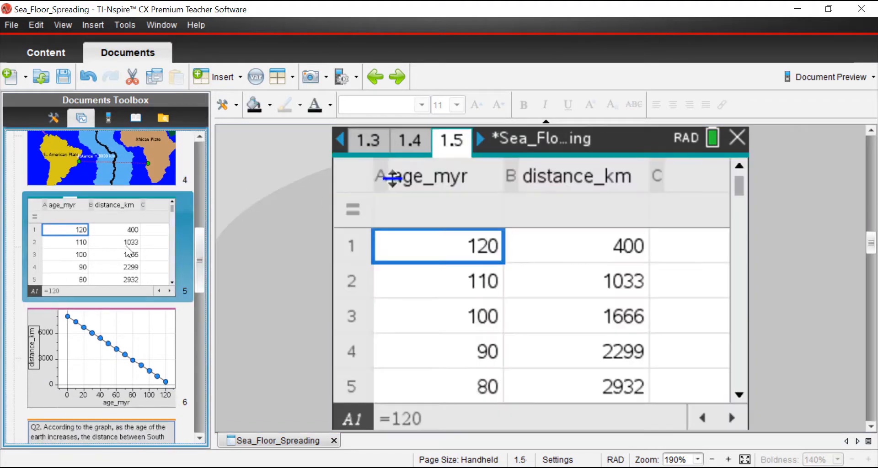
mouse_move(739, 190)
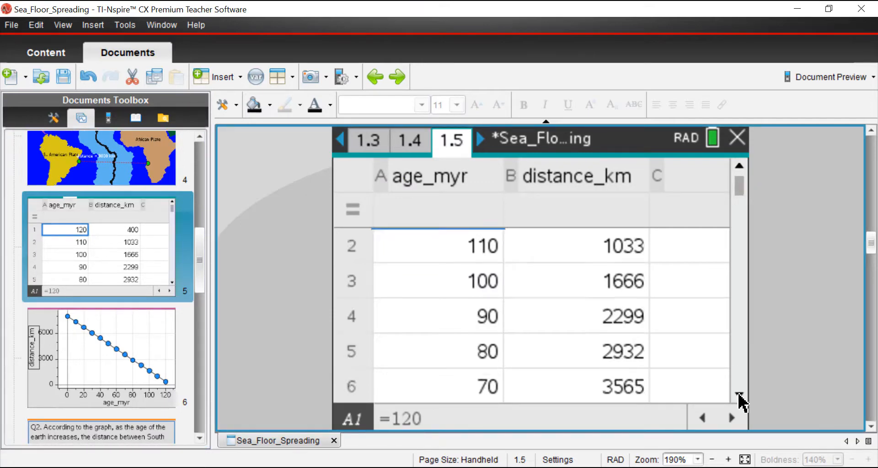
Step: Scroll the page 1.5 data table down to row 13 showing 0 years and 8000 km
scroll("down", 3)
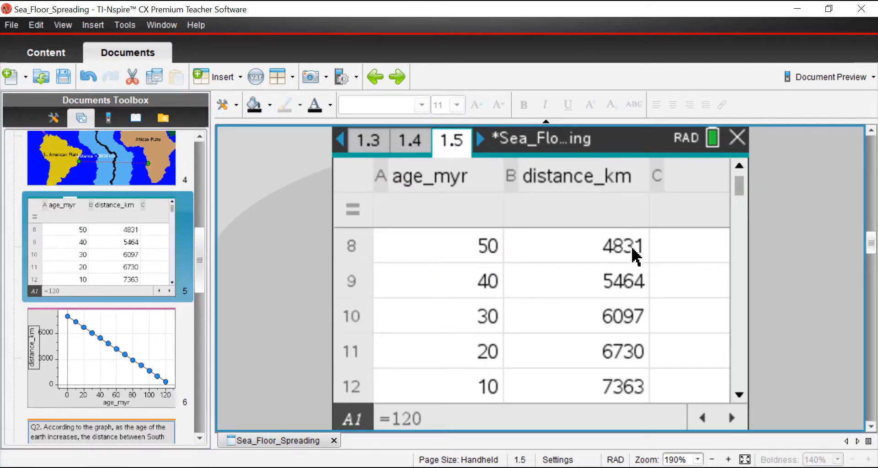
scroll("down", 3)
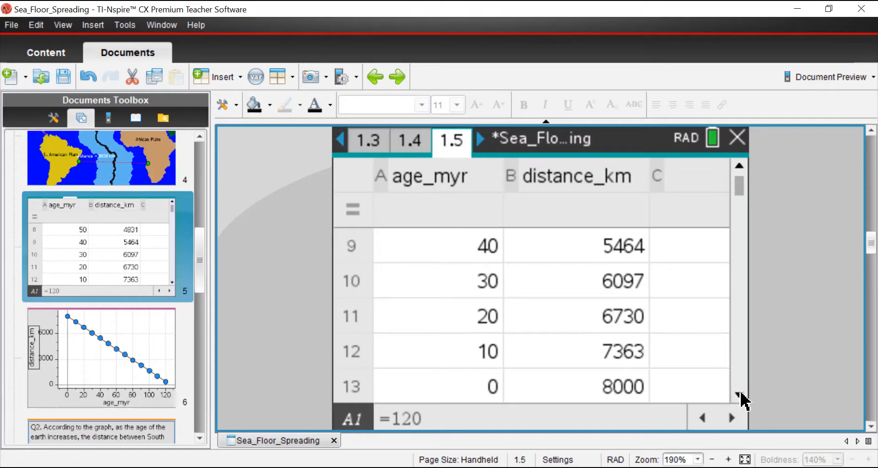
scroll("down", 3)
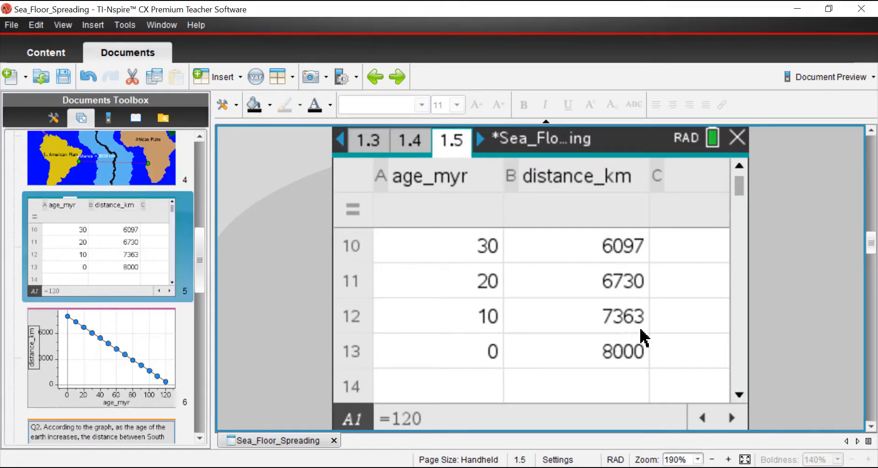
mouse_move(627, 297)
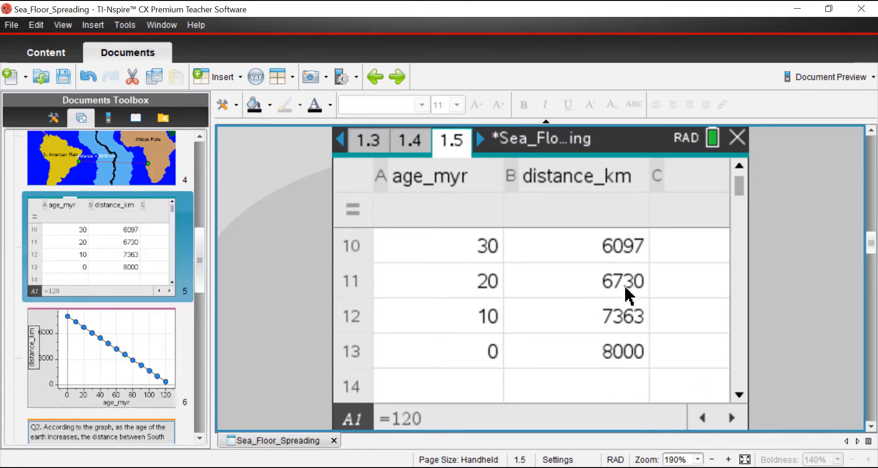
mouse_move(358, 319)
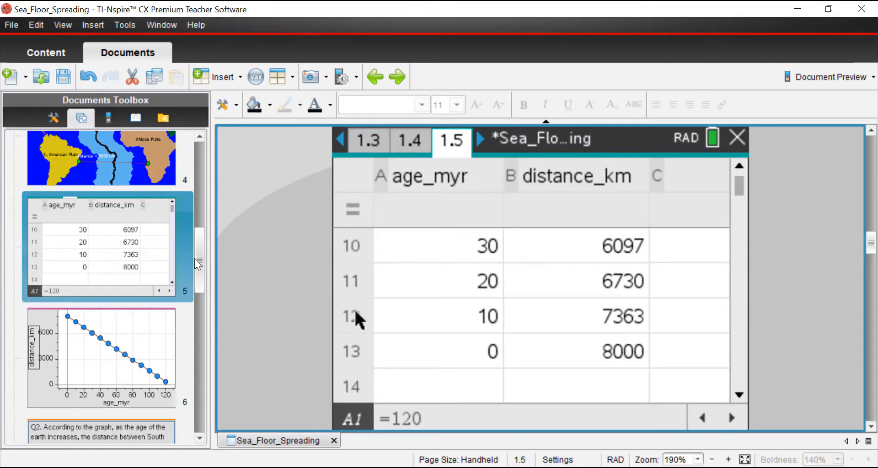
scroll("down", 3)
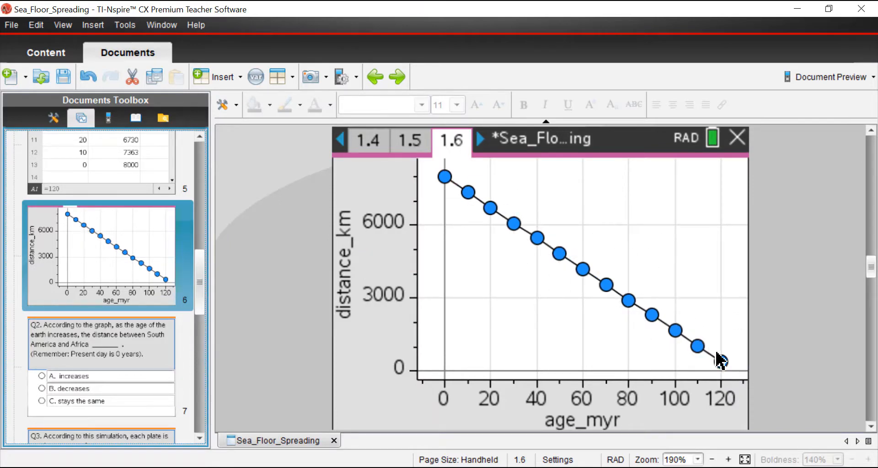
mouse_move(551, 291)
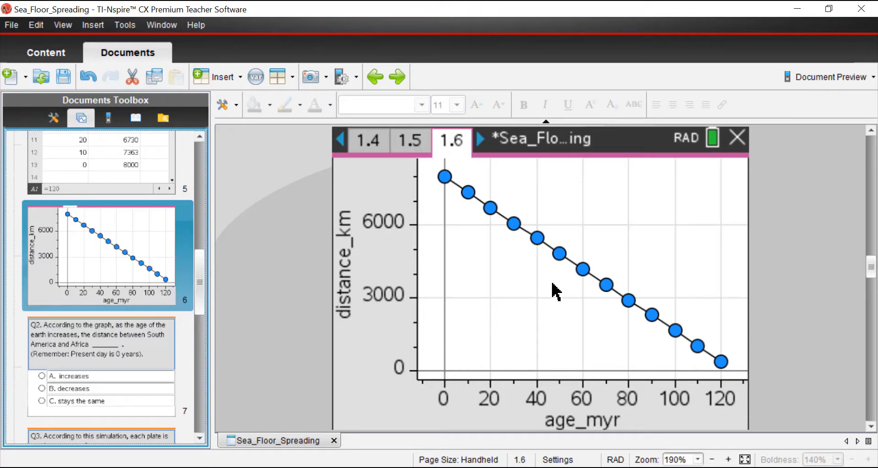
mouse_move(476, 232)
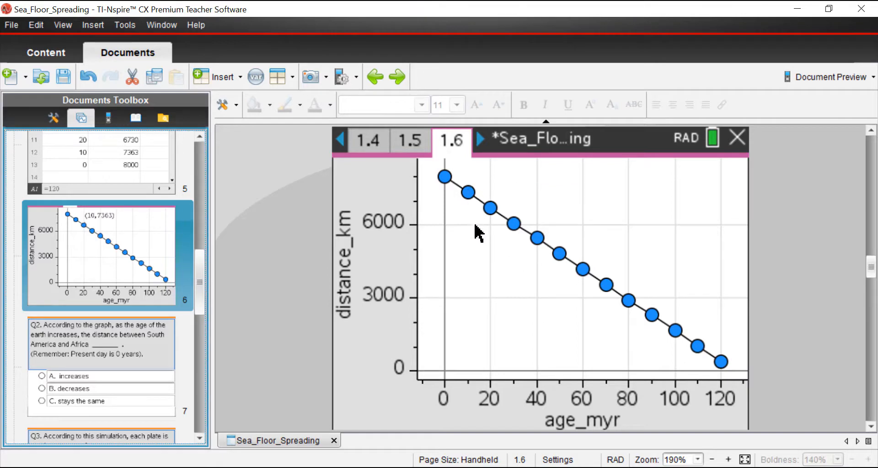
mouse_move(546, 198)
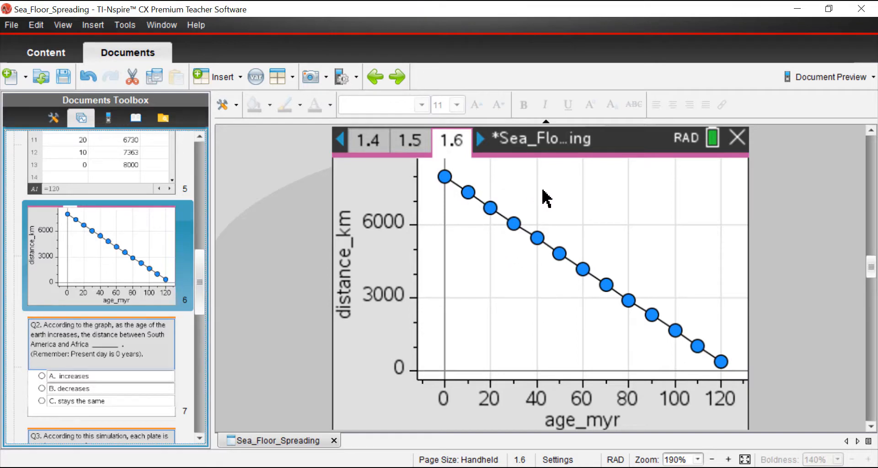
mouse_move(553, 298)
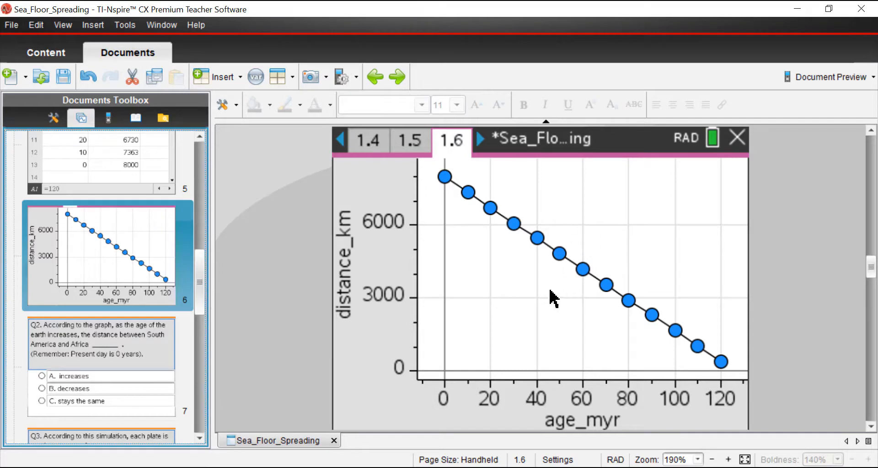
mouse_move(546, 279)
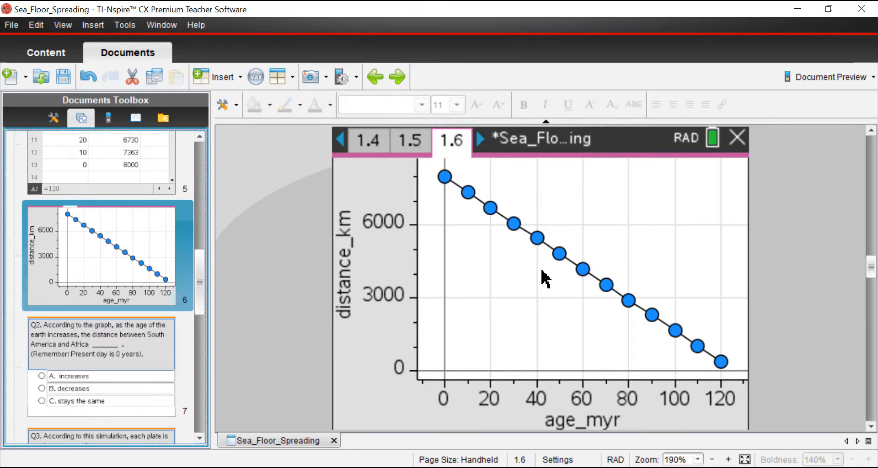
mouse_move(599, 282)
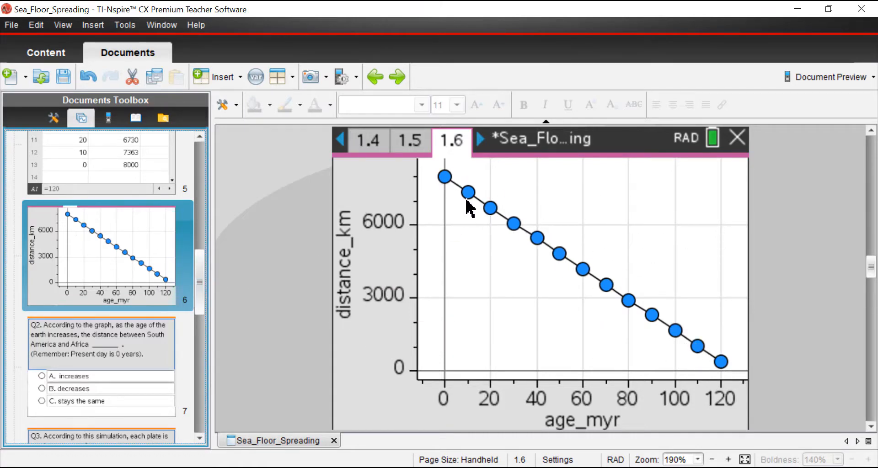
mouse_move(428, 171)
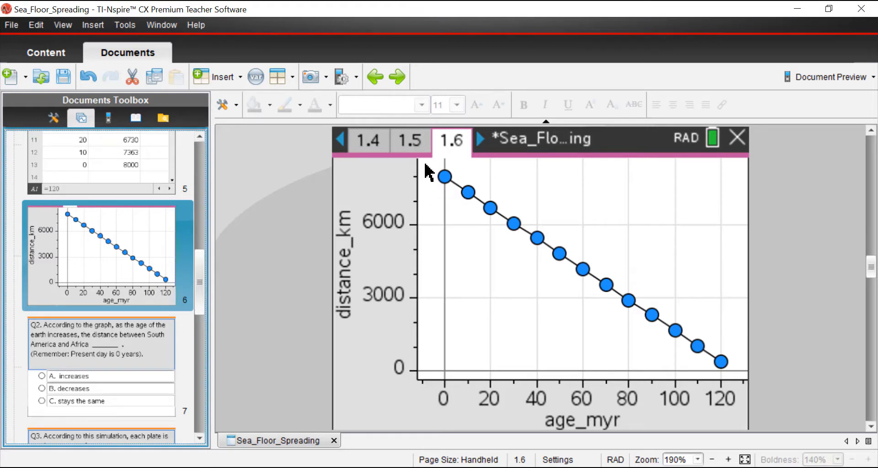
mouse_move(414, 179)
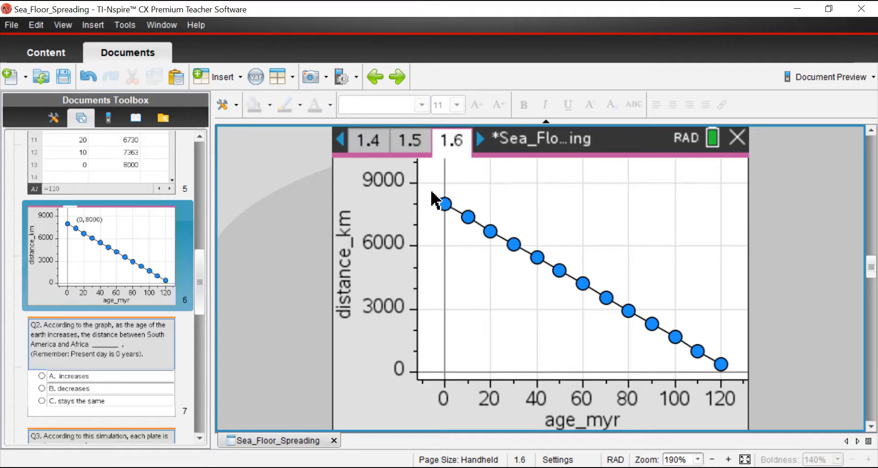
mouse_move(433, 198)
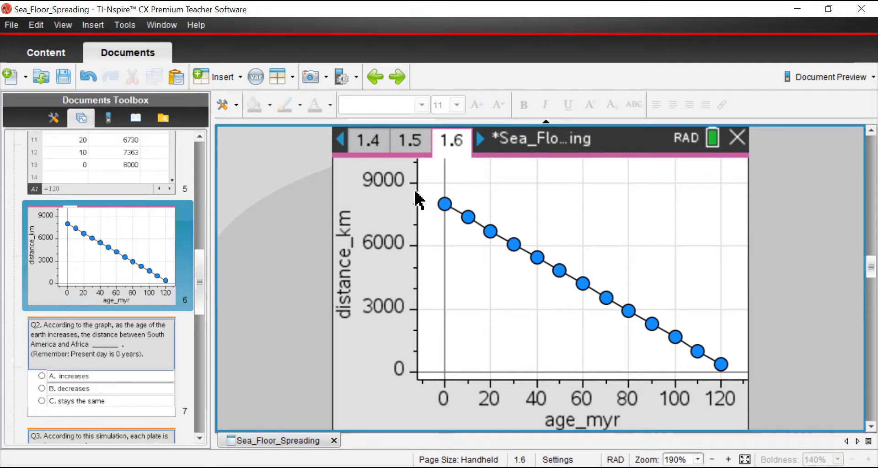
Step: Review the data, then go to Q2 on page 1.7 and choose A. increases as the answer
scroll("down", 3)
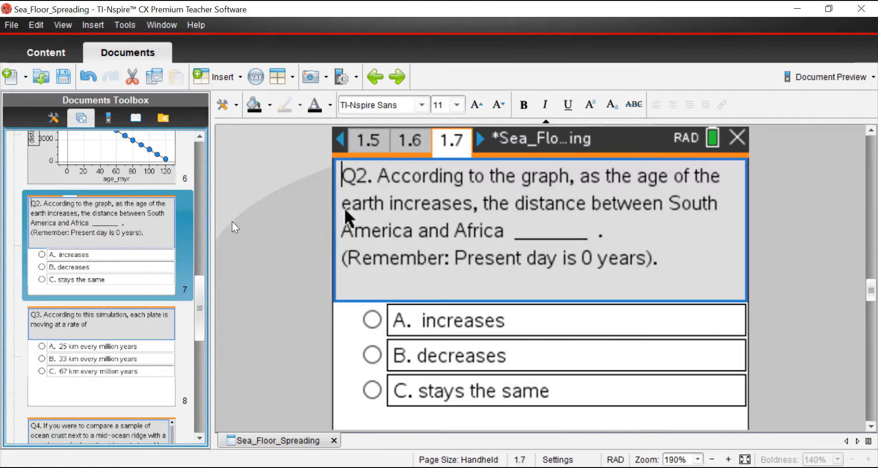
mouse_move(697, 278)
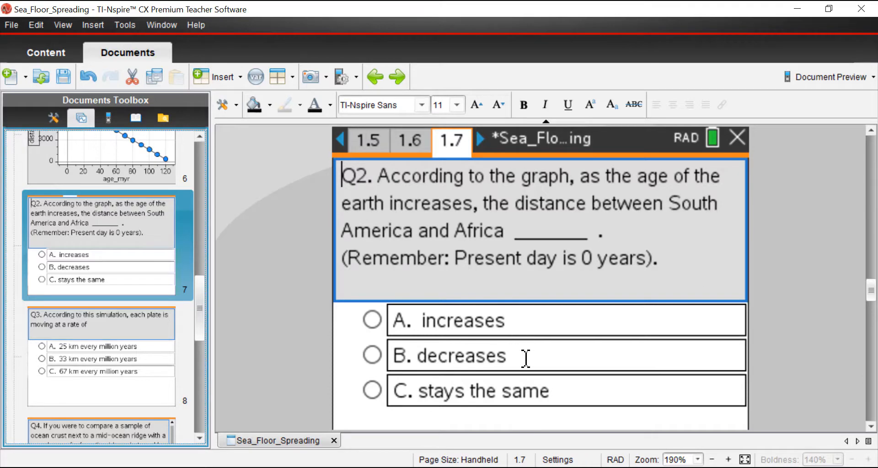
mouse_move(535, 397)
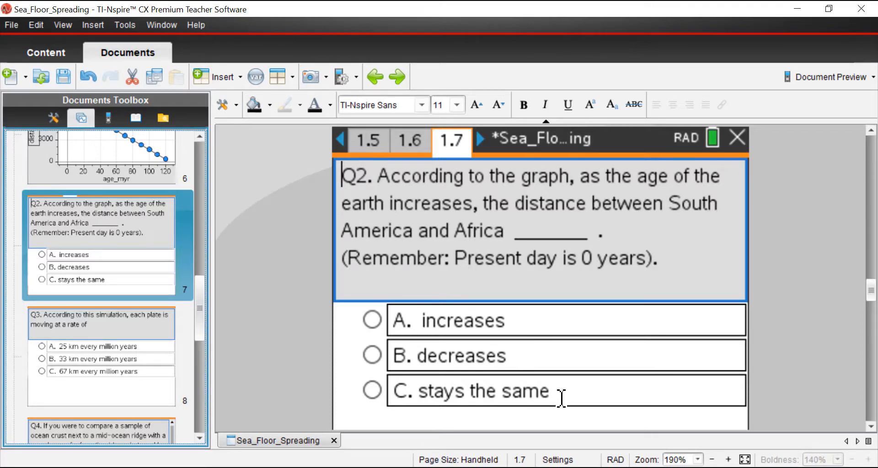
scroll("up", 3)
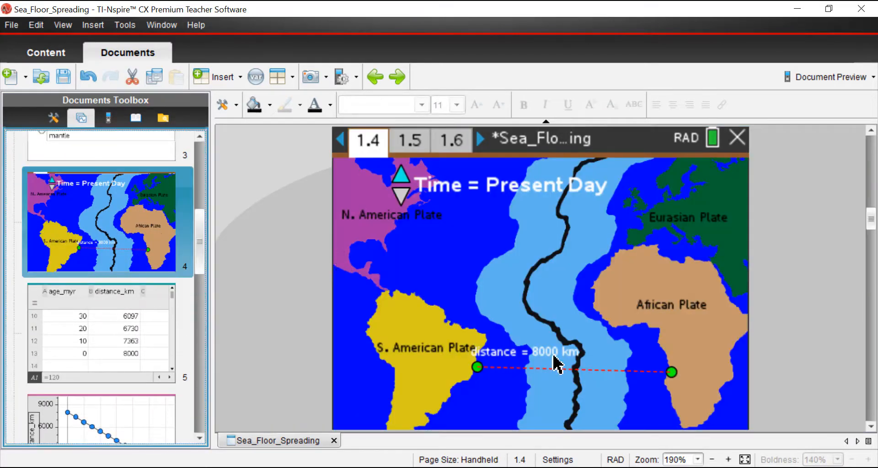
mouse_move(434, 380)
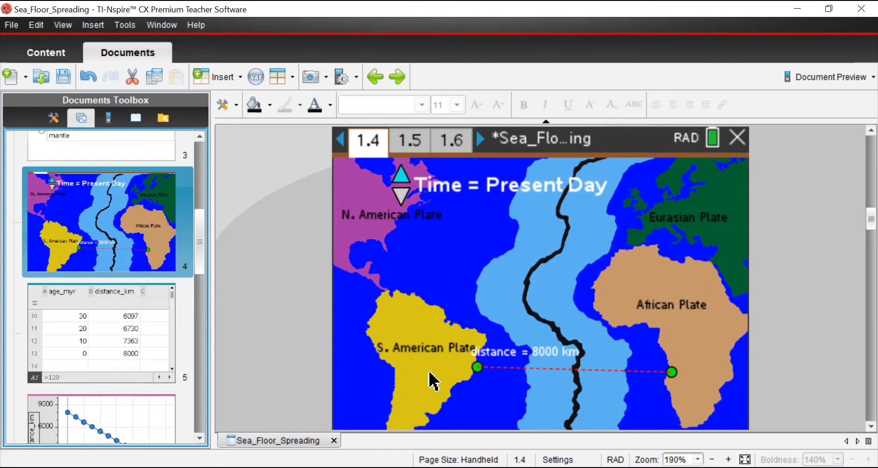
mouse_move(496, 350)
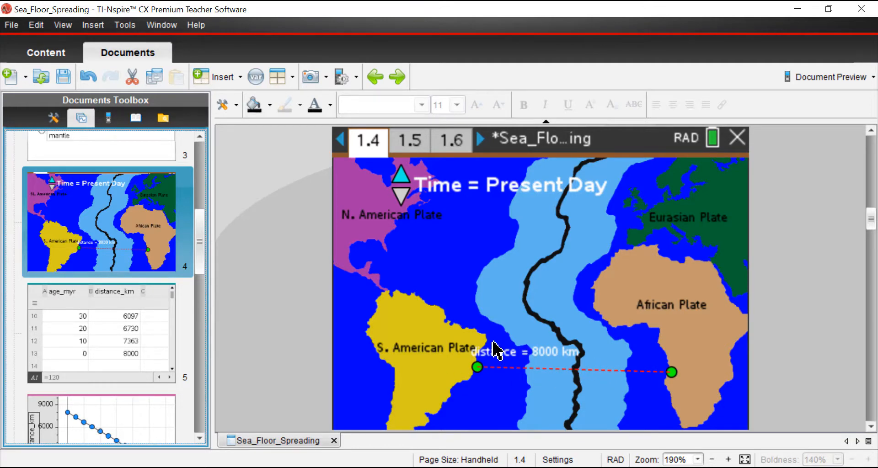
scroll("down", 3)
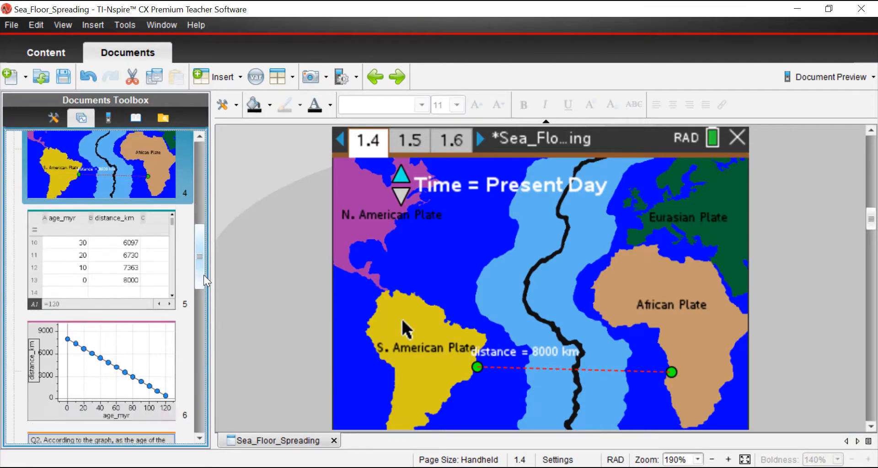
scroll("down", 3)
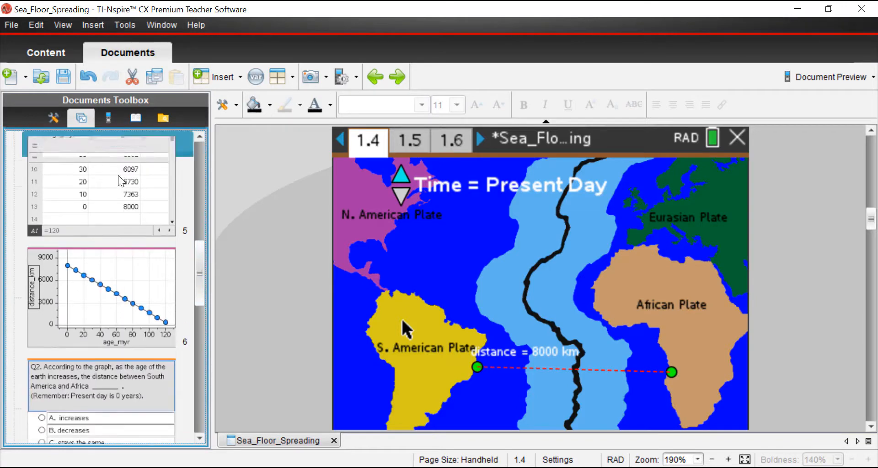
left_click(408, 140)
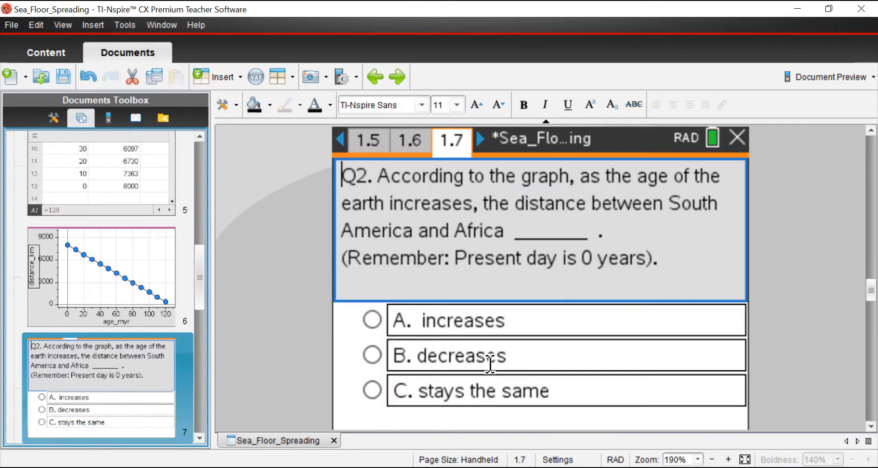
mouse_move(589, 258)
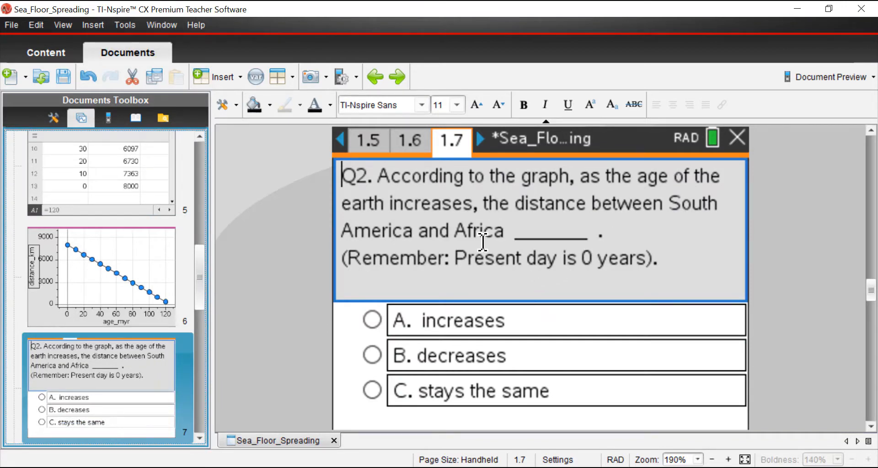
mouse_move(374, 326)
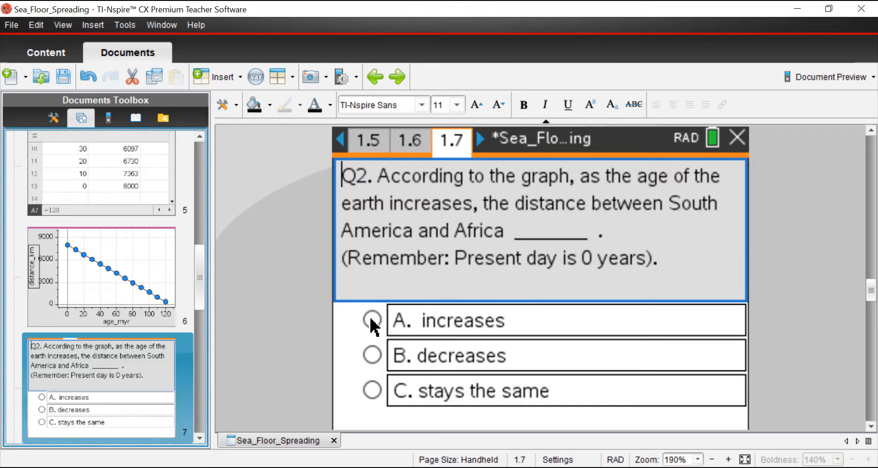
left_click(372, 321)
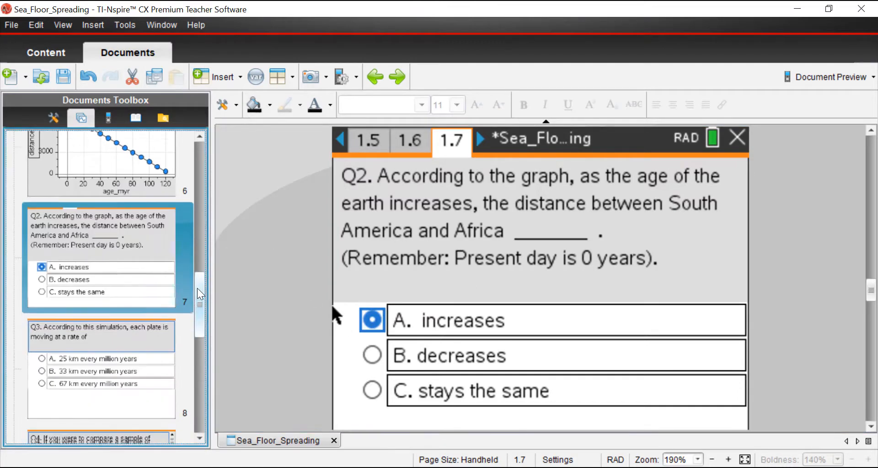
Step: Visit the Q3 plate-rate question, then come back to the distance–age graph to read points like (0, 8000)
left_click(478, 140)
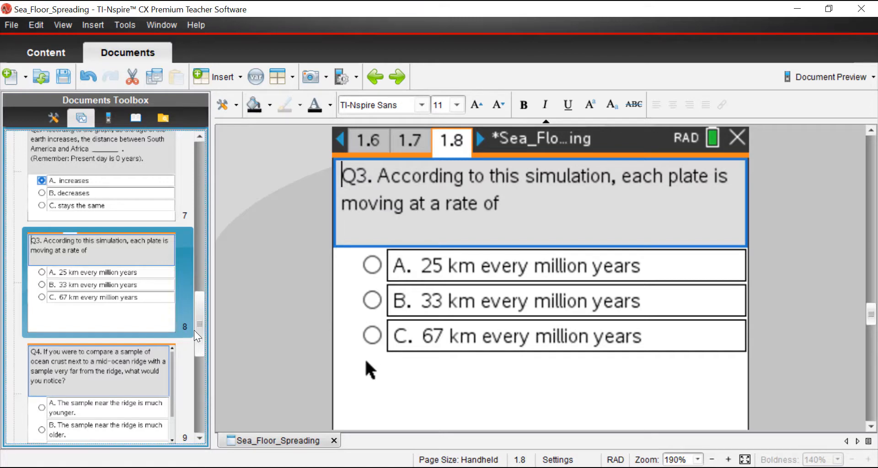
scroll("up", 3)
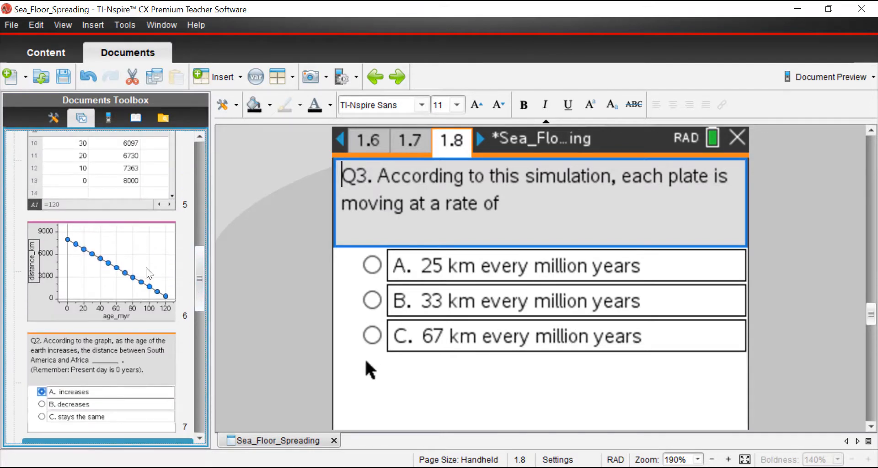
left_click(100, 271)
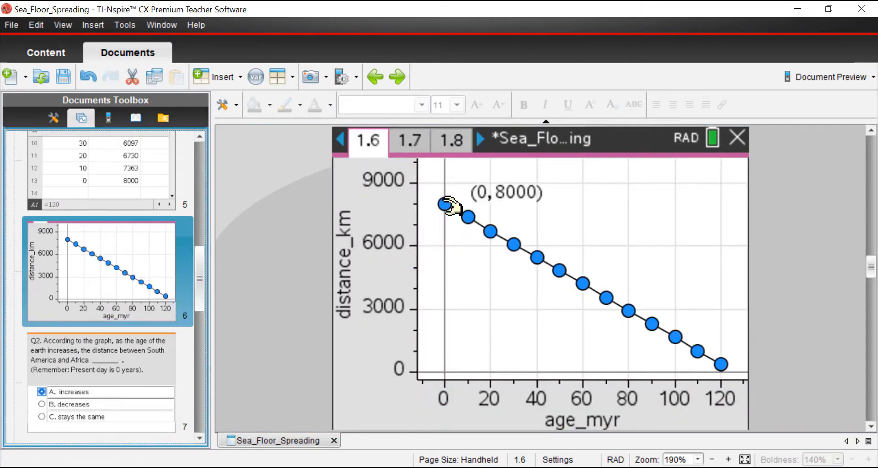
mouse_move(495, 234)
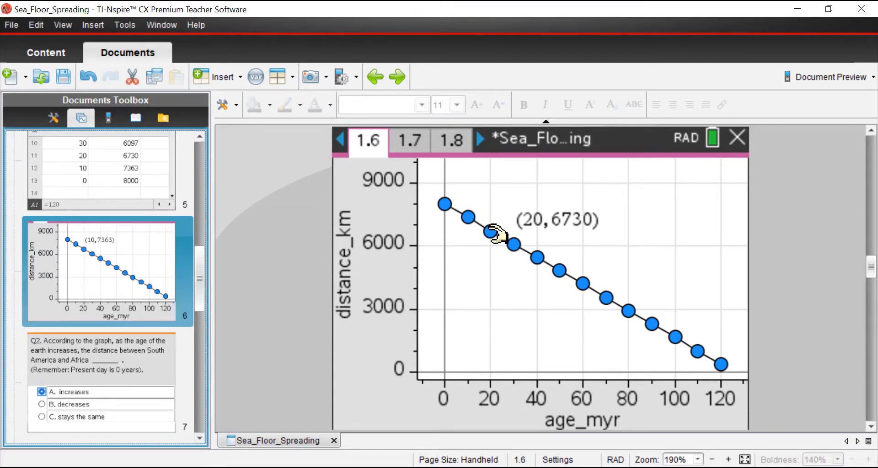
mouse_move(549, 258)
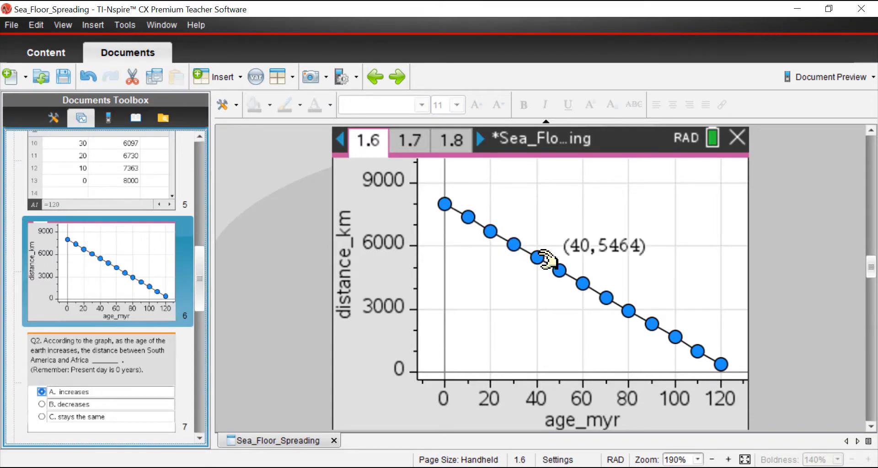
mouse_move(585, 285)
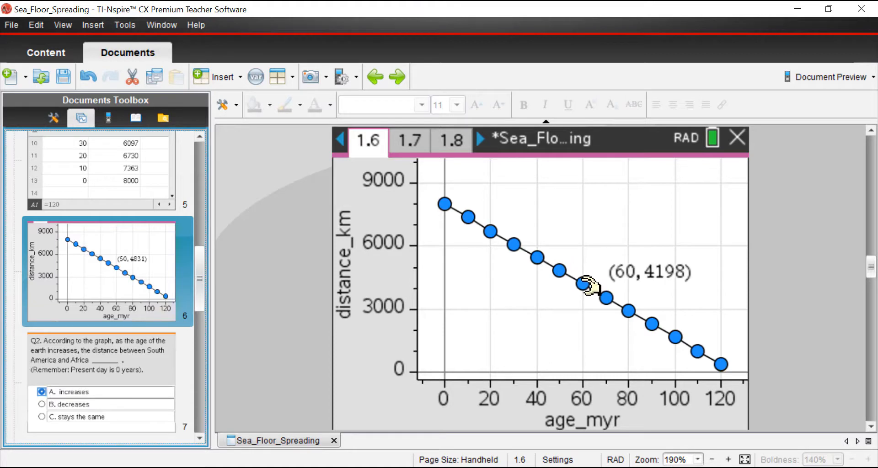
mouse_move(615, 303)
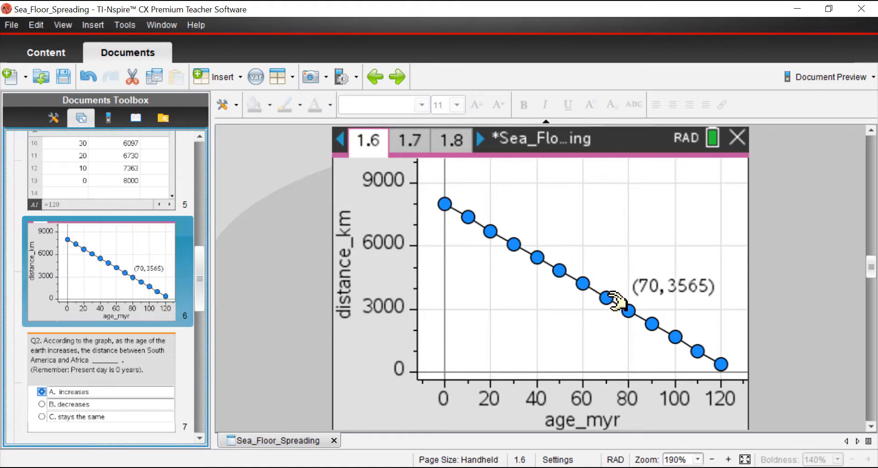
mouse_move(594, 298)
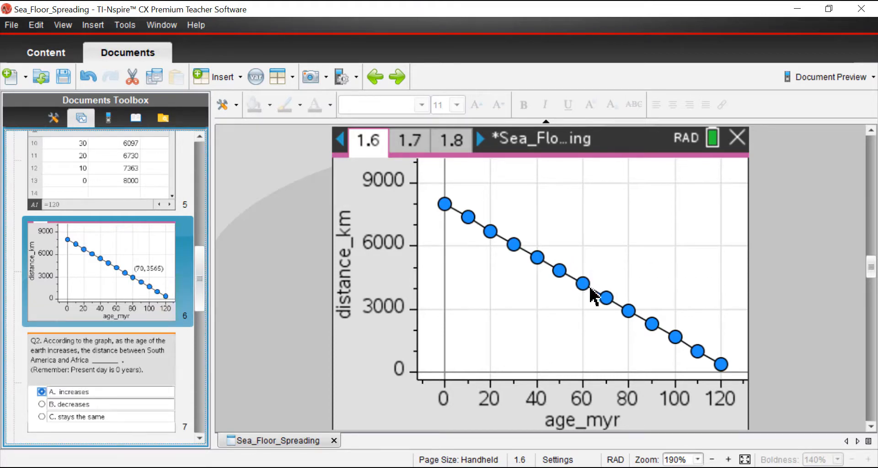
mouse_move(613, 302)
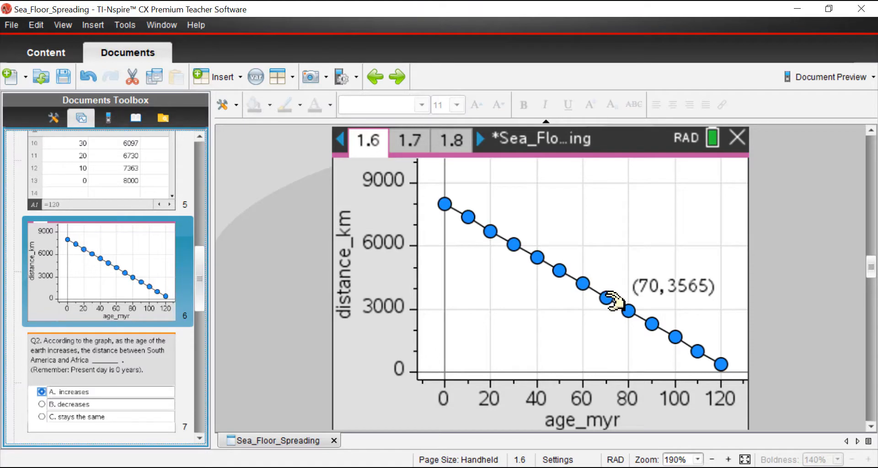
Step: View the age_myr and distance_km table on page 1.5, then bring up the Scratchpad calculator
left_click(341, 139)
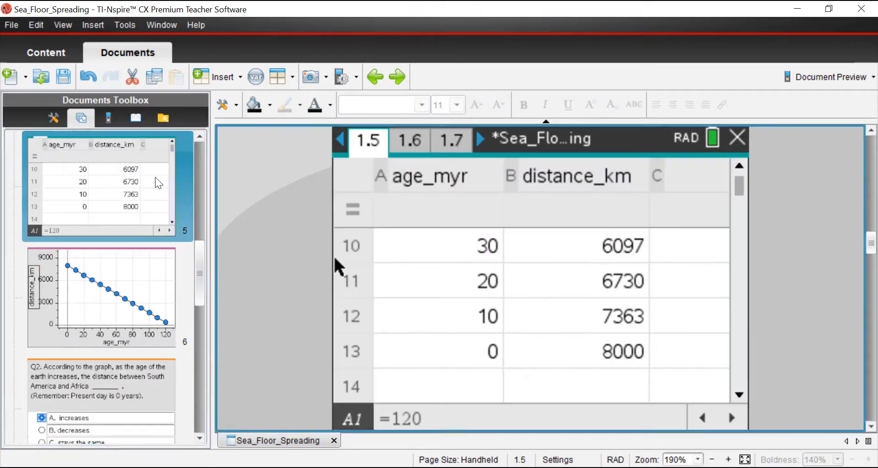
mouse_move(747, 358)
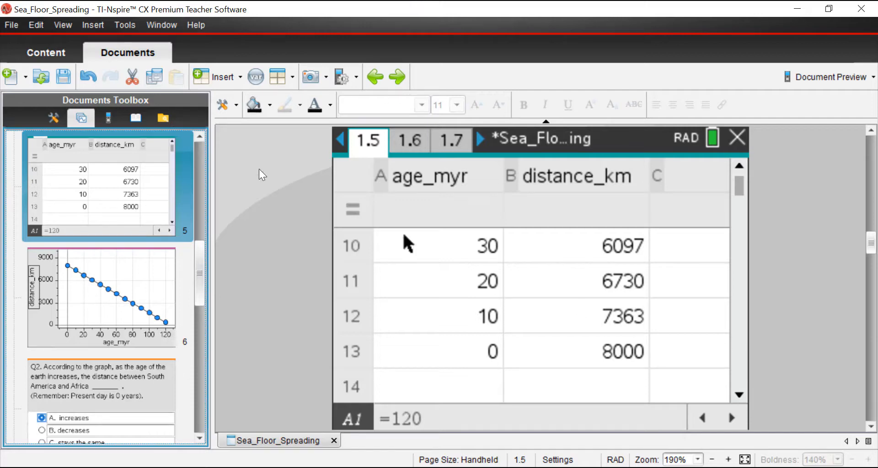
left_click(108, 118)
type("7")
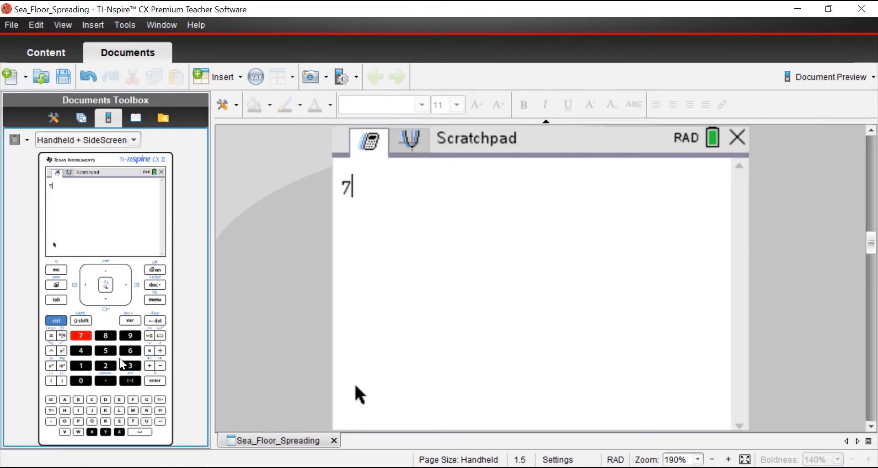
Step: Enter 7363−6730 in the Scratchpad to get the 633 km change over 10 million years
left_click(130, 351)
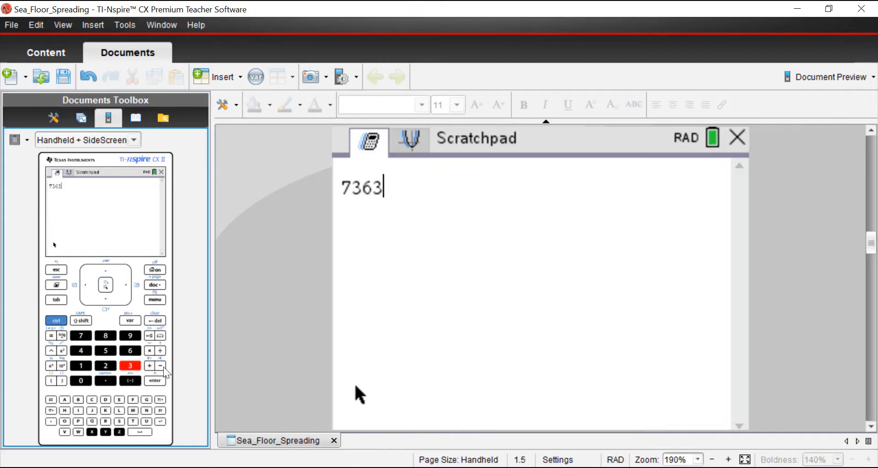
left_click(160, 366)
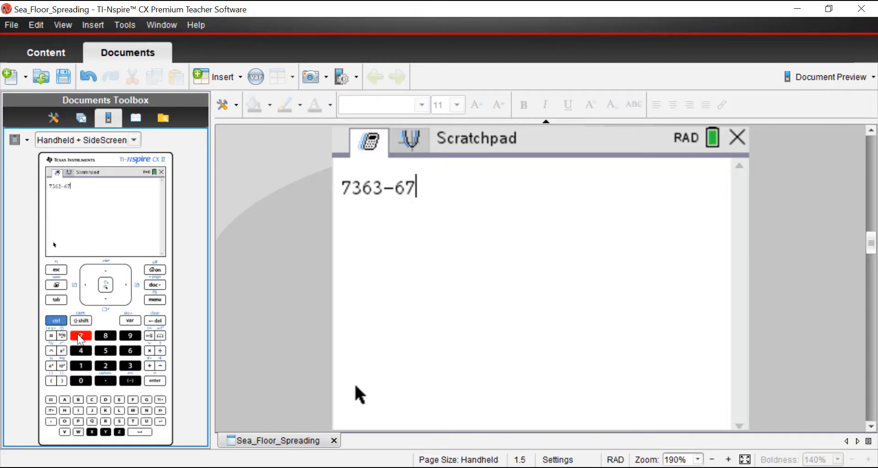
left_click(131, 366)
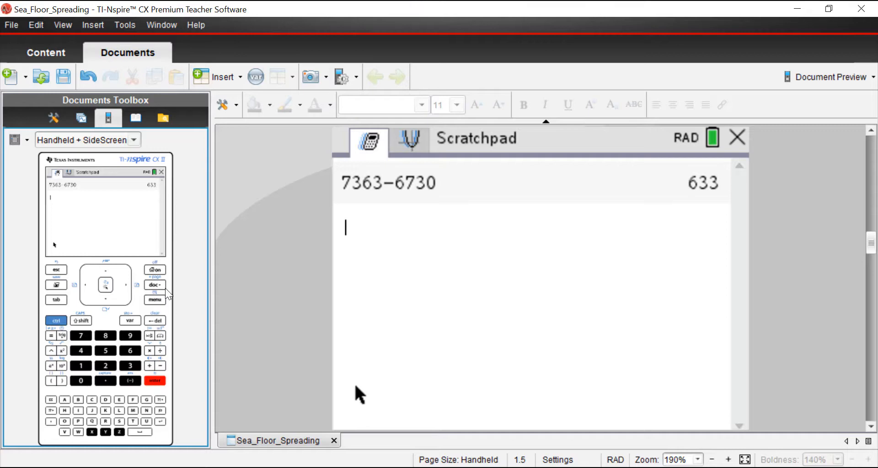
mouse_move(363, 237)
type("633/10")
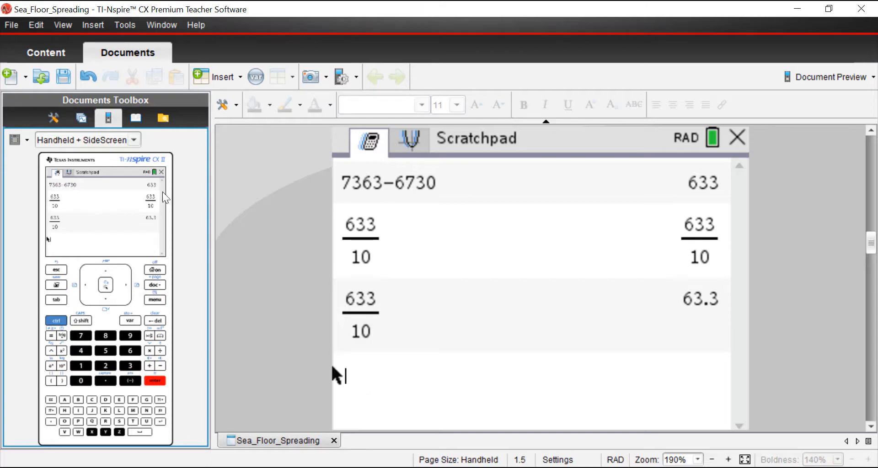
Step: Leave the Scratchpad and choose option C, 67 km every million years, for Q3 on page 1.8
left_click(80, 118)
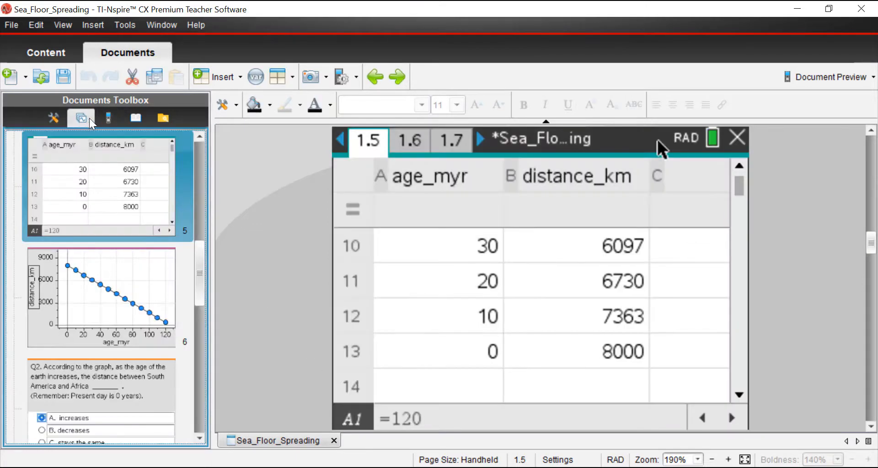
left_click(451, 139)
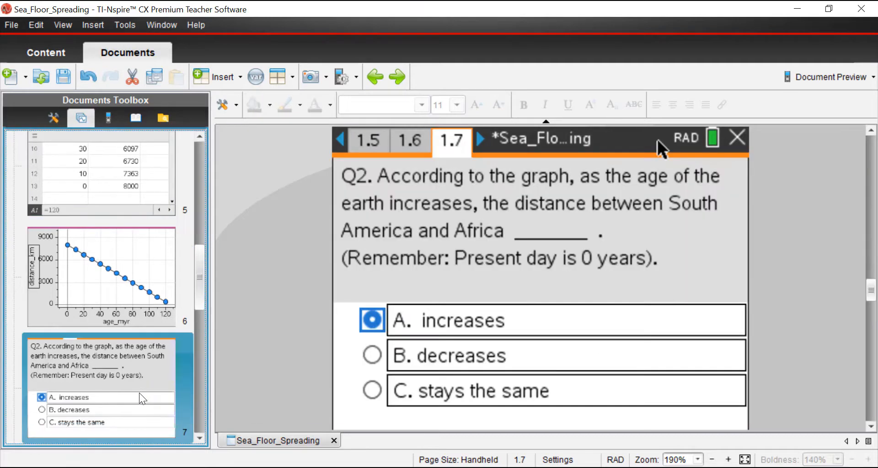
scroll("down", 3)
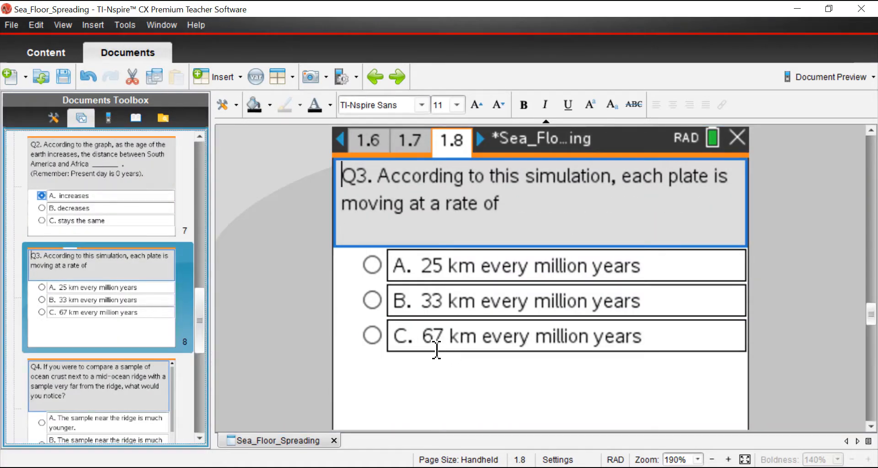
mouse_move(444, 350)
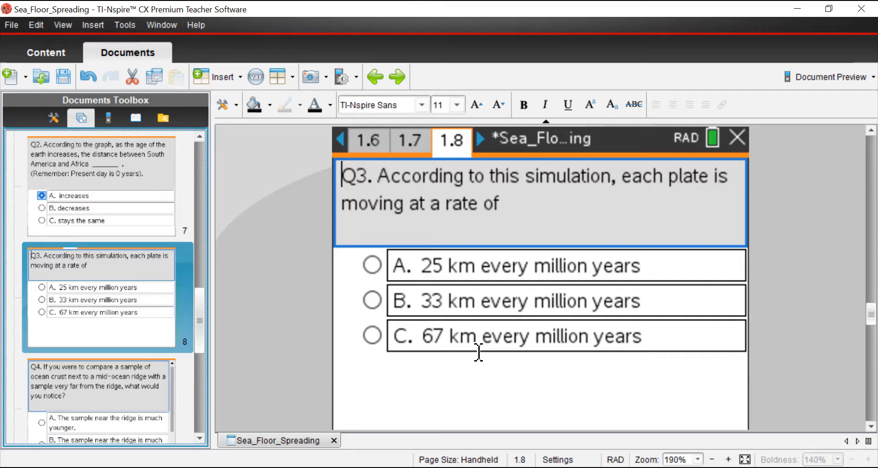
mouse_move(443, 343)
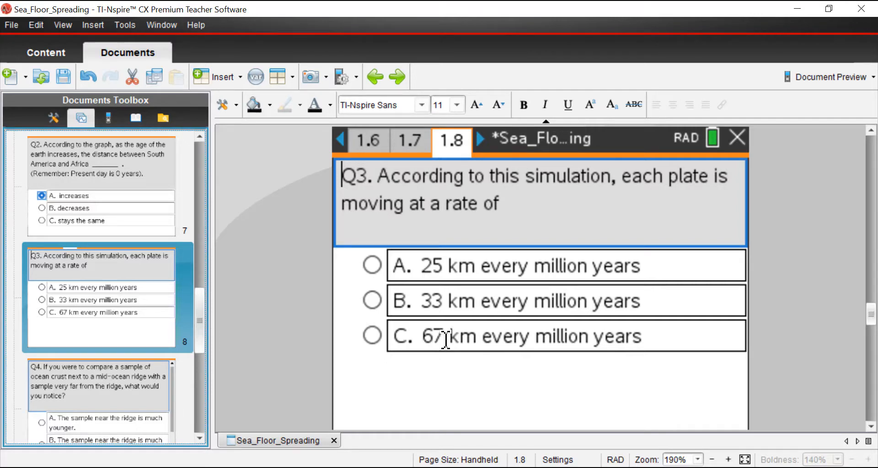
left_click(371, 336)
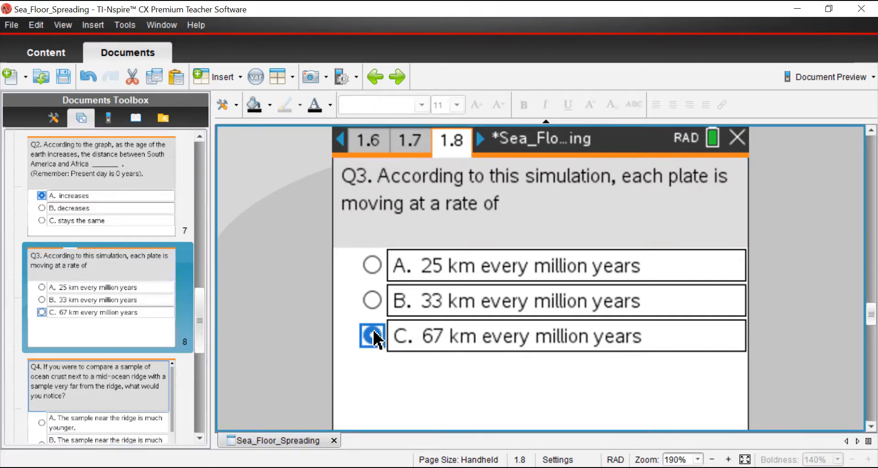
left_click(371, 336)
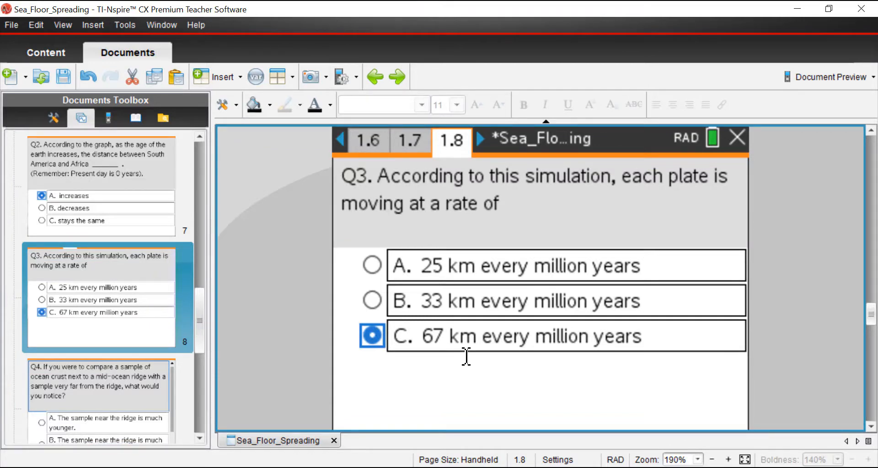
mouse_move(433, 357)
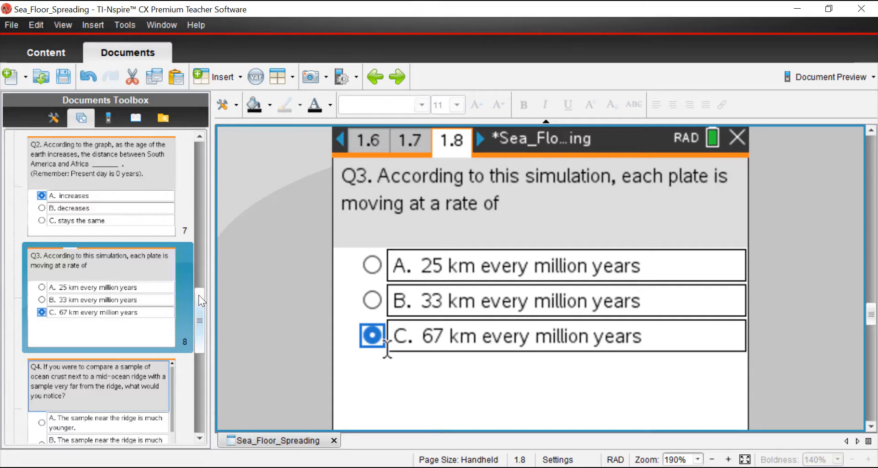
mouse_move(436, 356)
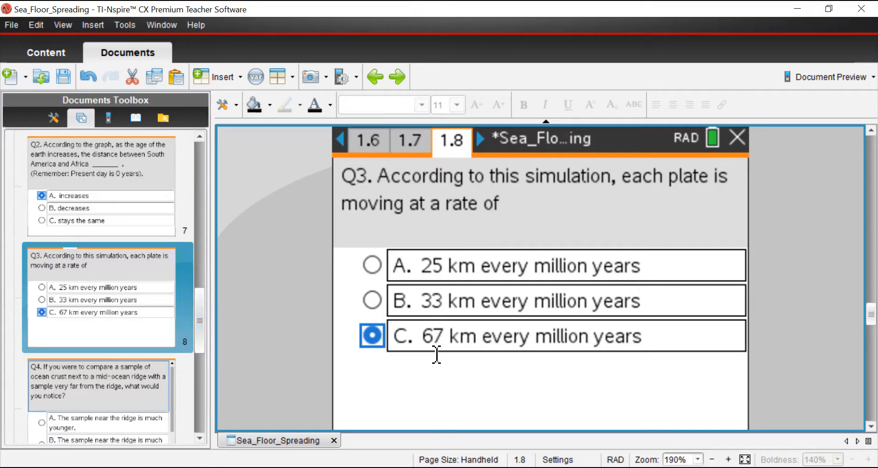
mouse_move(509, 352)
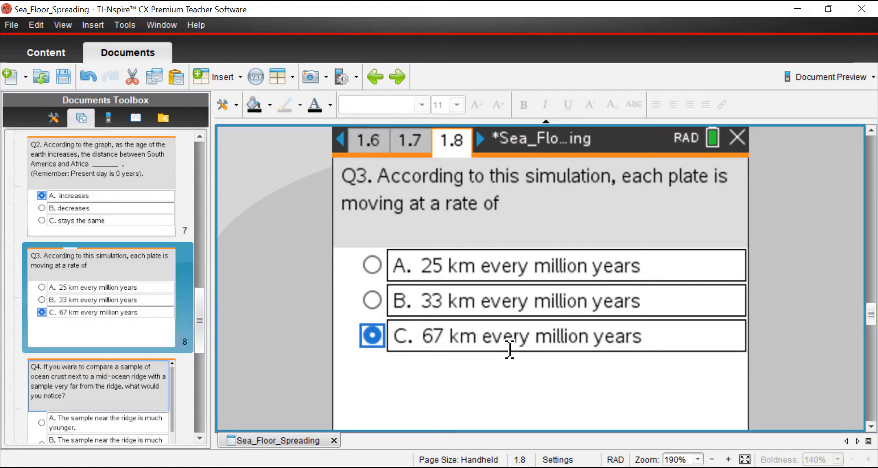
mouse_move(465, 343)
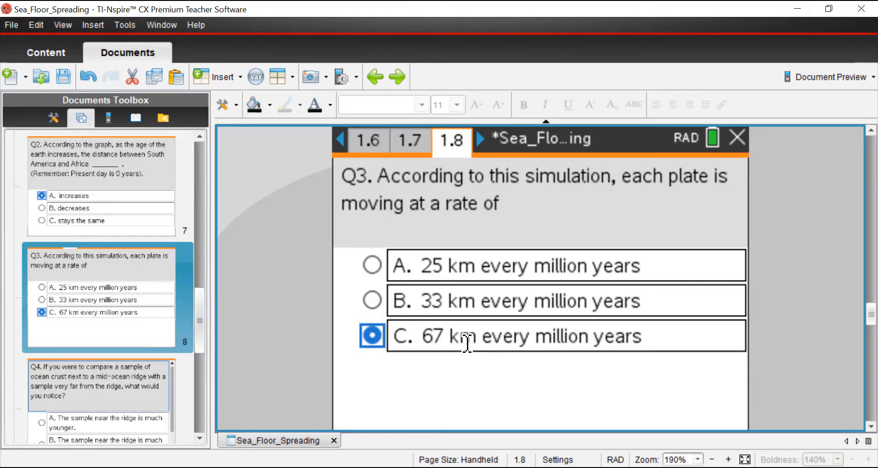
mouse_move(459, 344)
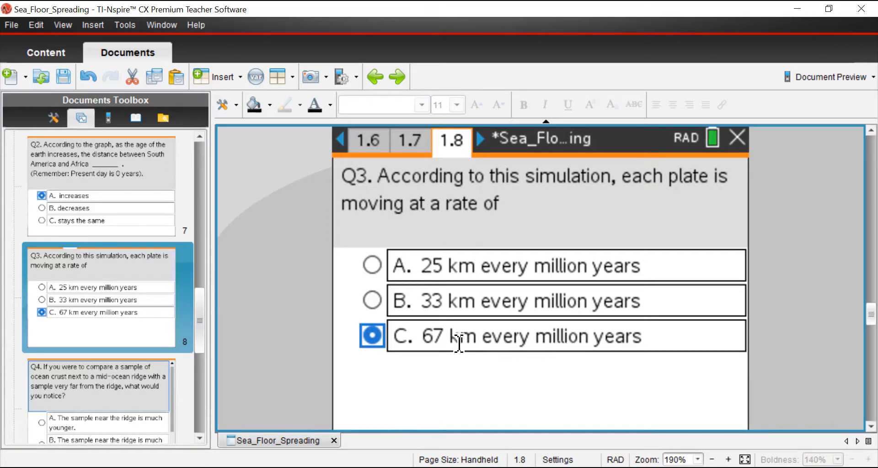
mouse_move(287, 289)
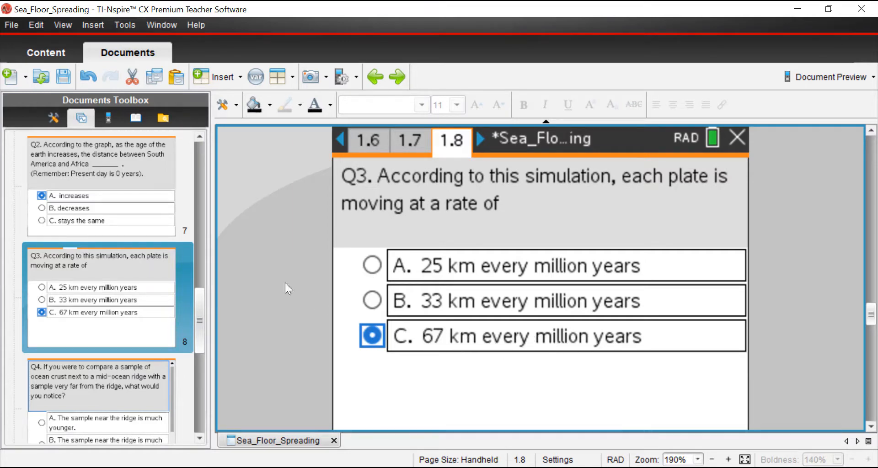
Step: Scroll Q4 on page 1.9 so options A through C about crust ages are visible
scroll("down", 3)
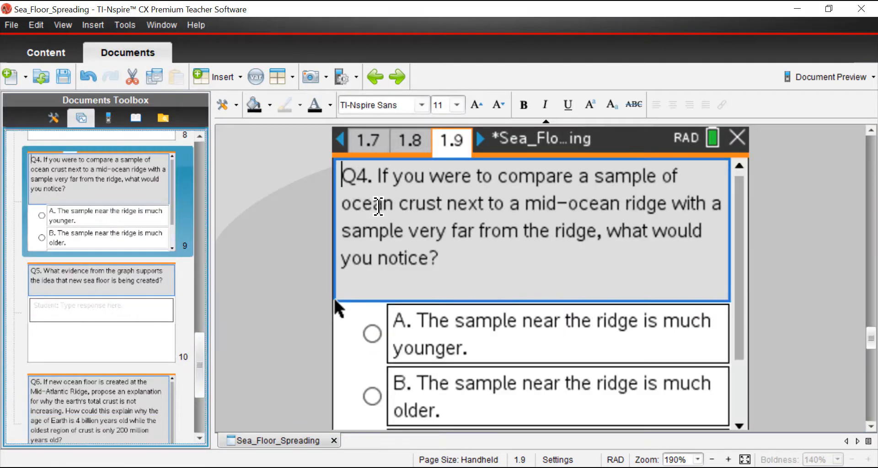
mouse_move(499, 268)
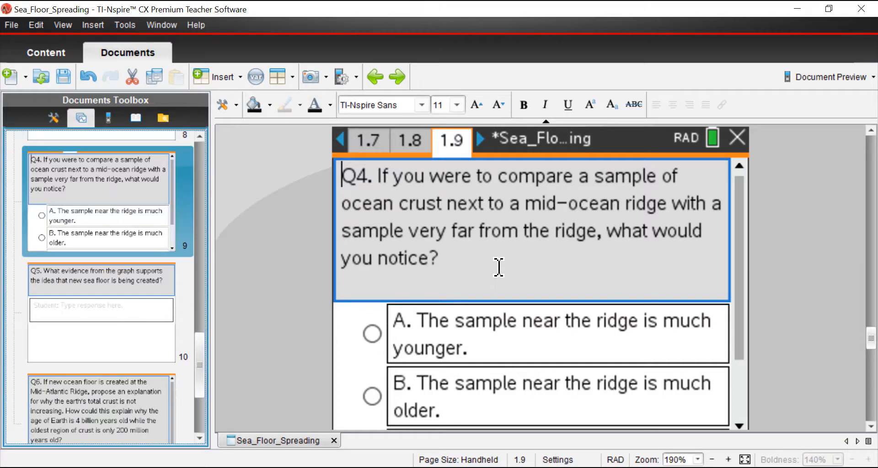
mouse_move(615, 240)
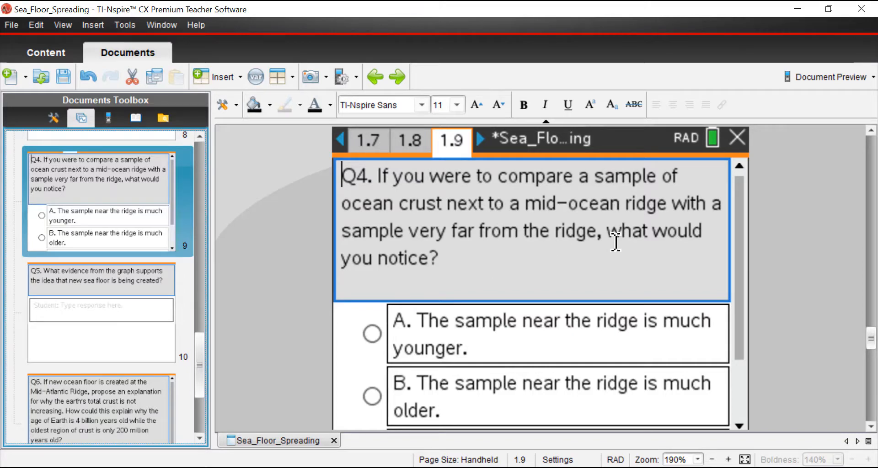
mouse_move(748, 266)
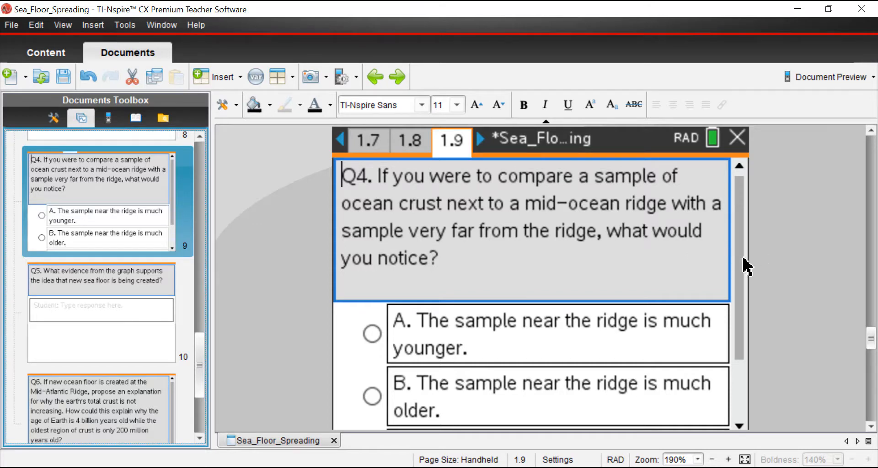
scroll("down", 3)
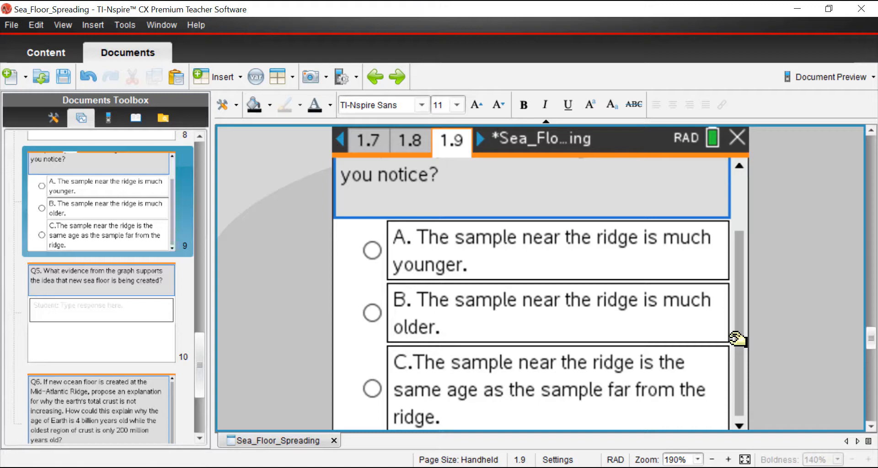
mouse_move(738, 353)
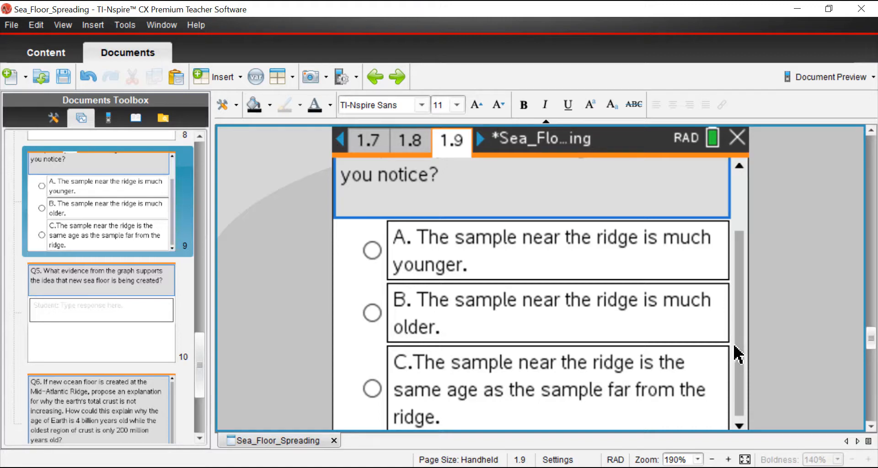
mouse_move(745, 369)
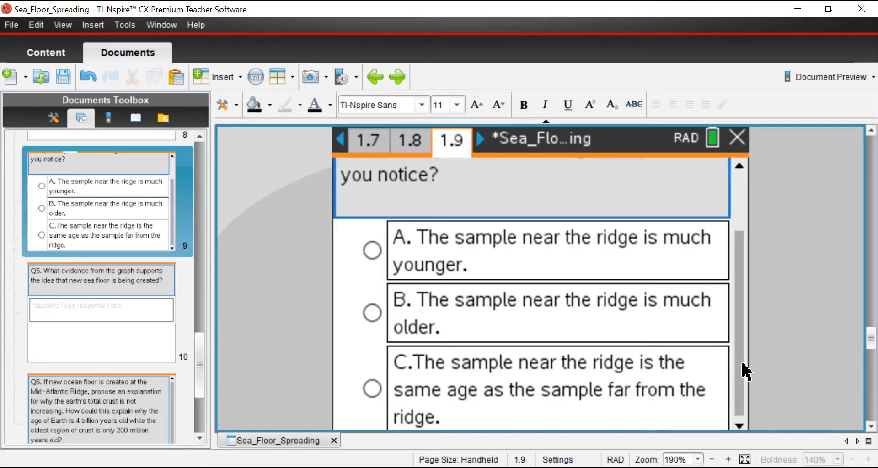
mouse_move(745, 370)
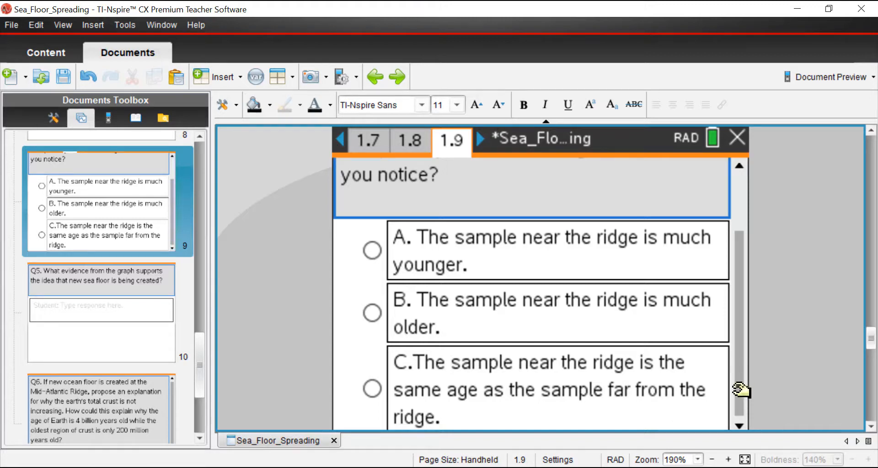
mouse_move(521, 279)
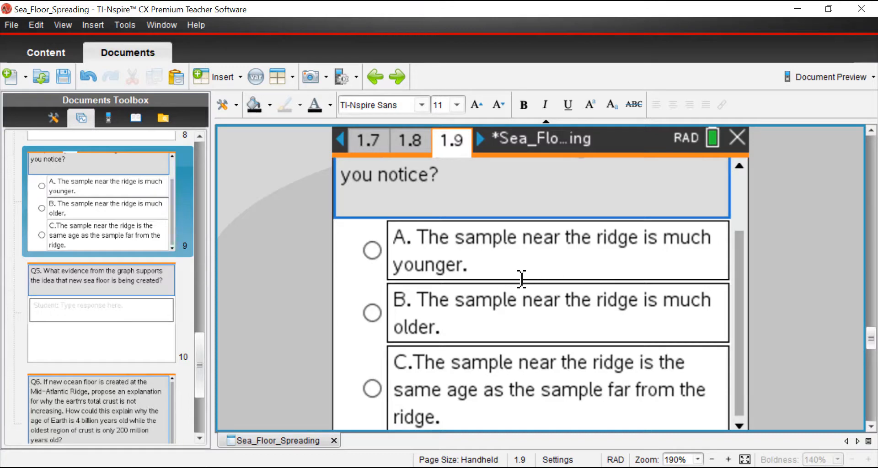
mouse_move(500, 267)
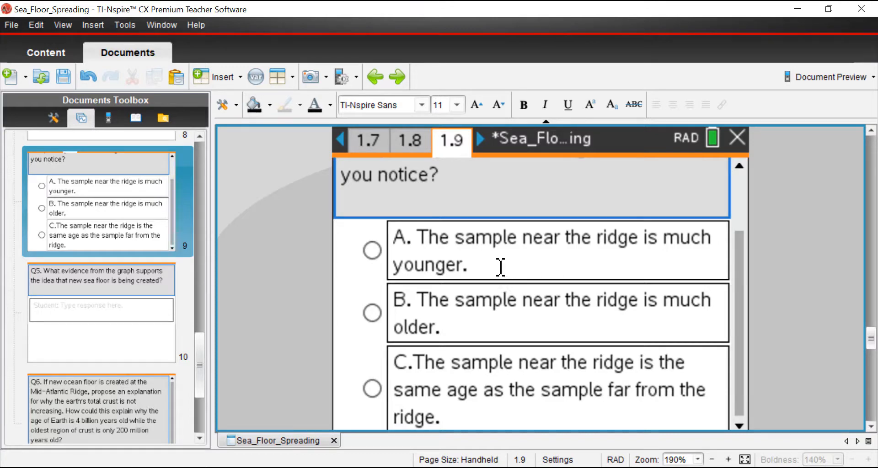
mouse_move(374, 255)
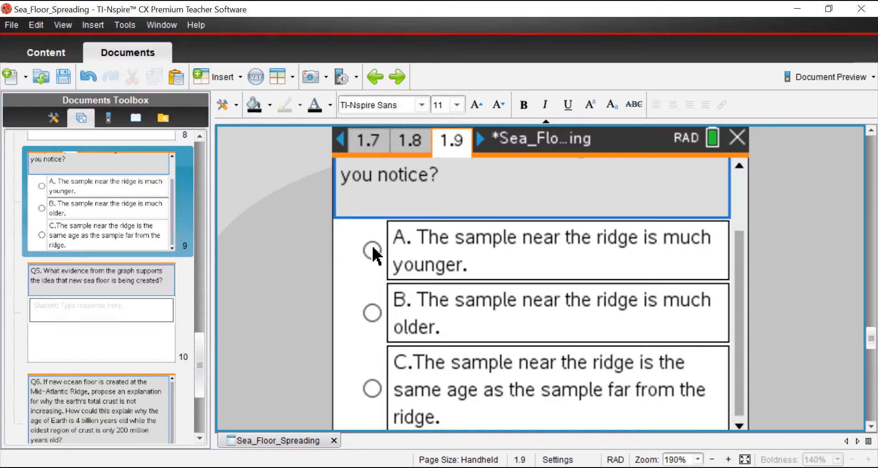
left_click(371, 251)
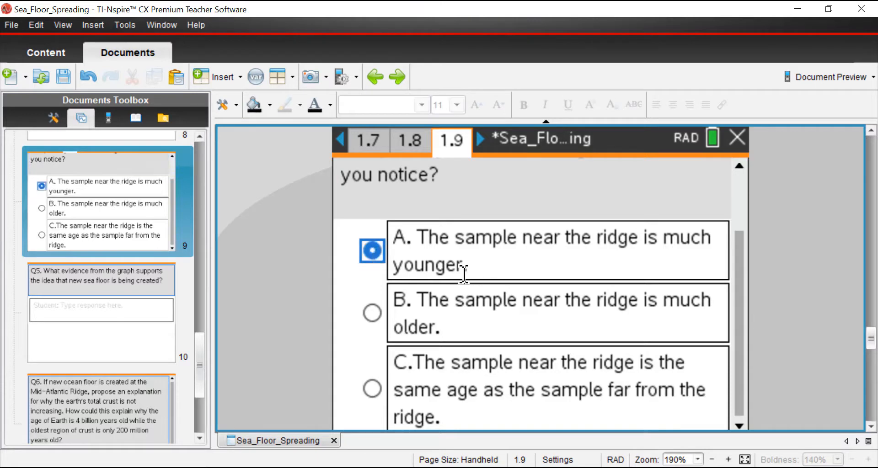
mouse_move(546, 275)
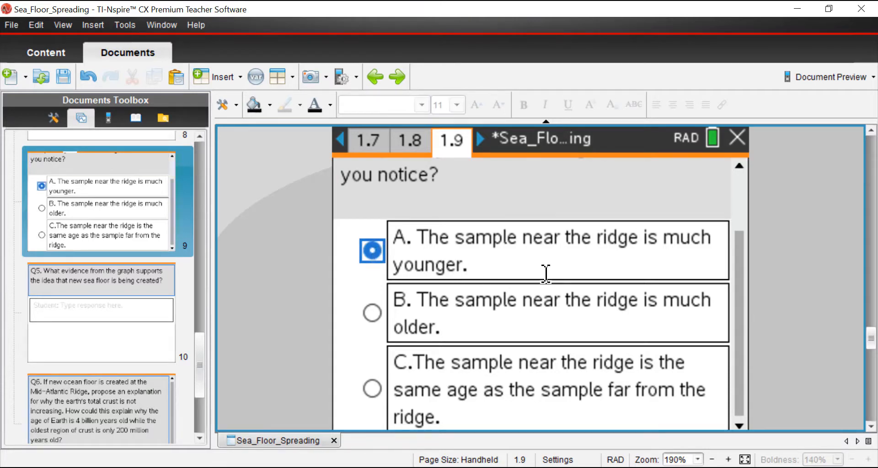
mouse_move(345, 274)
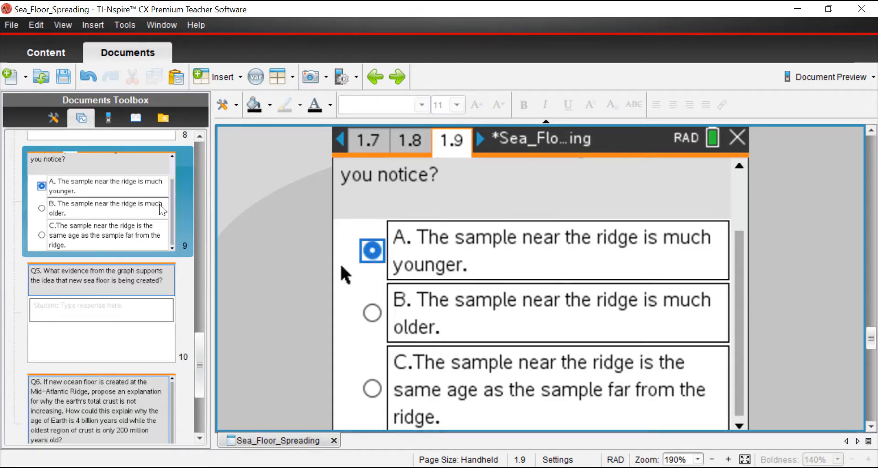
mouse_move(523, 390)
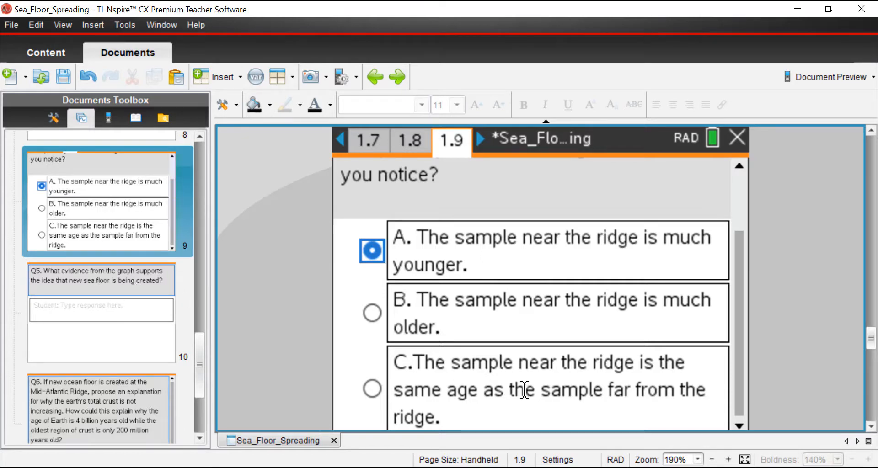
mouse_move(300, 330)
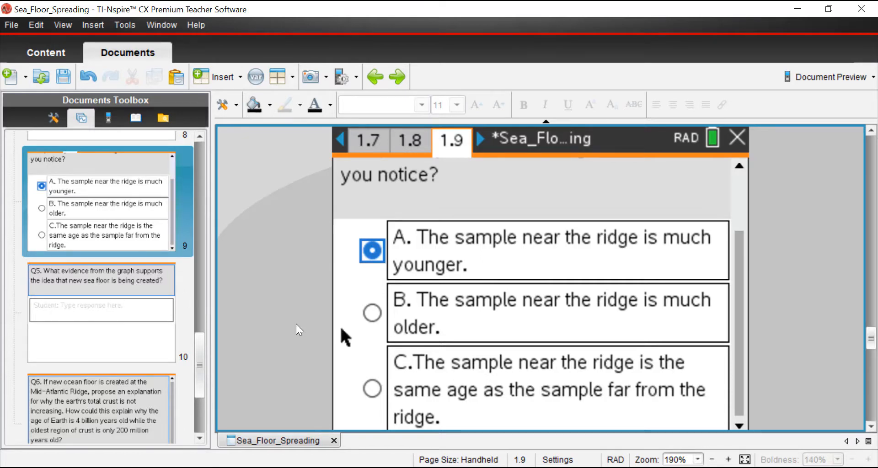
scroll("up", 3)
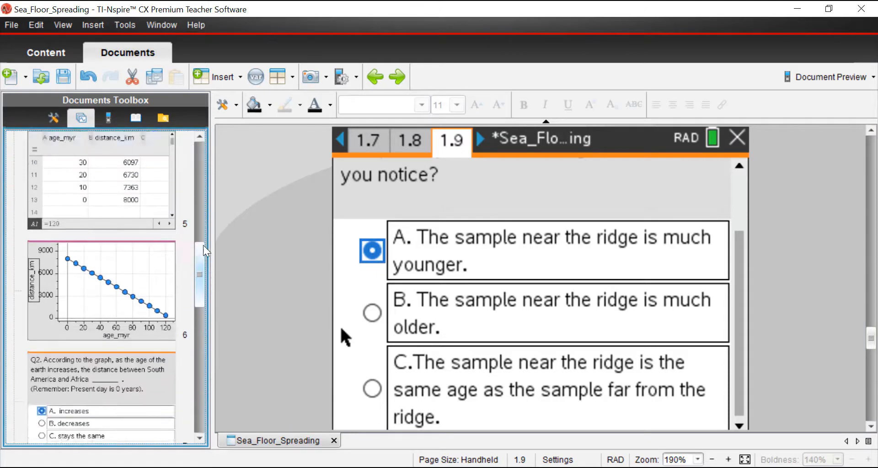
Step: Show page 1.4's plate map simulation at present day with an 8000 km distance
left_click(340, 139)
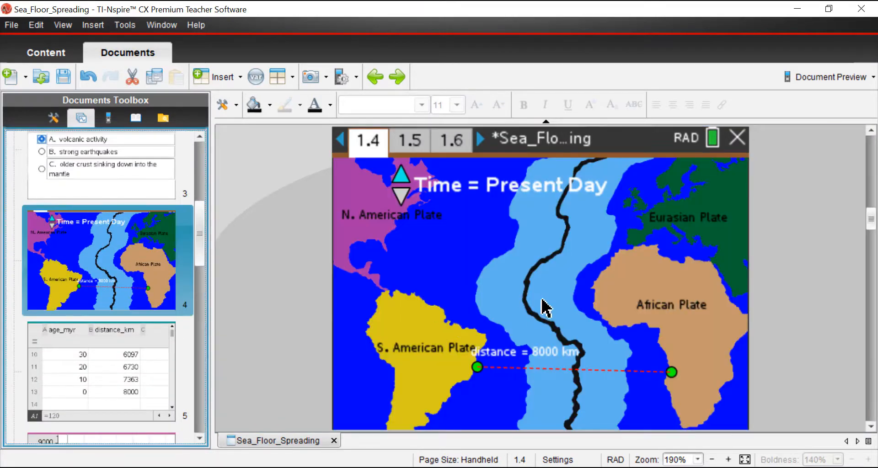
mouse_move(498, 322)
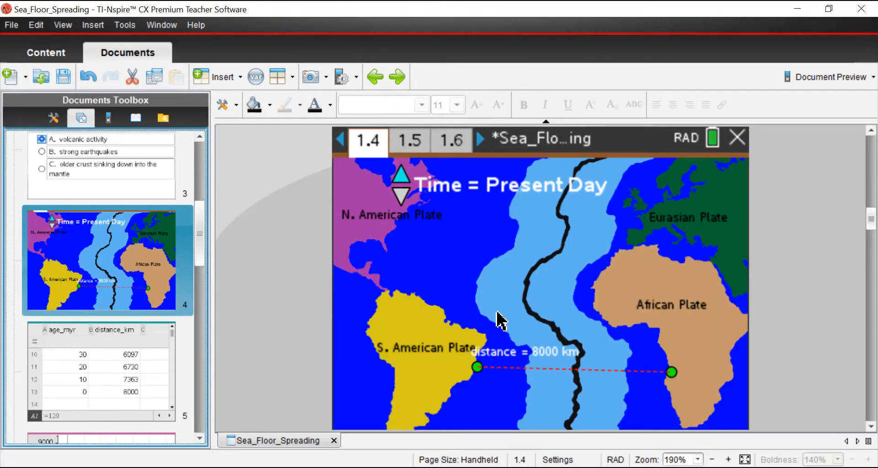
mouse_move(546, 390)
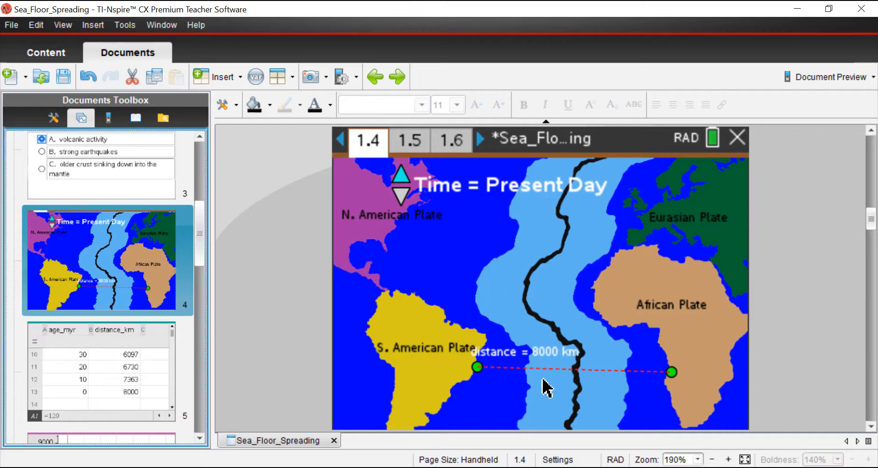
mouse_move(517, 226)
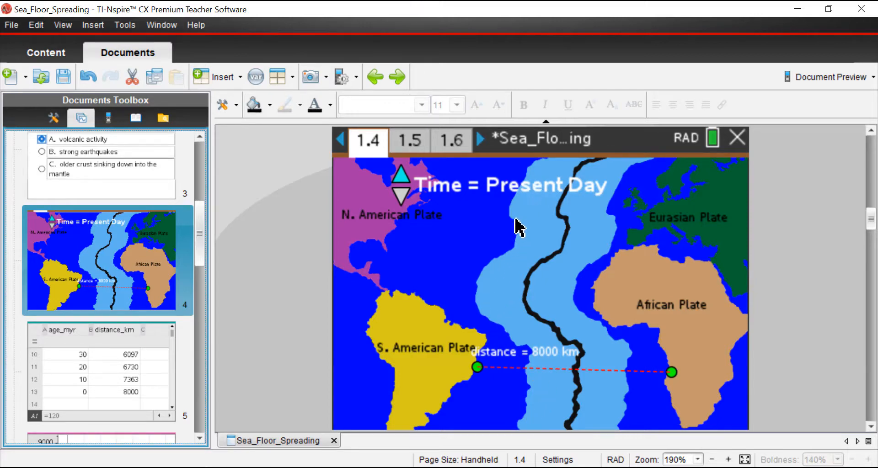
mouse_move(530, 303)
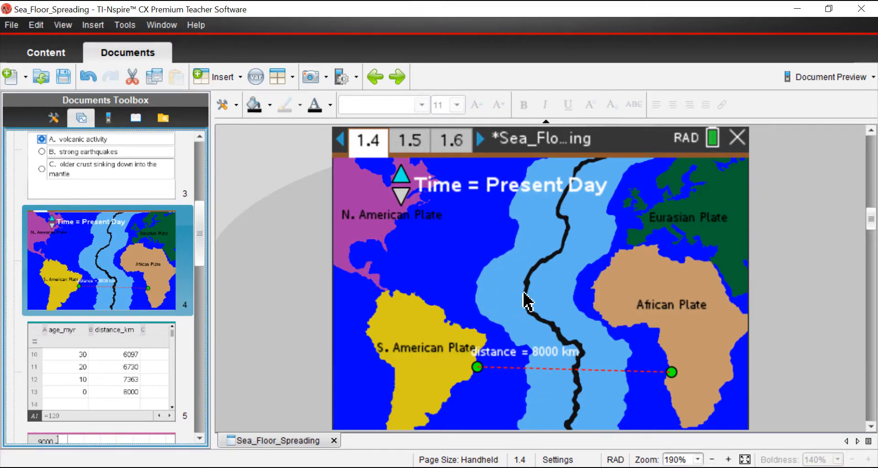
mouse_move(491, 300)
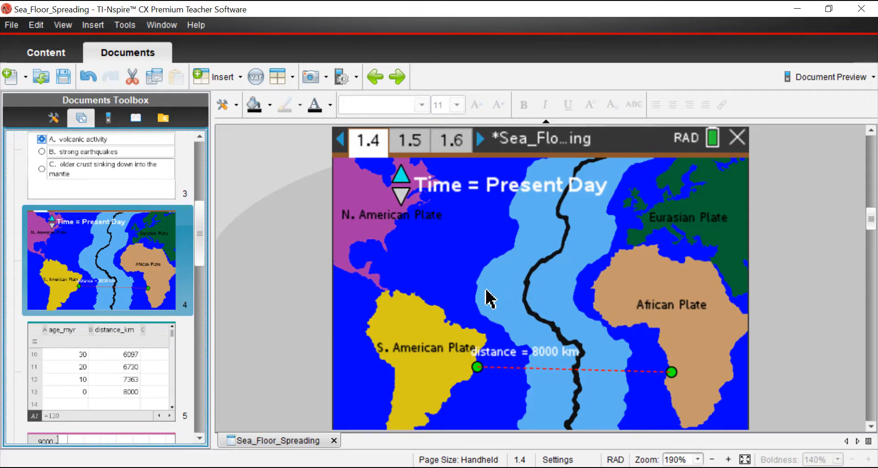
mouse_move(483, 295)
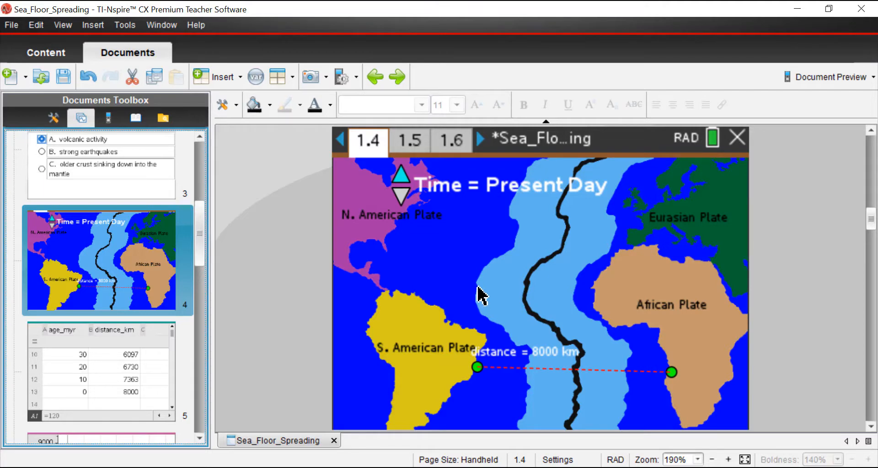
mouse_move(512, 308)
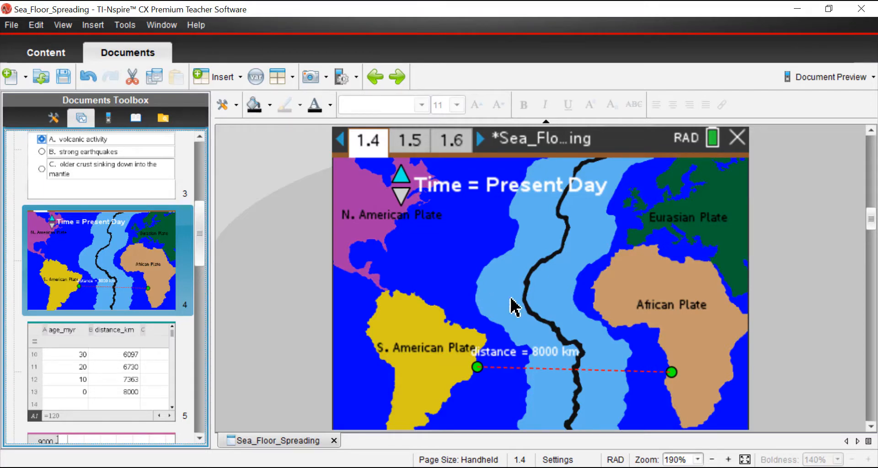
mouse_move(525, 295)
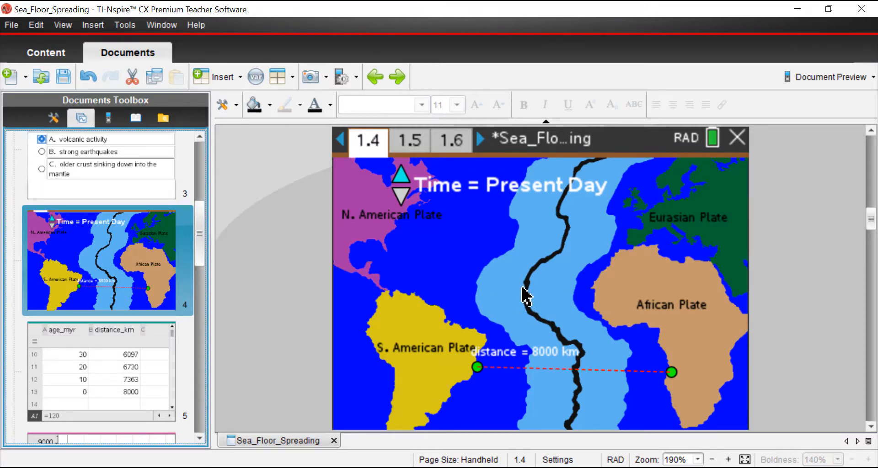
mouse_move(478, 297)
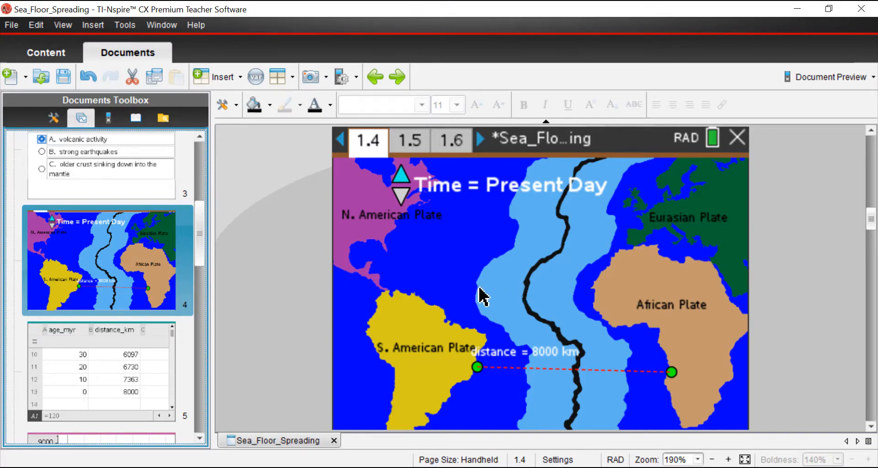
mouse_move(483, 288)
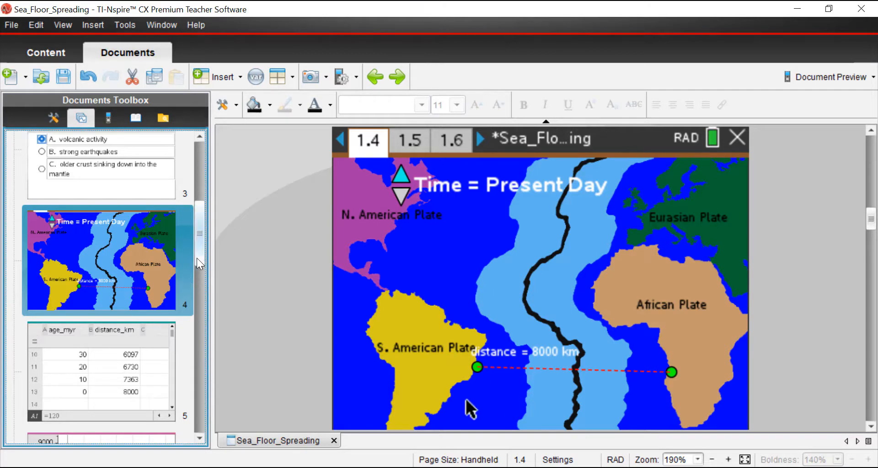
Step: Scroll the page sorter down toward page 1.10 with the Q5 graph-evidence question
scroll("down", 3)
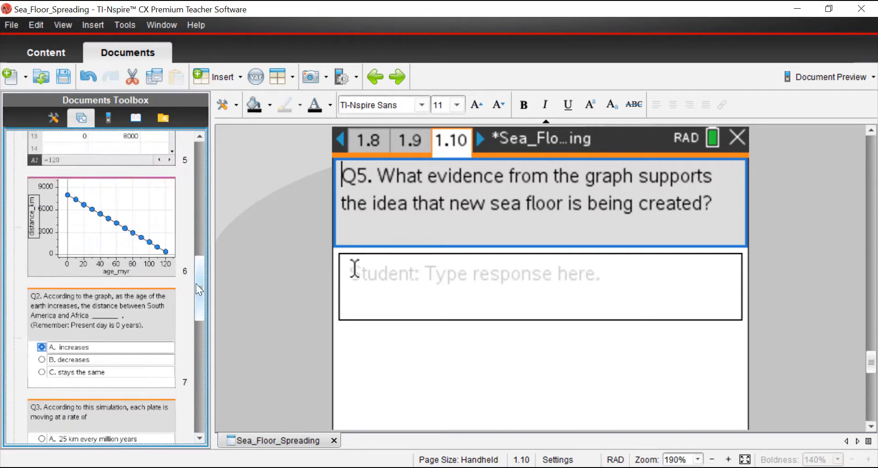
Step: Scroll the page sorter up toward page 1.6's distance_km versus age_myr graph
scroll("up", 3)
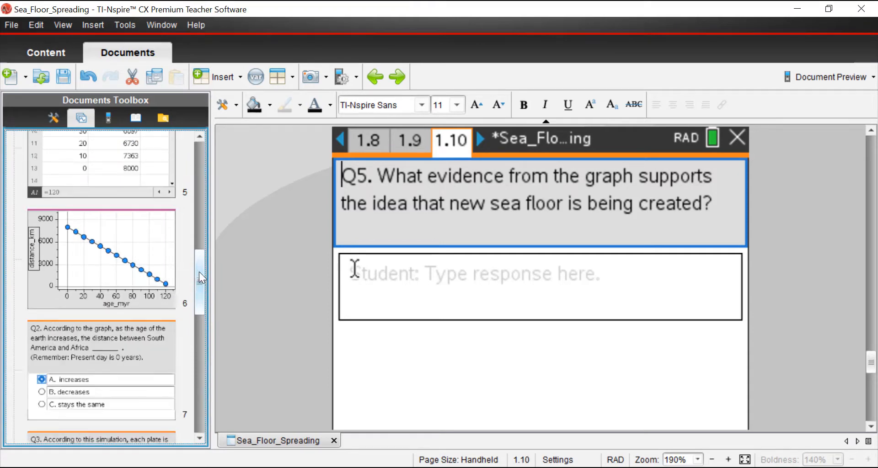
scroll("up", 3)
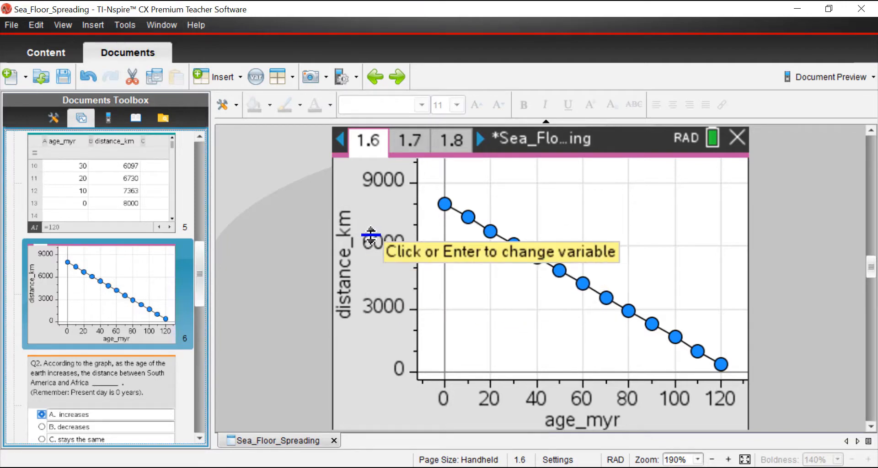
mouse_move(374, 216)
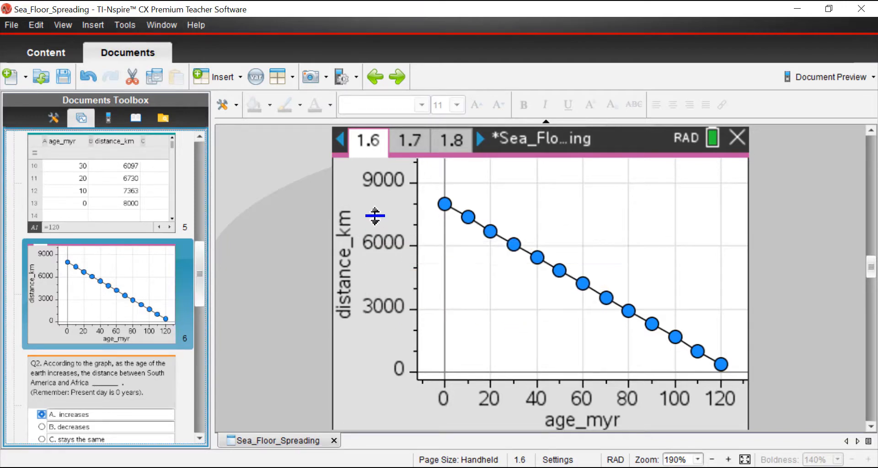
mouse_move(473, 259)
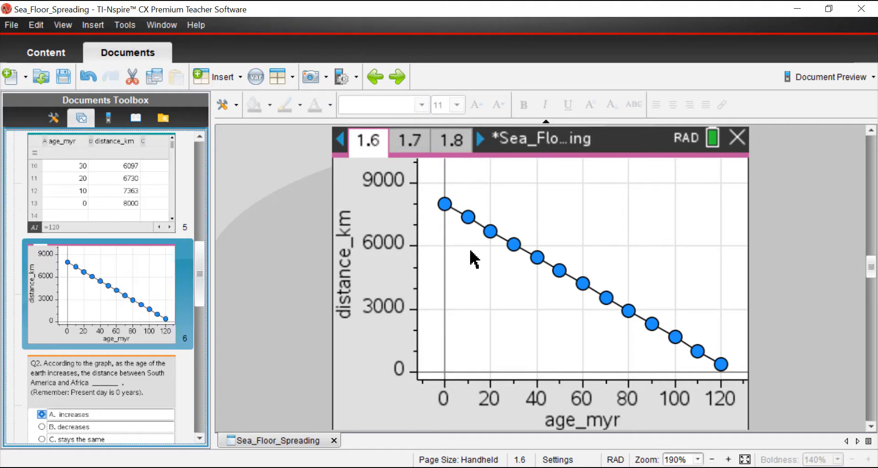
mouse_move(458, 238)
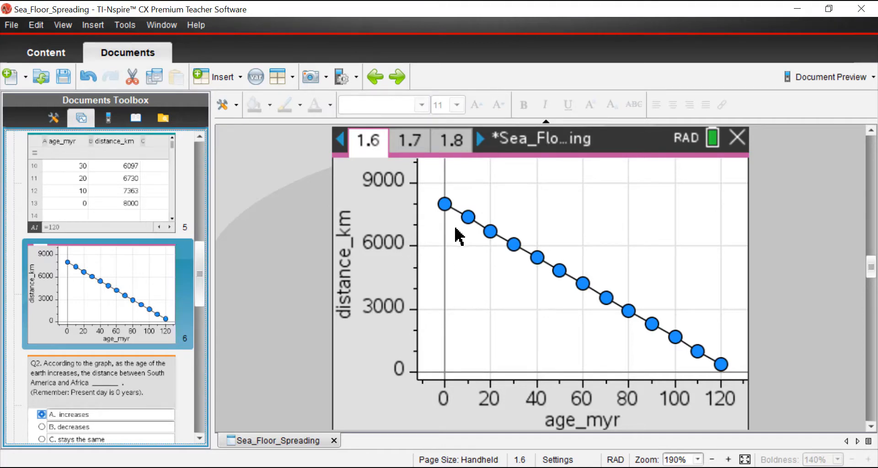
mouse_move(731, 414)
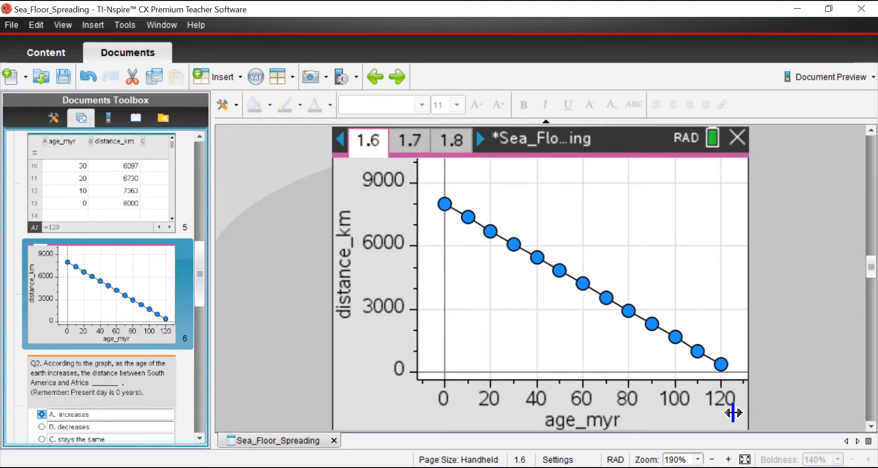
mouse_move(728, 384)
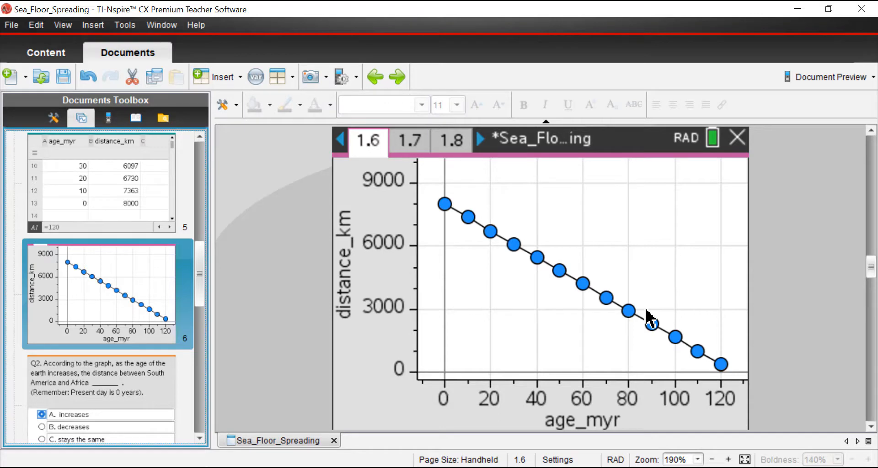
mouse_move(460, 243)
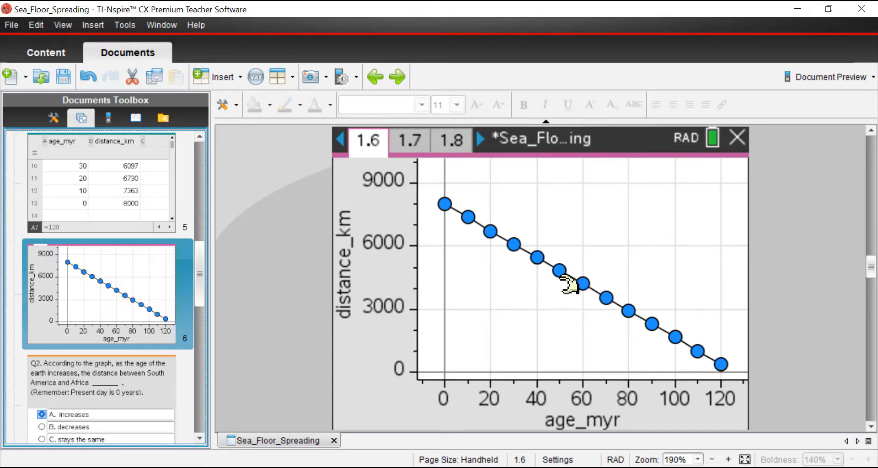
mouse_move(469, 299)
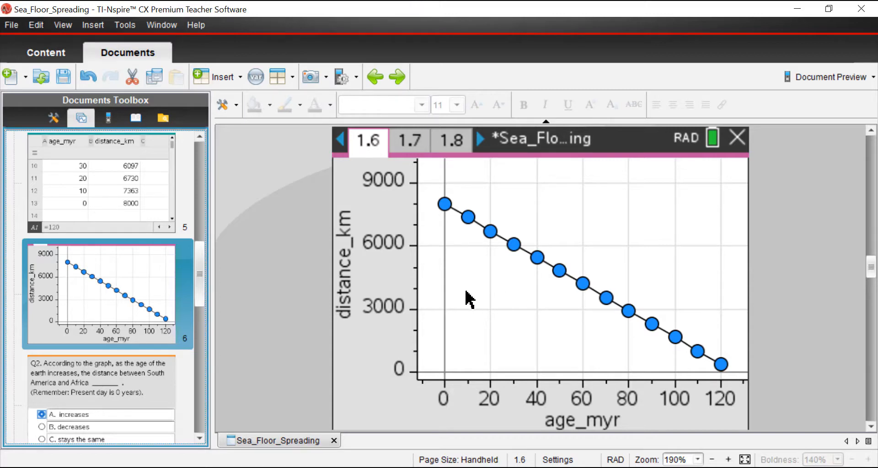
left_click(347, 266)
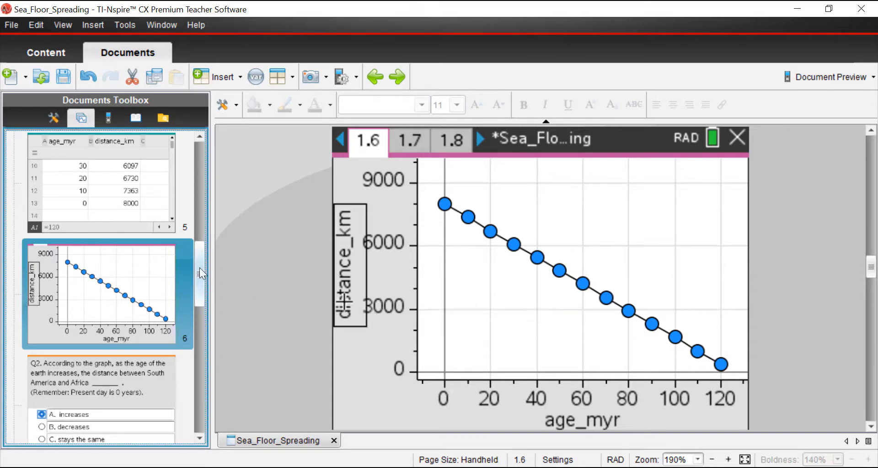
scroll("down", 3)
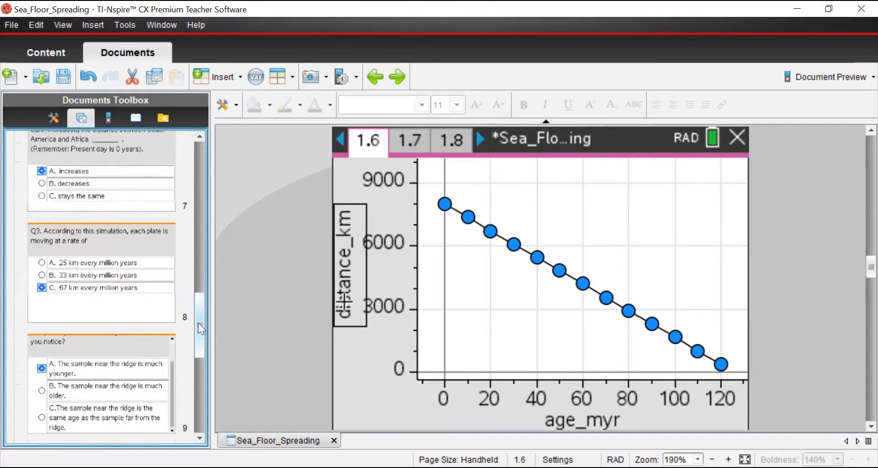
scroll("down", 3)
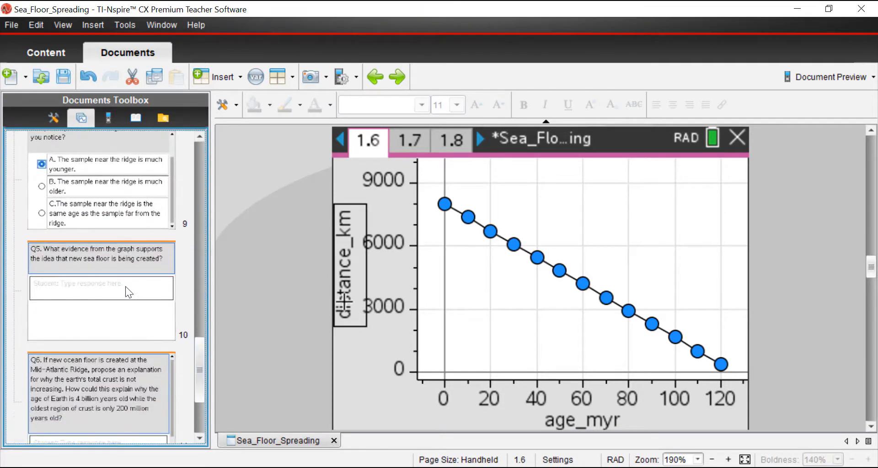
left_click(100, 288)
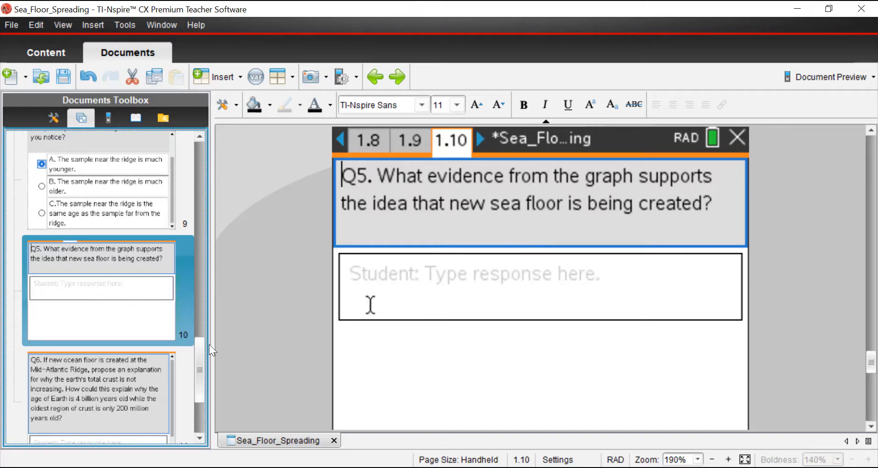
scroll("down", 3)
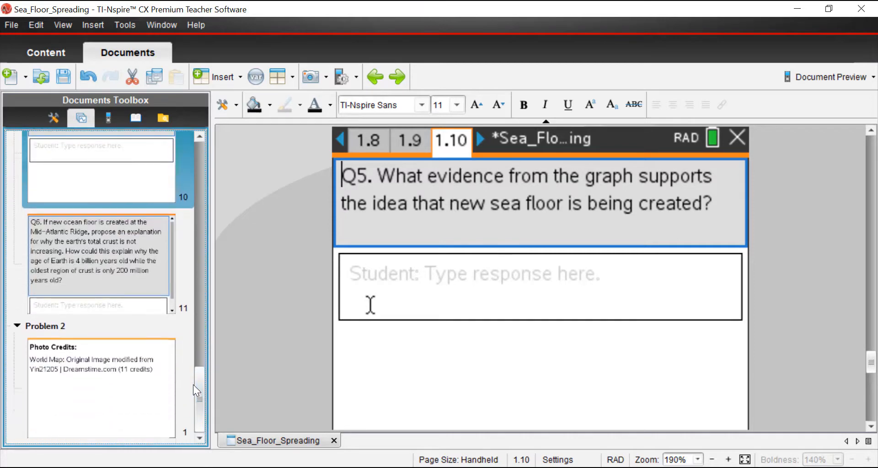
scroll("up", 3)
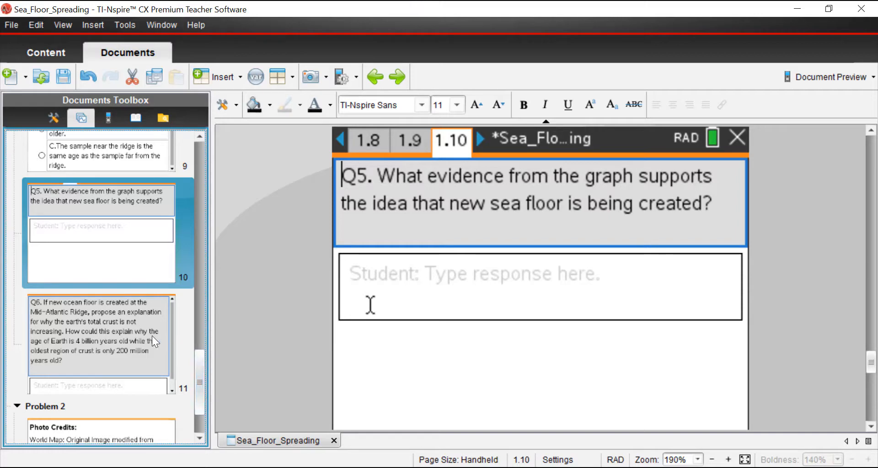
Step: Show page 1.11's Q6 on why Earth's total crust is not increasing
left_click(98, 336)
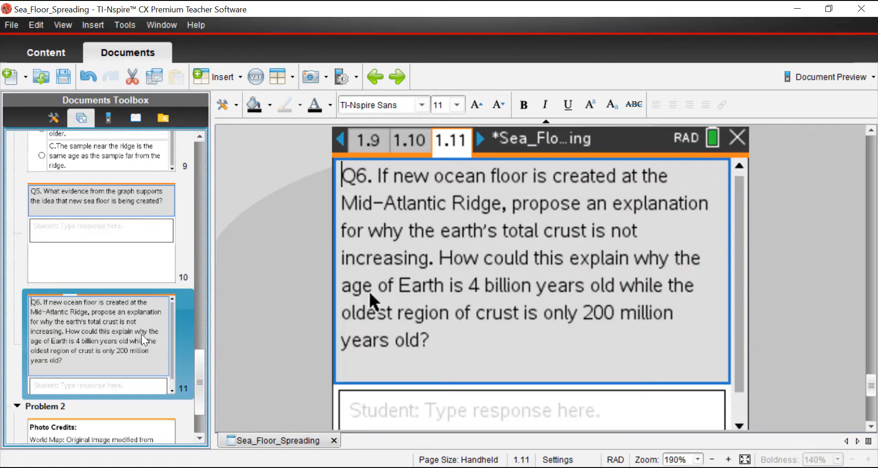
mouse_move(681, 348)
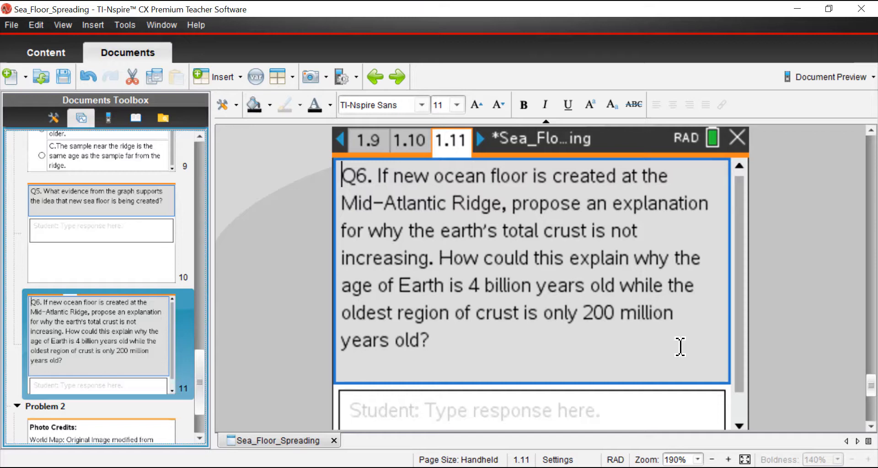
mouse_move(470, 282)
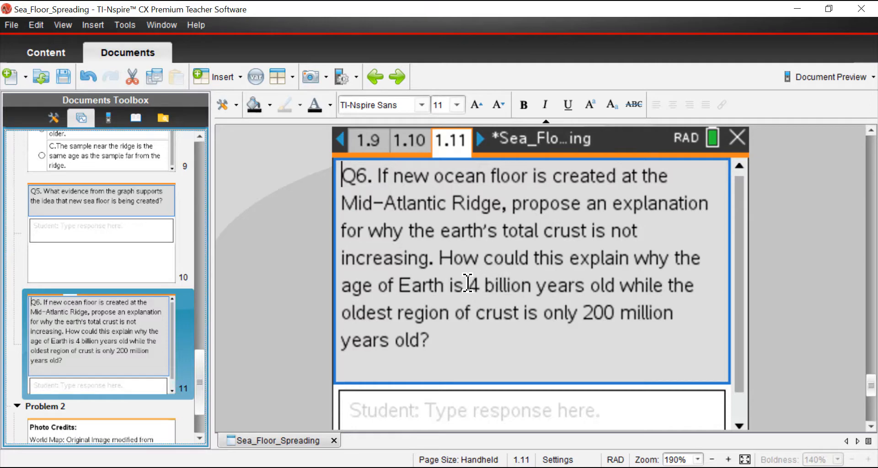
mouse_move(482, 300)
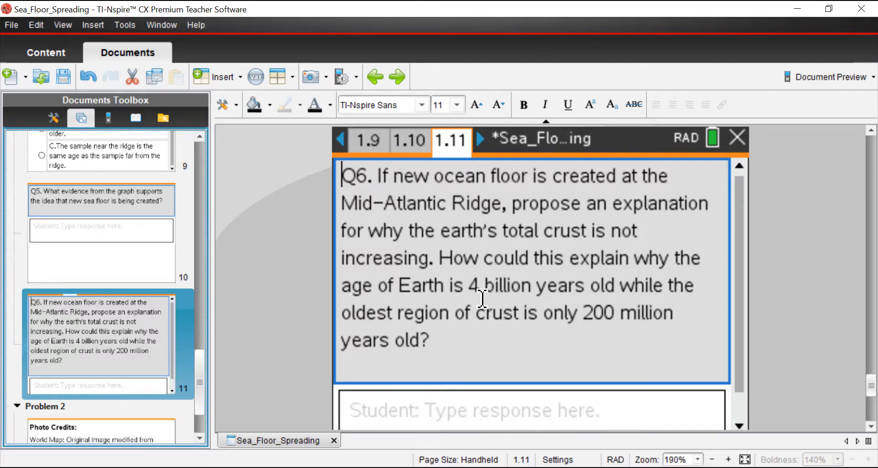
mouse_move(471, 274)
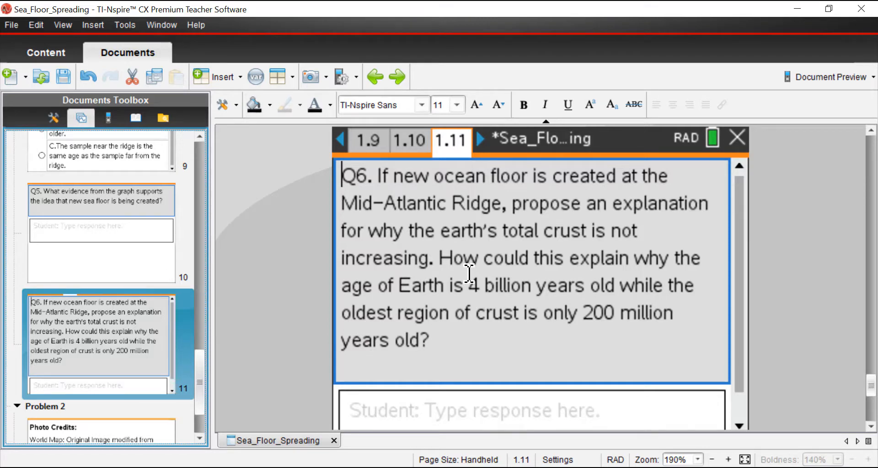
mouse_move(590, 306)
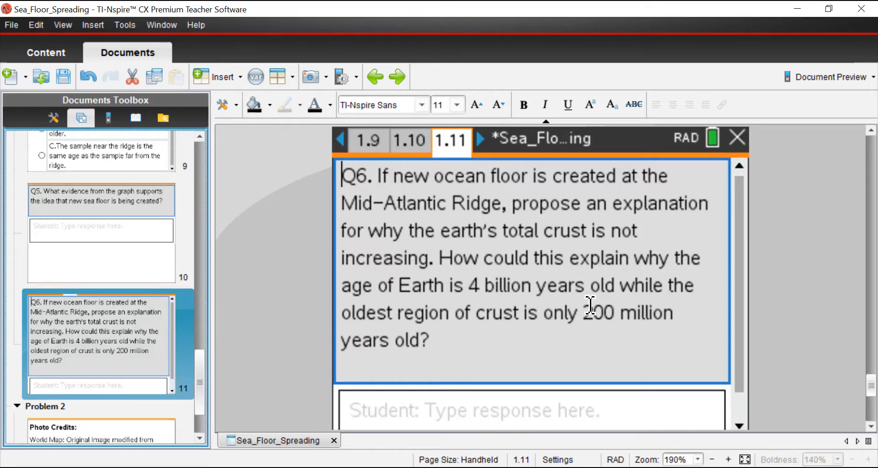
mouse_move(562, 332)
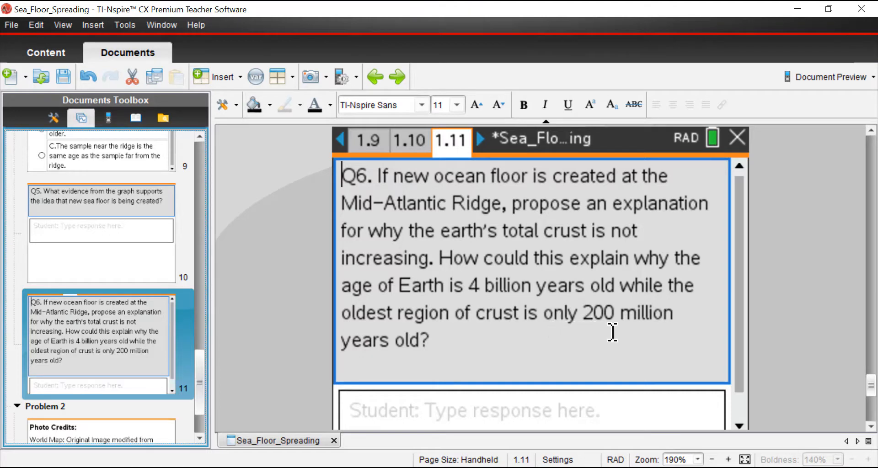
mouse_move(266, 381)
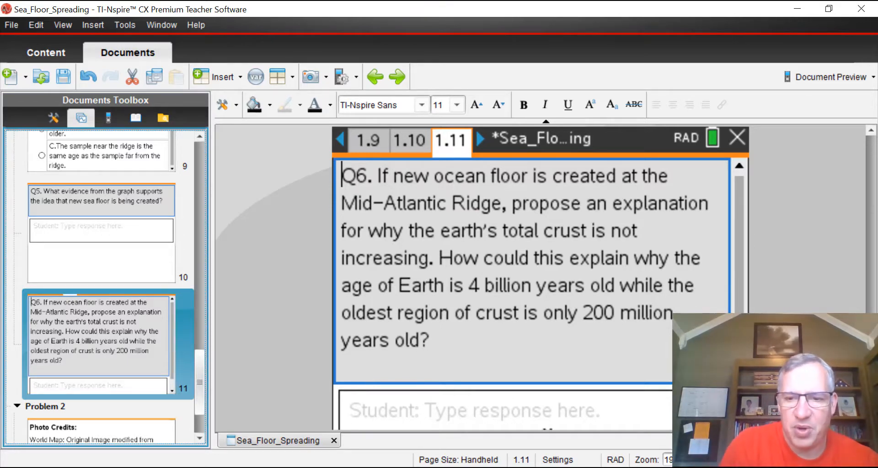
mouse_move(533, 398)
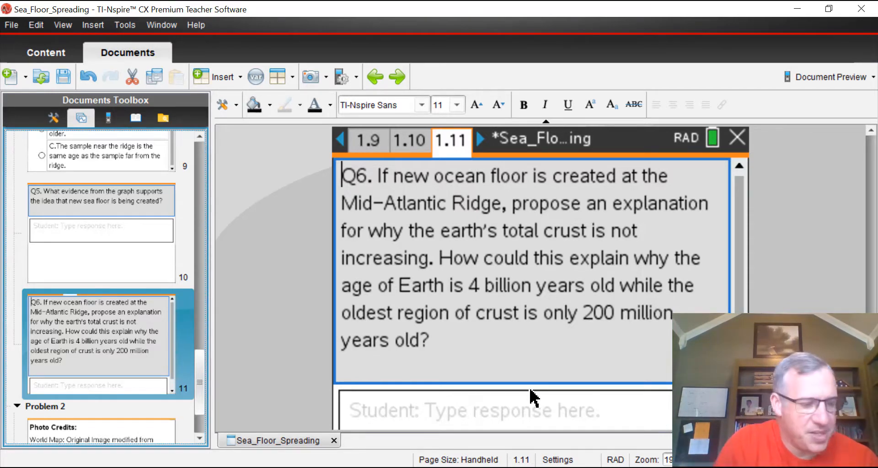
mouse_move(561, 375)
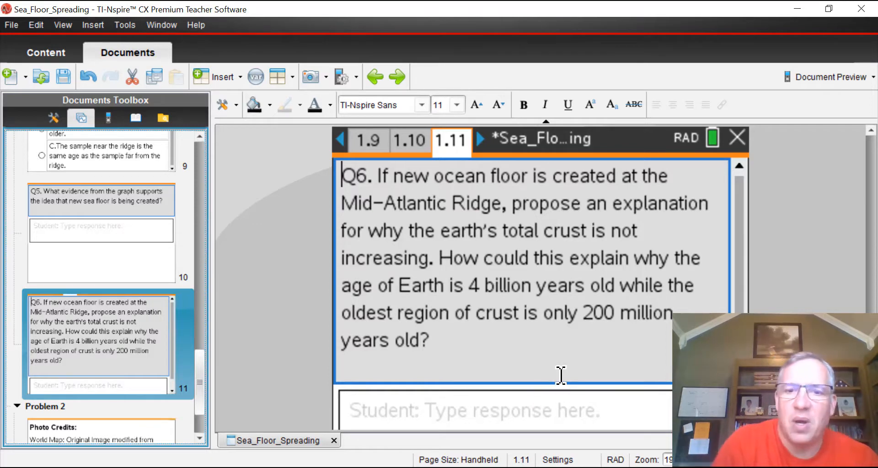
mouse_move(530, 314)
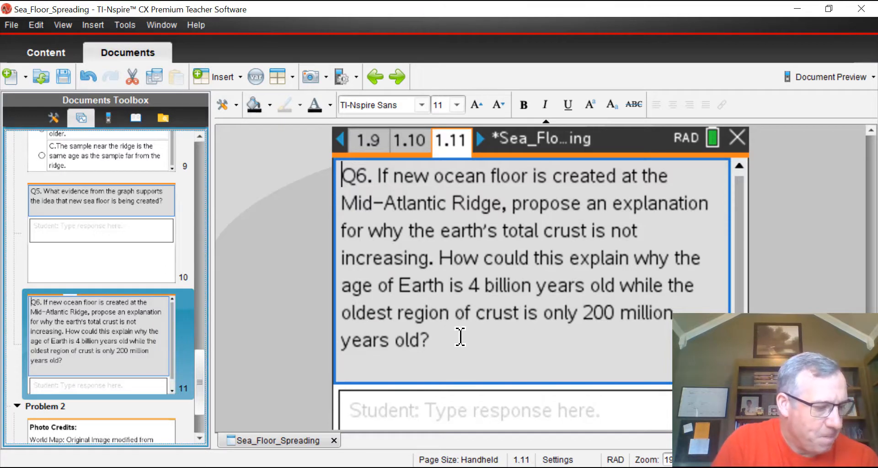
mouse_move(422, 333)
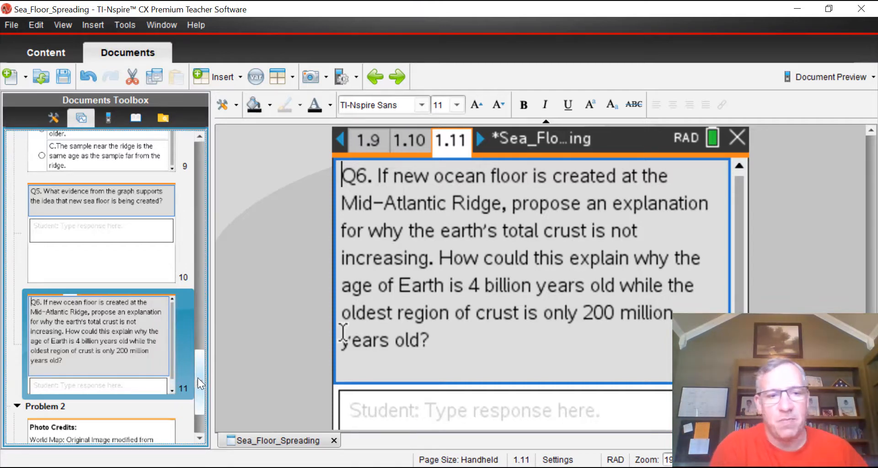
Step: Go back to page 1.4's simulation and step its time back to 120 Million Years Ago
scroll("up", 3)
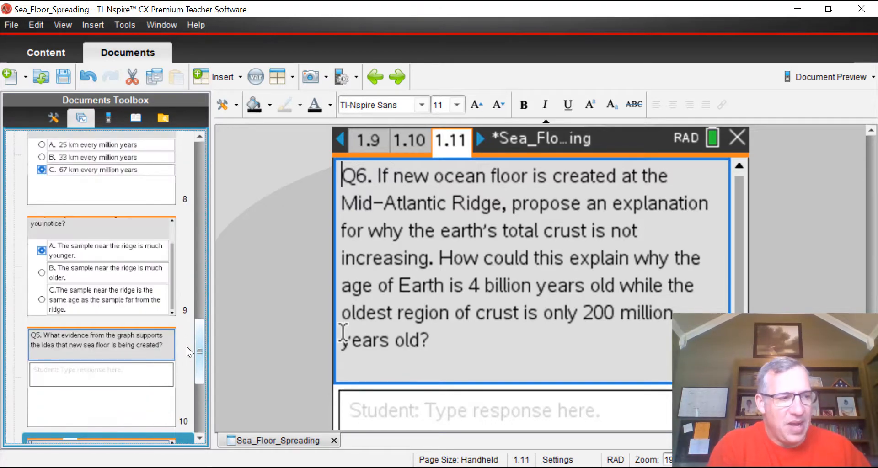
scroll("up", 3)
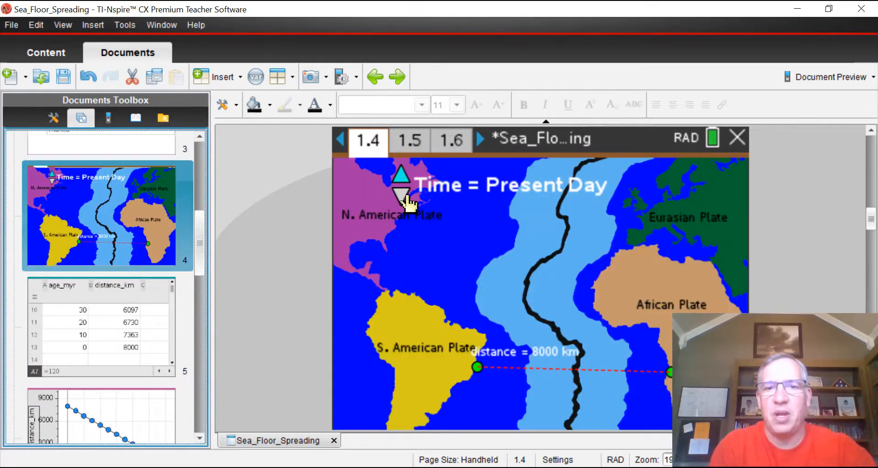
left_click(400, 199)
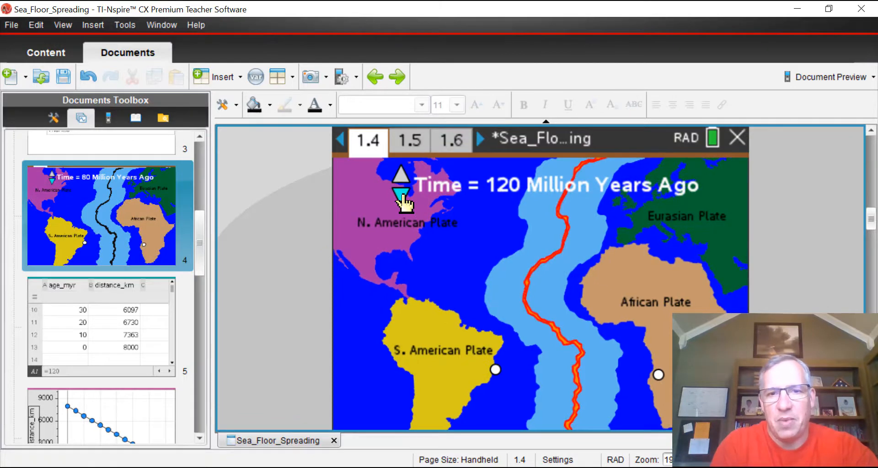
left_click(401, 196)
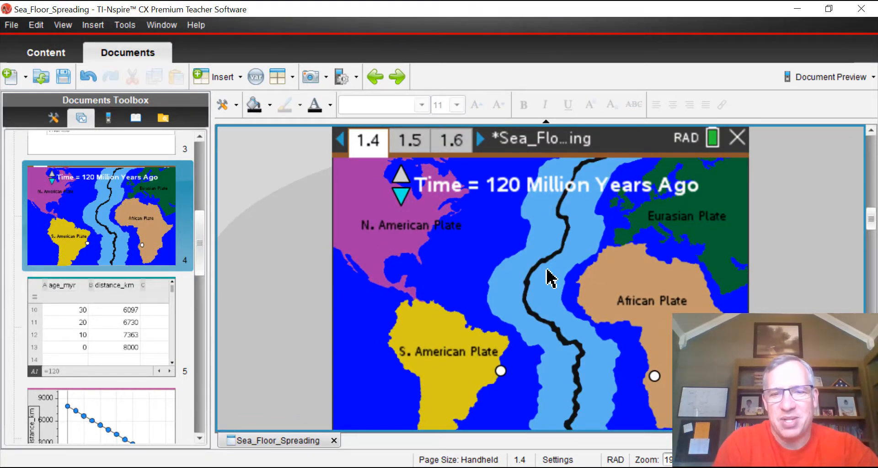
left_click(224, 105)
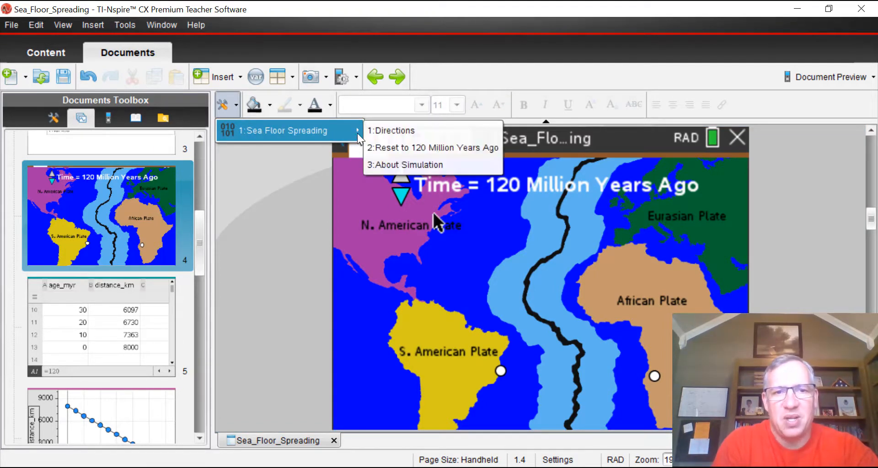
Step: Reset the simulation to 120 million years ago, rejoining the plates and clearing the collected data
left_click(432, 147)
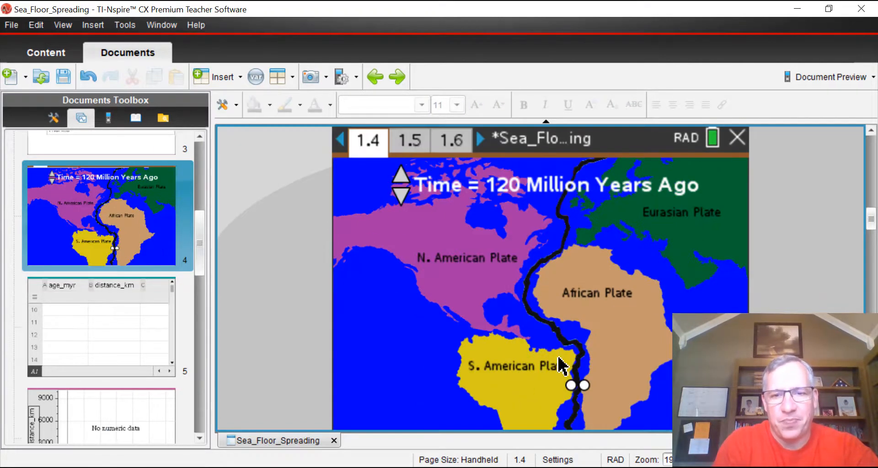
mouse_move(625, 240)
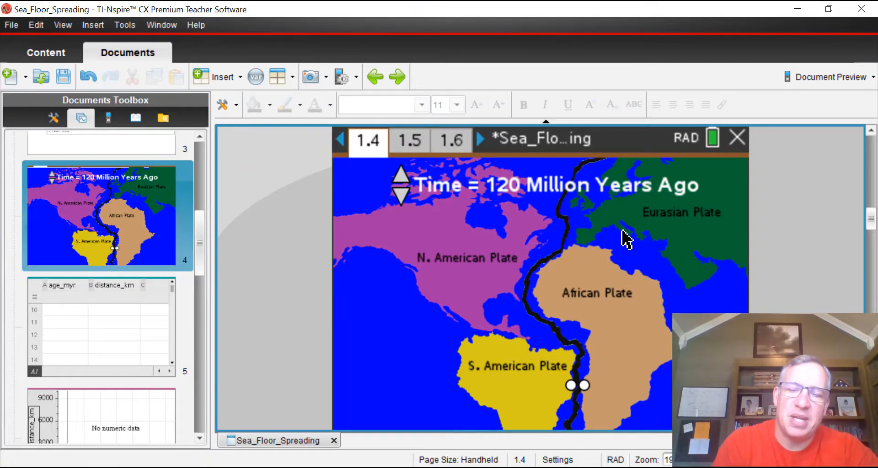
mouse_move(602, 249)
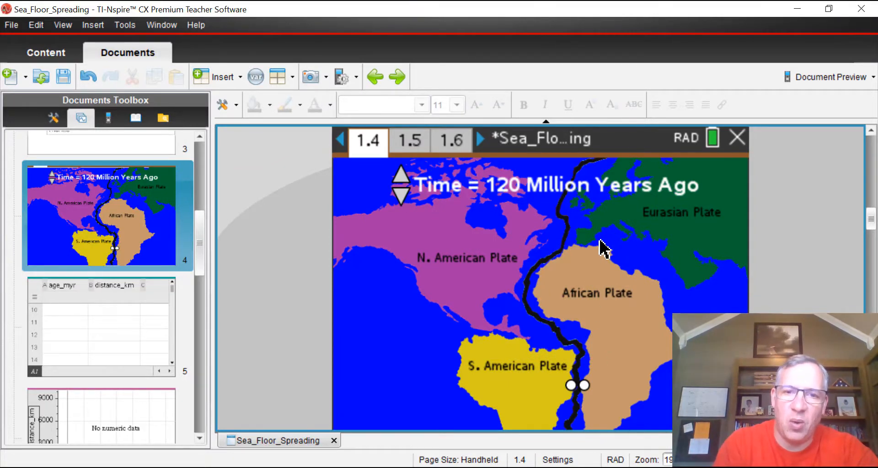
mouse_move(641, 263)
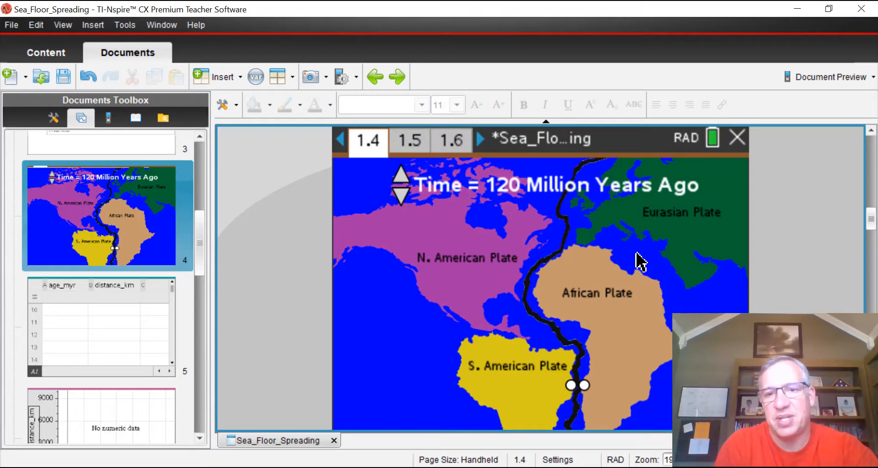
mouse_move(586, 250)
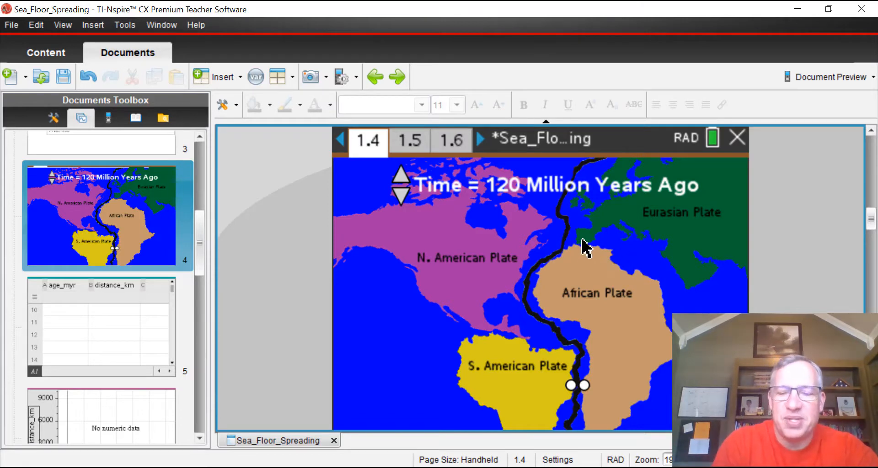